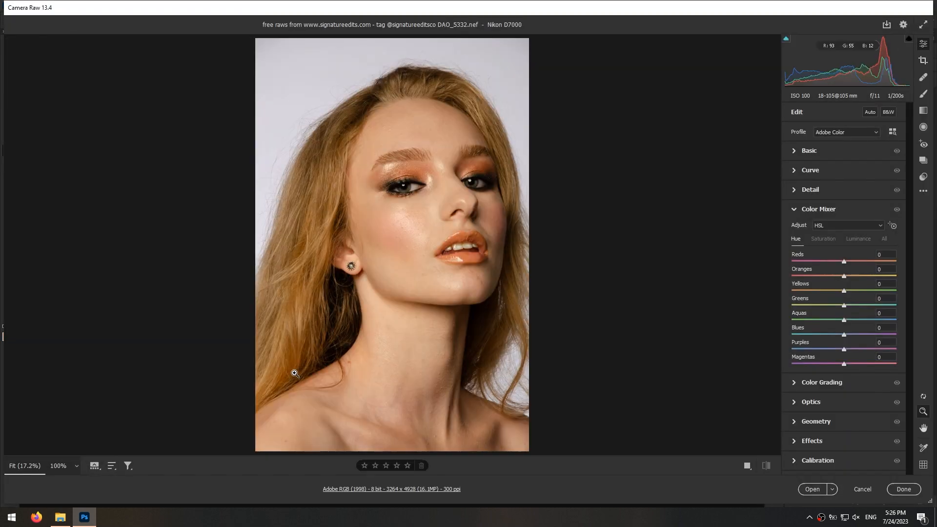
- Raise the Basic panel Tint from +10 to +20, then zoom into the cheek skin
left_click(818, 209)
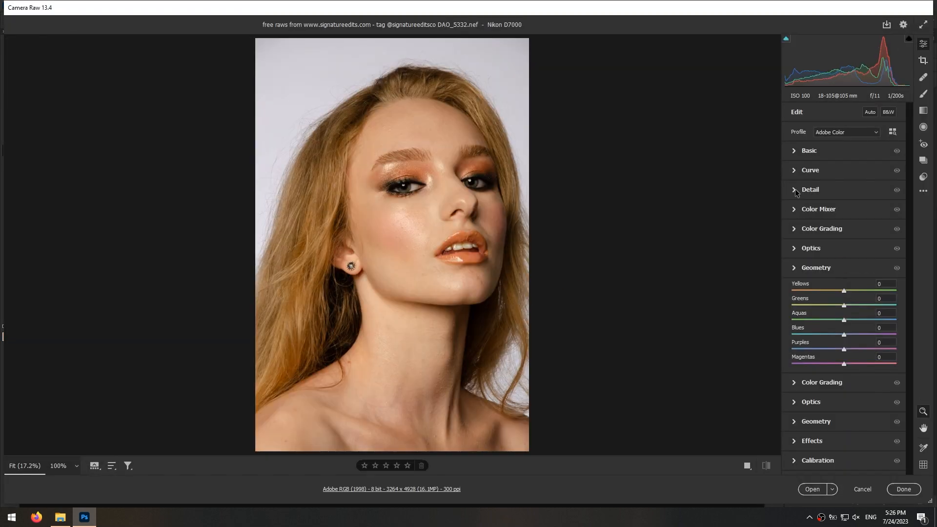
left_click(809, 151)
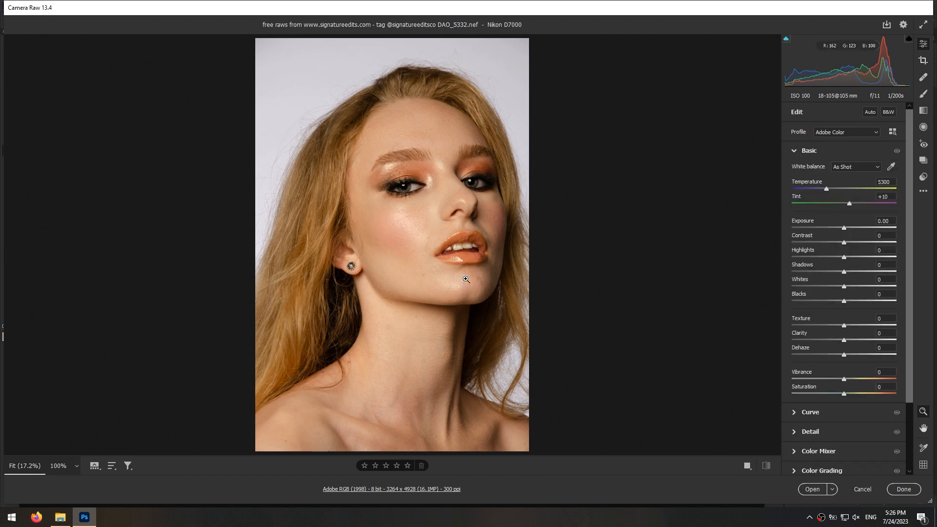
mouse_move(850, 206)
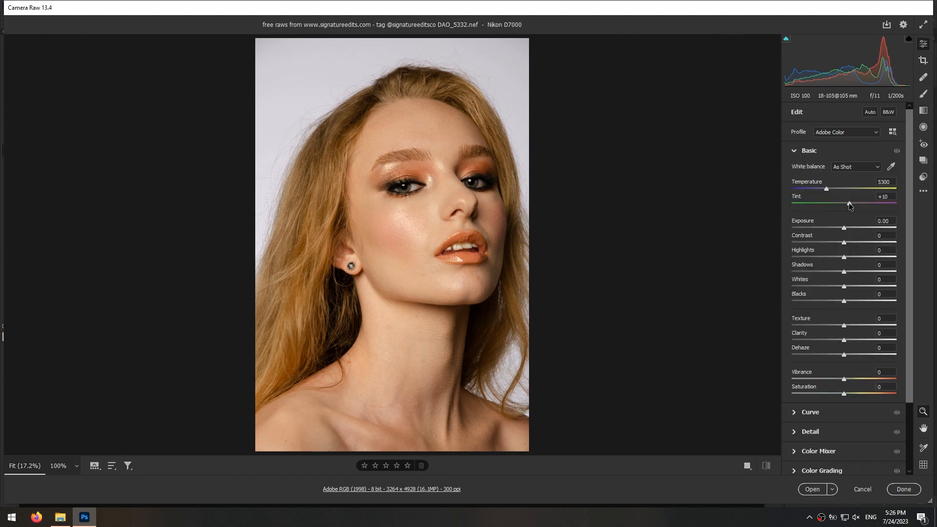
left_click_drag(844, 204, 850, 204)
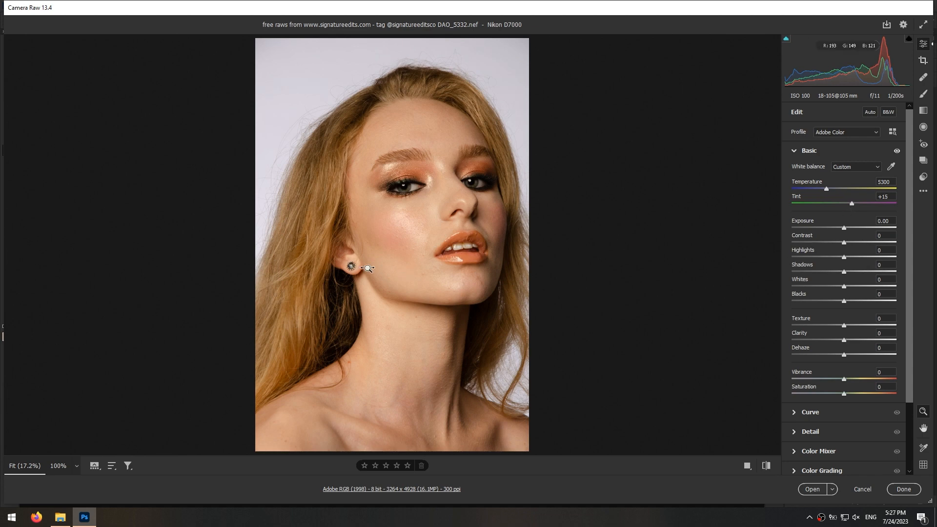
left_click(367, 268)
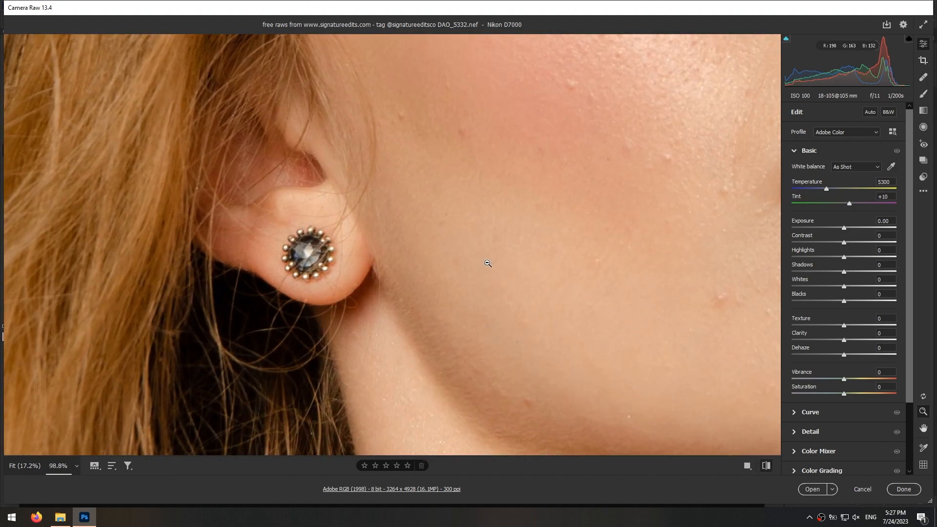
left_click(487, 264)
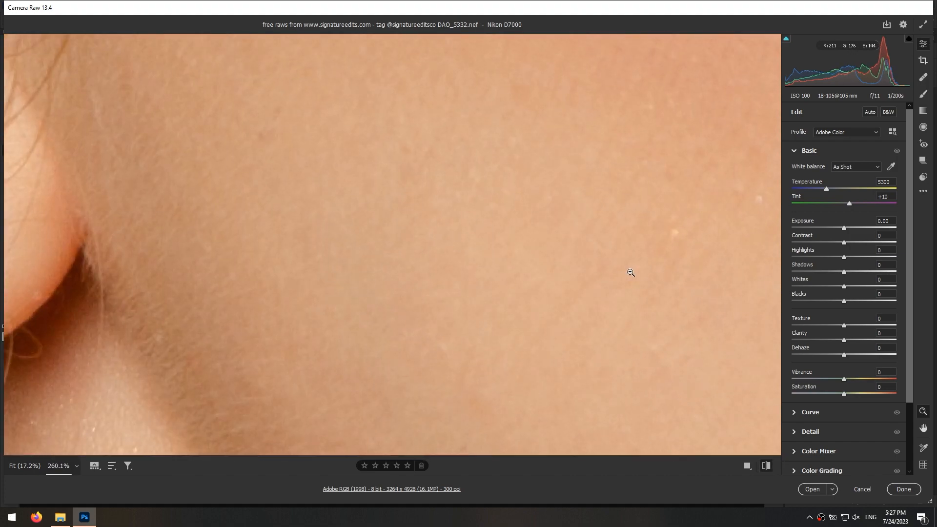
left_click_drag(849, 203, 854, 203)
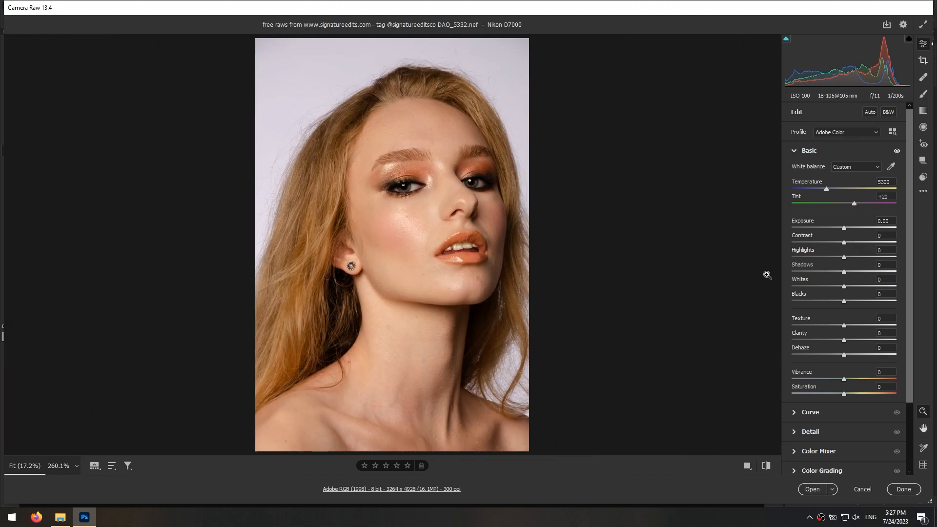
mouse_move(844, 230)
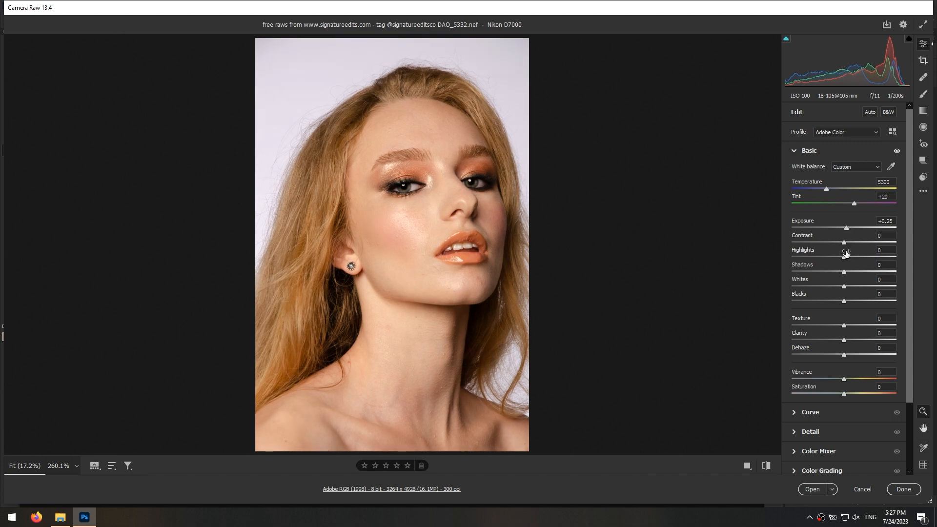
- Set Shadows to +53, Whites to +15 and Clarity to +7 in the Basic panel
left_click_drag(844, 271, 866, 272)
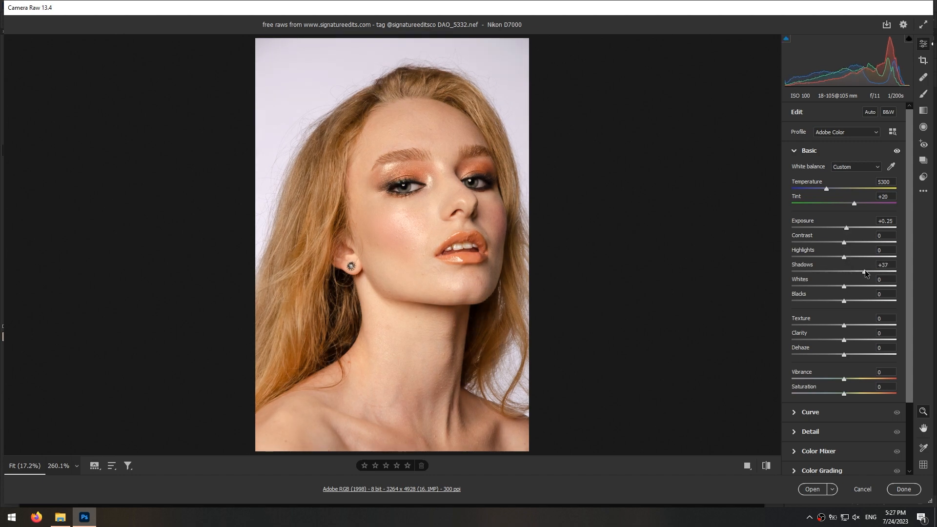
left_click_drag(862, 272, 871, 272)
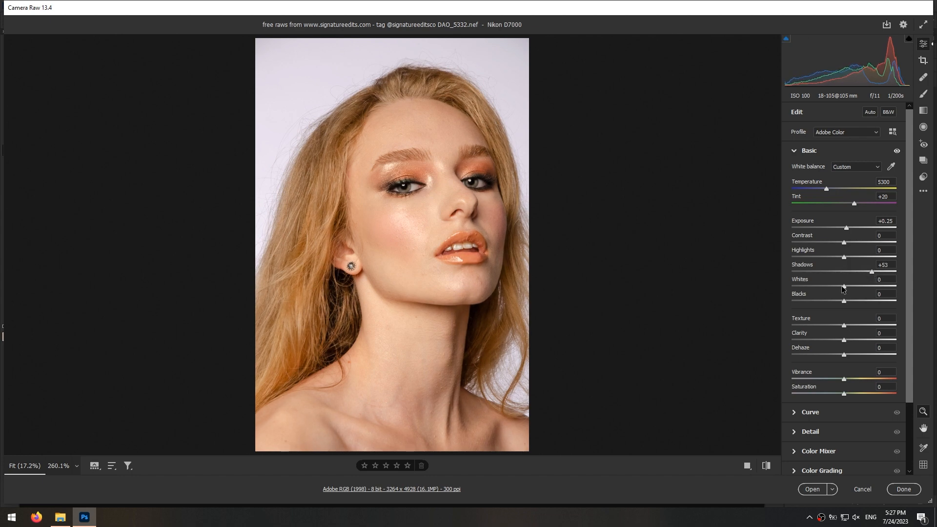
left_click_drag(844, 286, 852, 287)
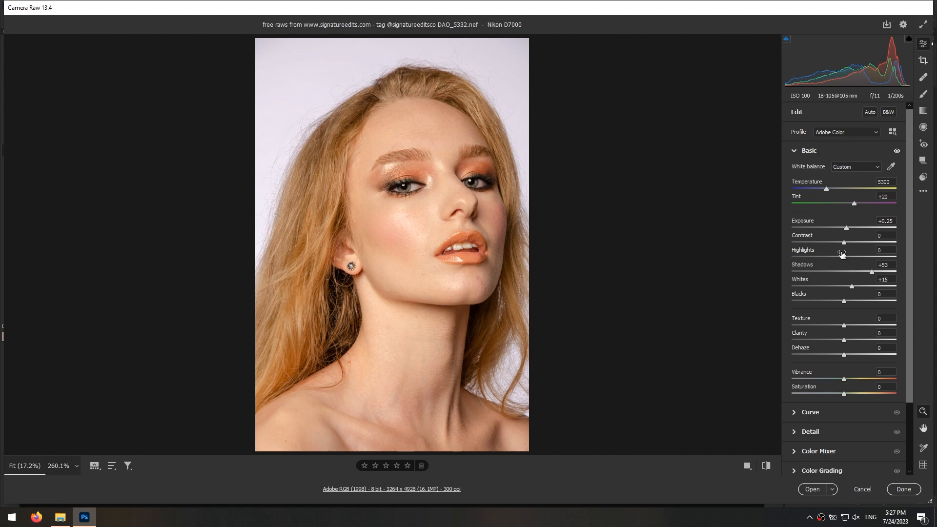
left_click_drag(841, 257, 837, 258)
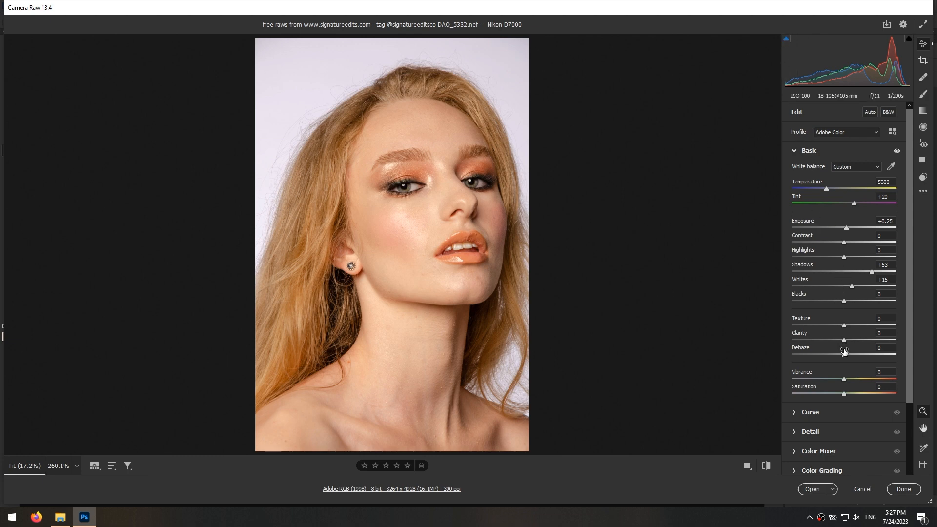
left_click_drag(844, 340, 848, 340)
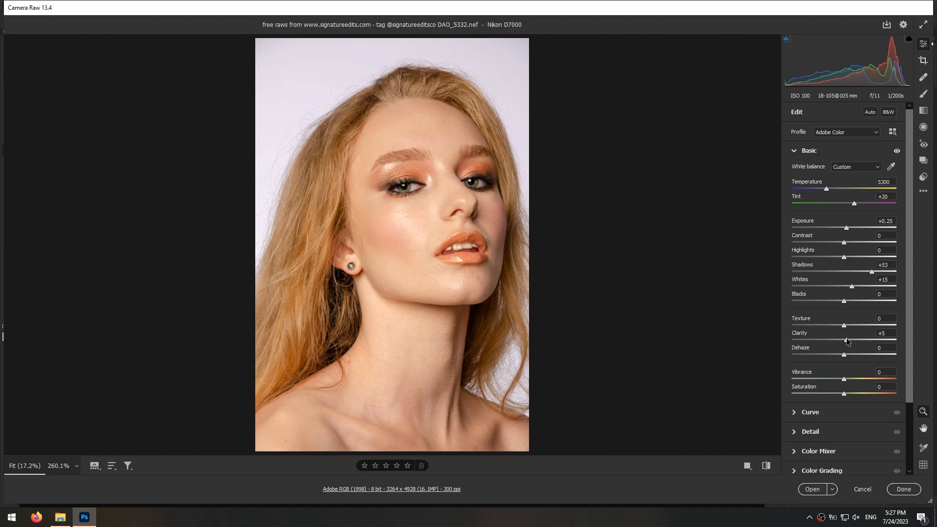
left_click_drag(843, 325, 846, 325)
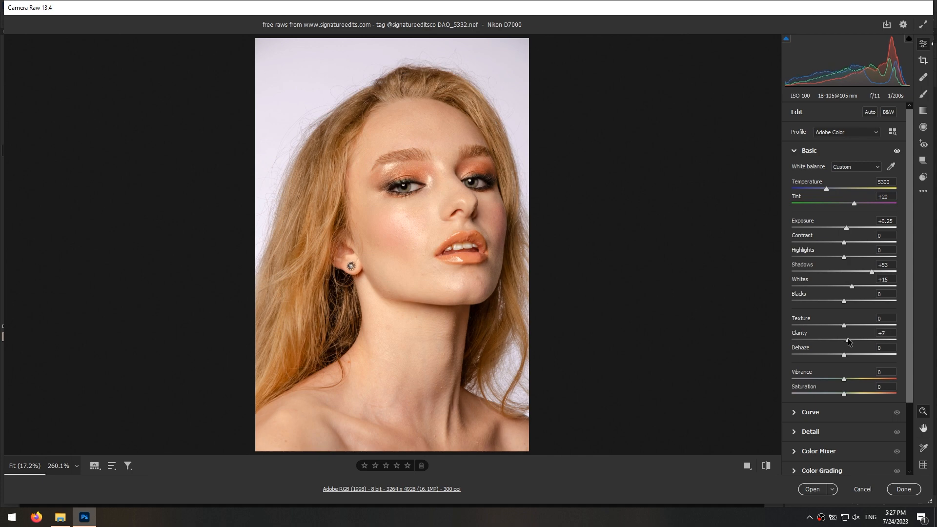
left_click_drag(844, 325, 847, 325)
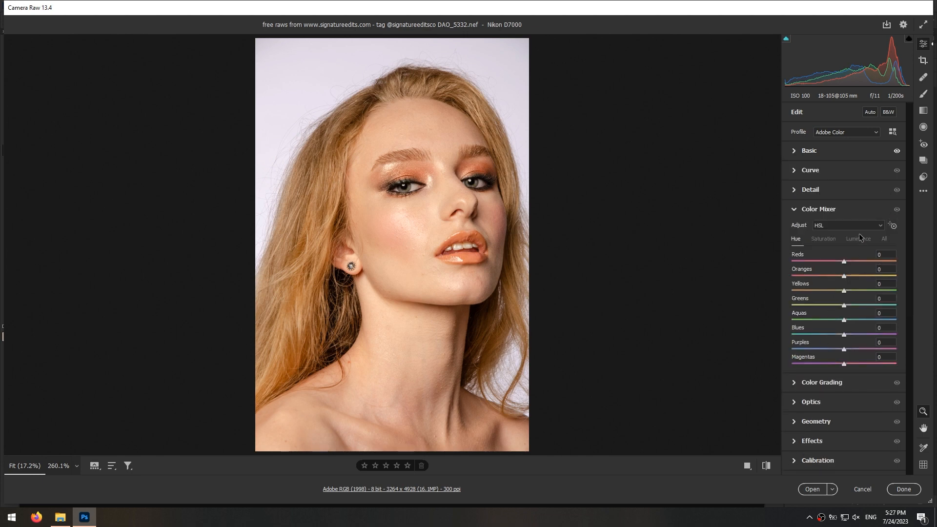
- Test the Reds, Oranges and Greens luminance sliders, settling Reds at -20
left_click(857, 239)
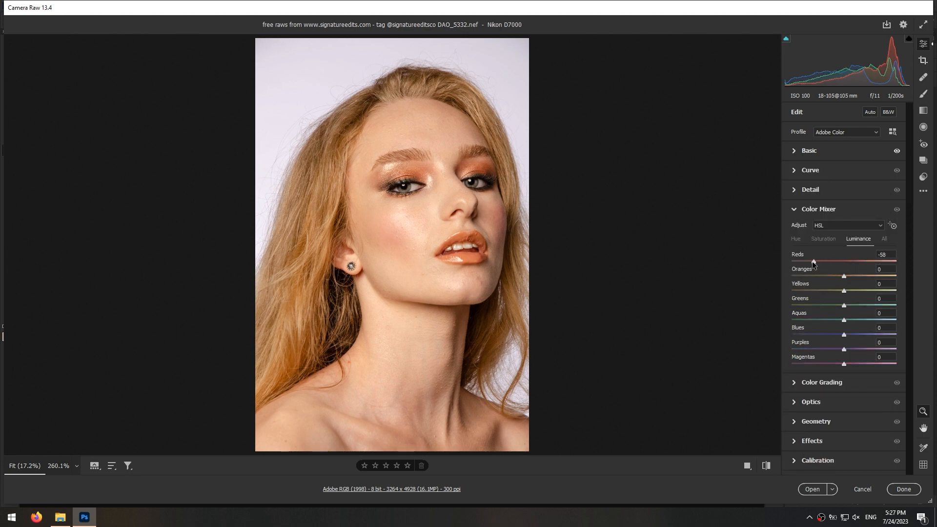
left_click_drag(812, 261, 791, 262)
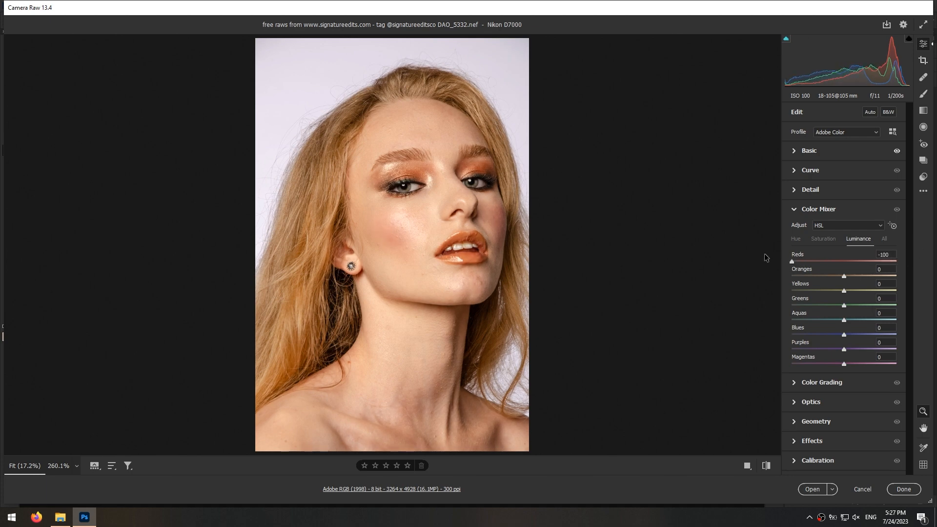
left_click_drag(792, 261, 851, 261)
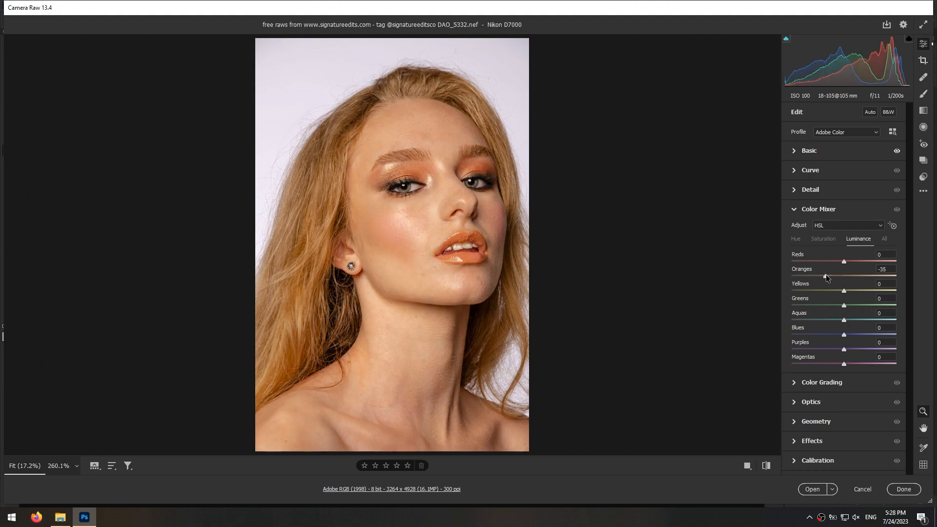
left_click_drag(845, 276, 828, 277)
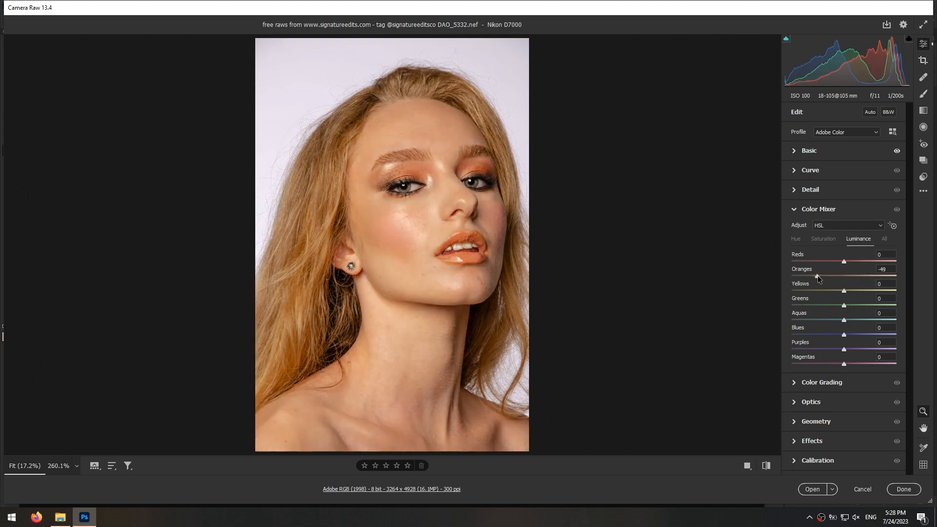
left_click_drag(844, 276, 844, 277)
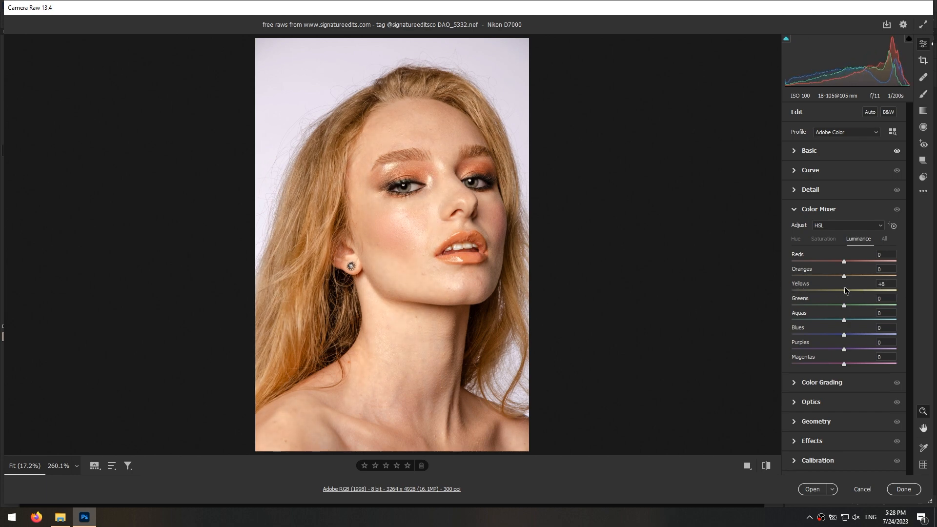
left_click_drag(844, 290, 854, 290)
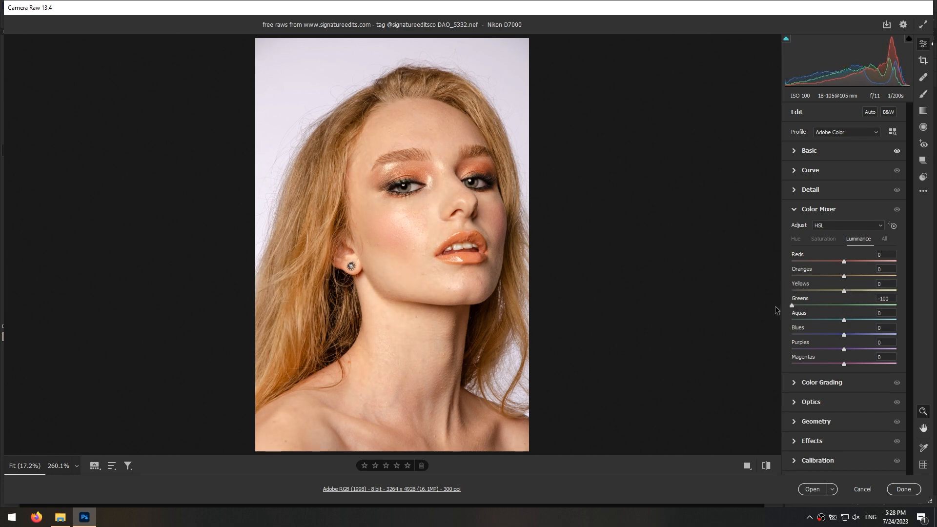
left_click_drag(791, 306, 844, 305)
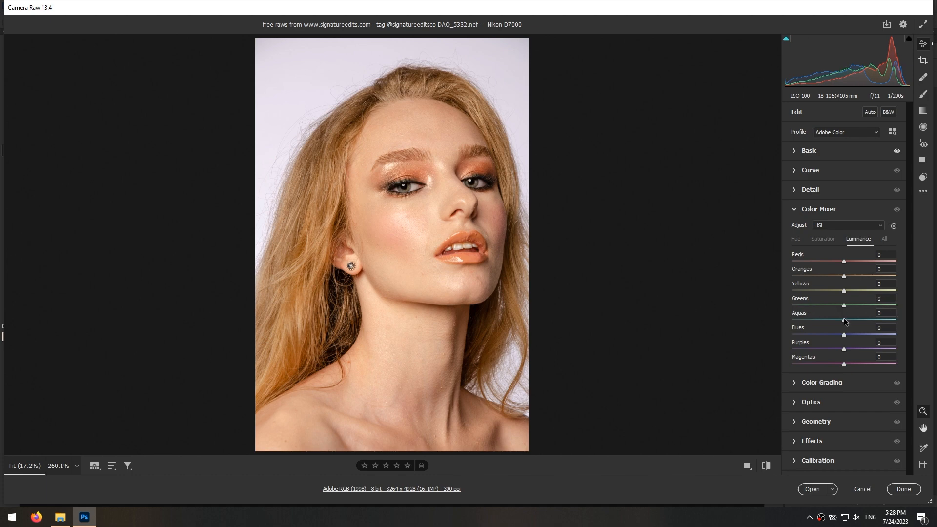
- Test the Blues luminance, then set Purples to +54 and Magentas to +33
left_click_drag(844, 320, 791, 320)
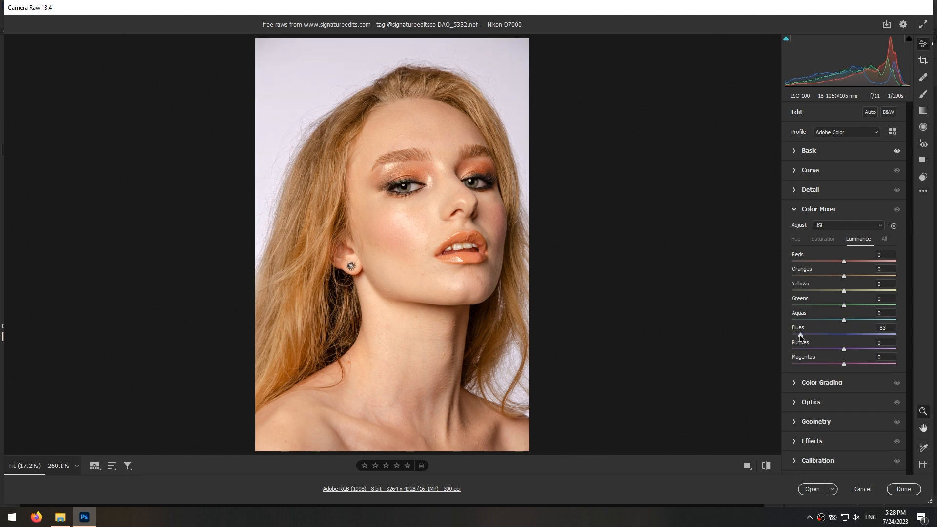
left_click_drag(800, 335, 869, 334)
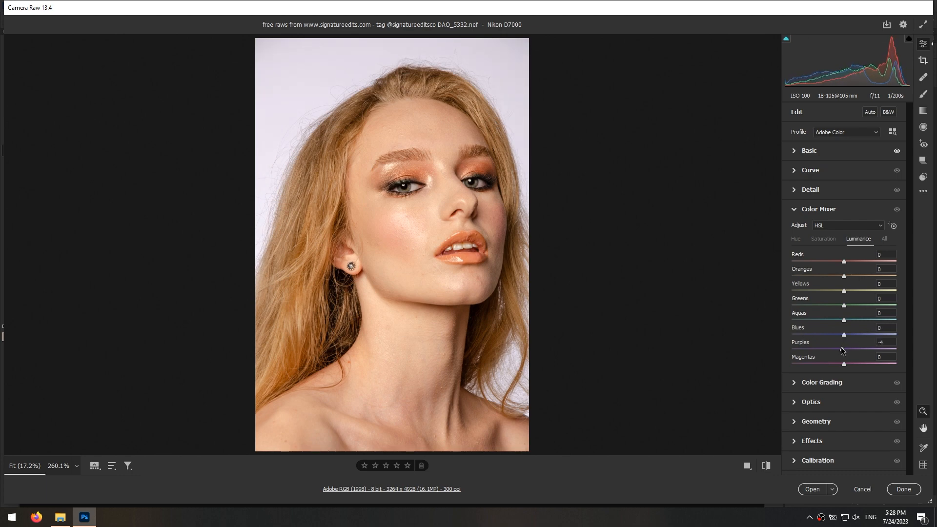
left_click_drag(843, 348, 818, 348)
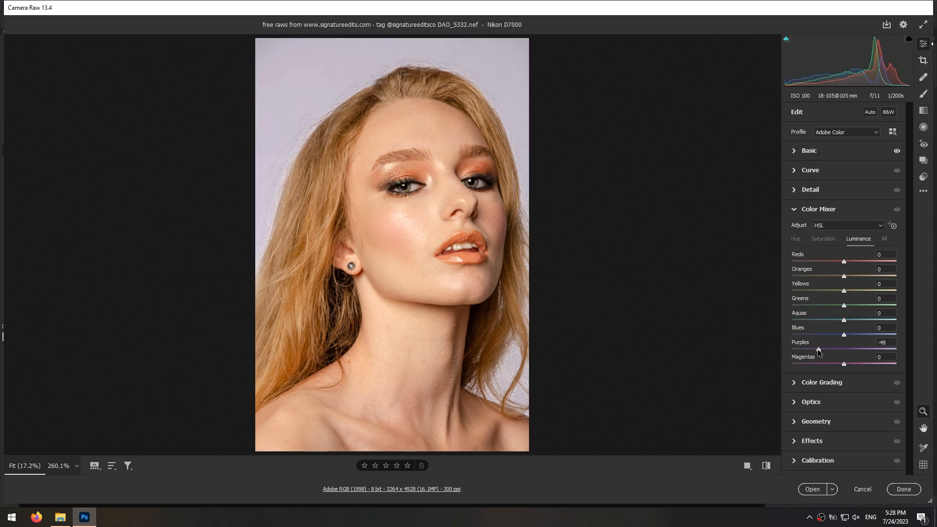
left_click_drag(819, 349, 843, 350)
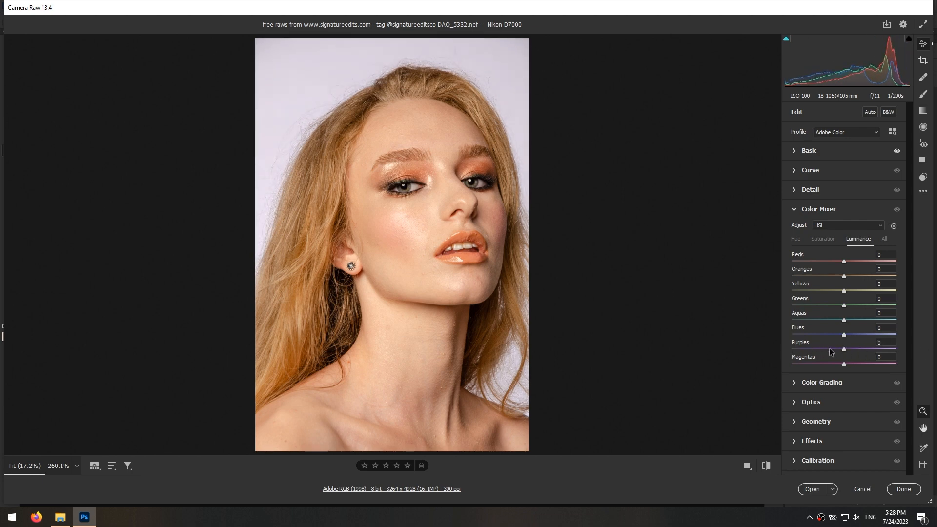
left_click_drag(844, 365, 792, 365)
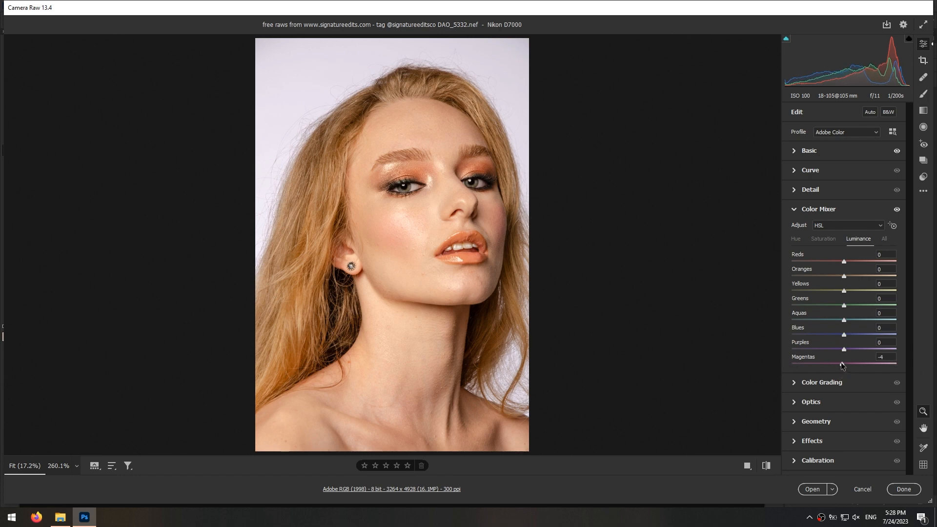
left_click_drag(839, 364, 843, 365)
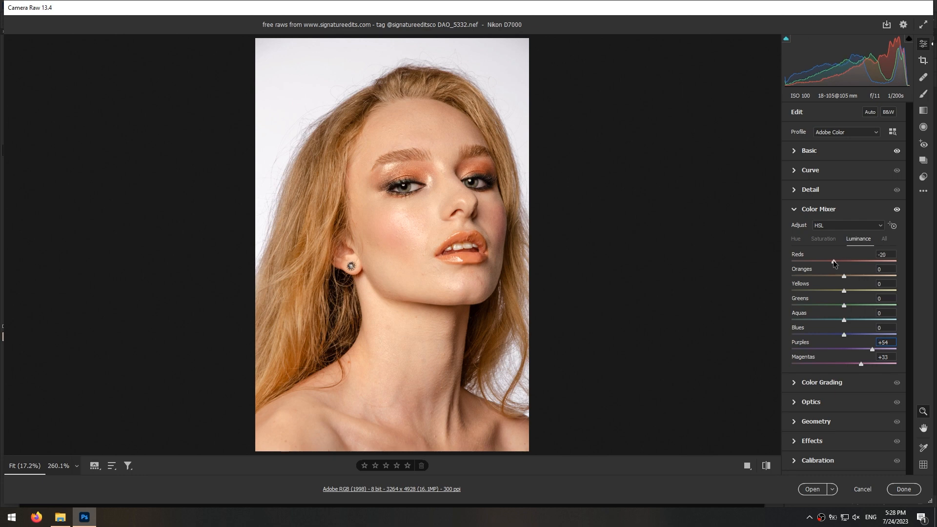
- Set luminance Reds -16, Oranges and Yellows +5, and Reds saturation +12
left_click(796, 238)
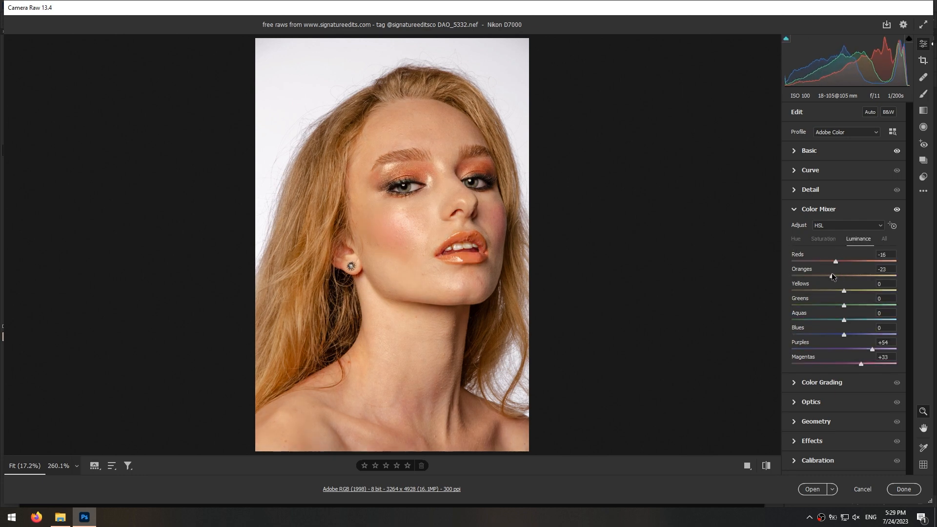
left_click_drag(844, 276, 864, 276)
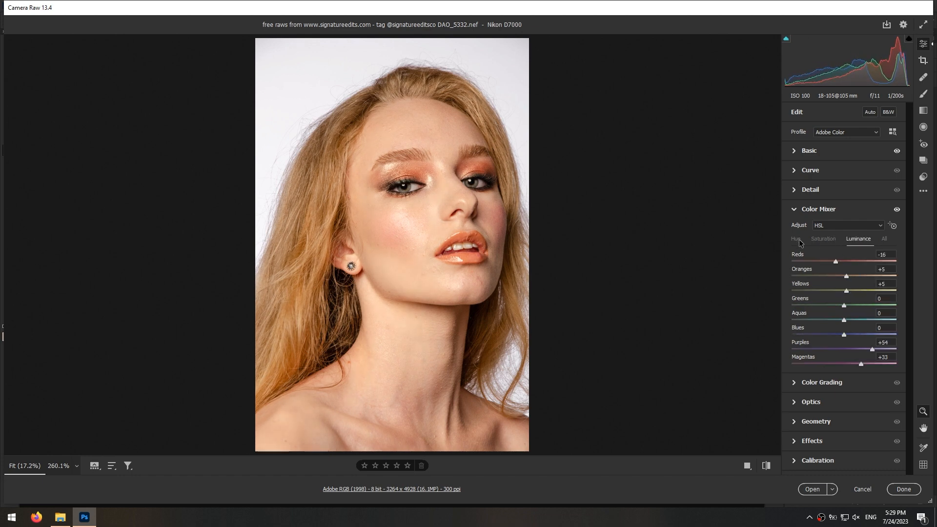
left_click(822, 238)
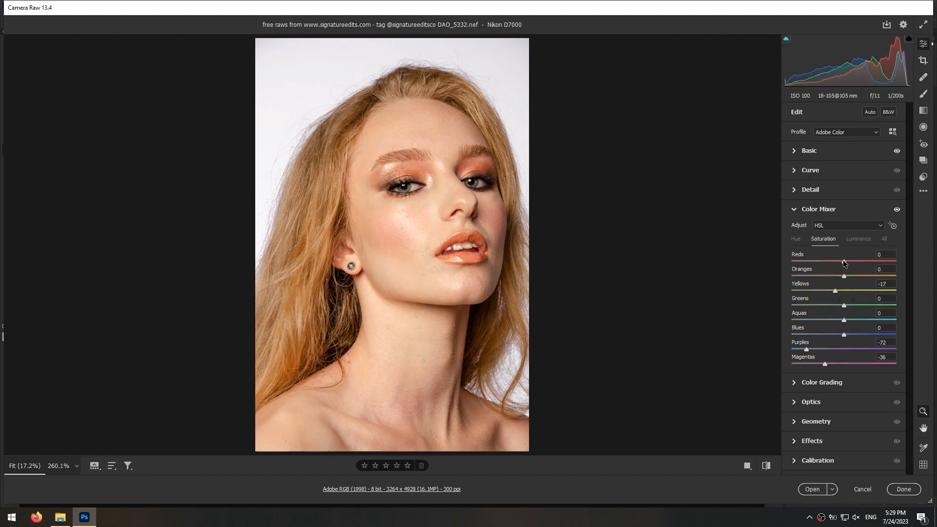
left_click_drag(843, 261, 850, 261)
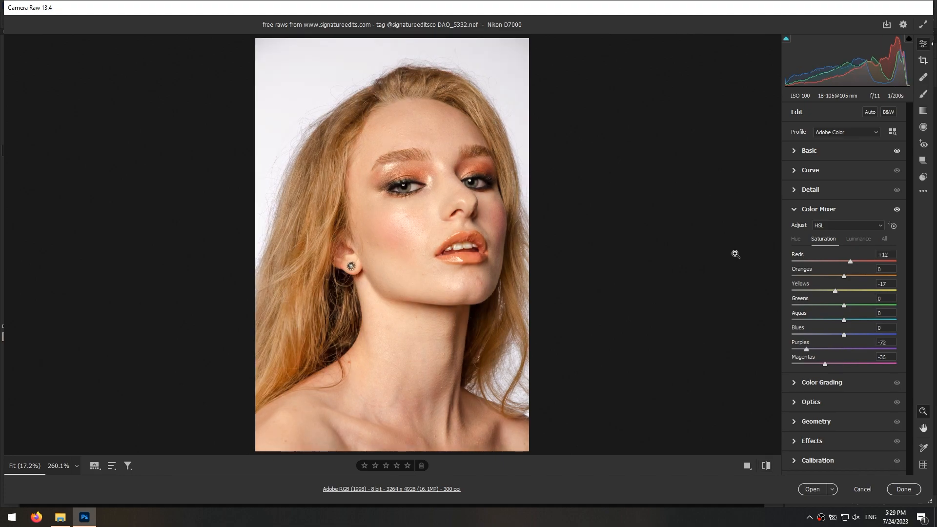
left_click(858, 239)
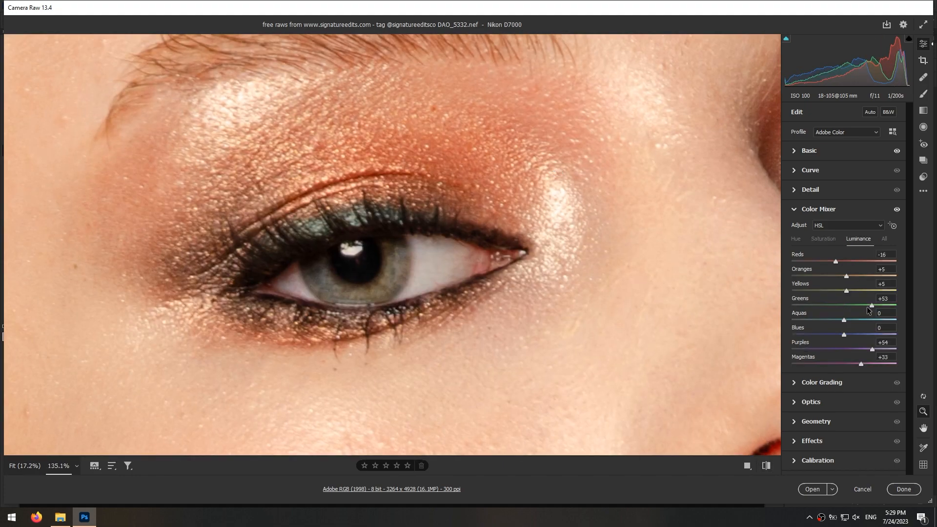
left_click_drag(845, 320, 855, 320)
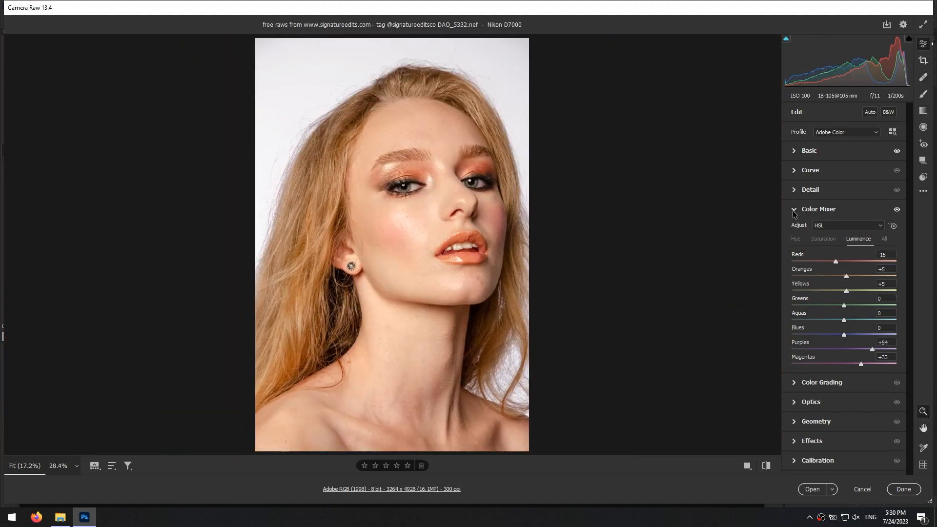
- Grade the Highlights wheel in Color Grading to Hue 50, Saturation 38
left_click(819, 210)
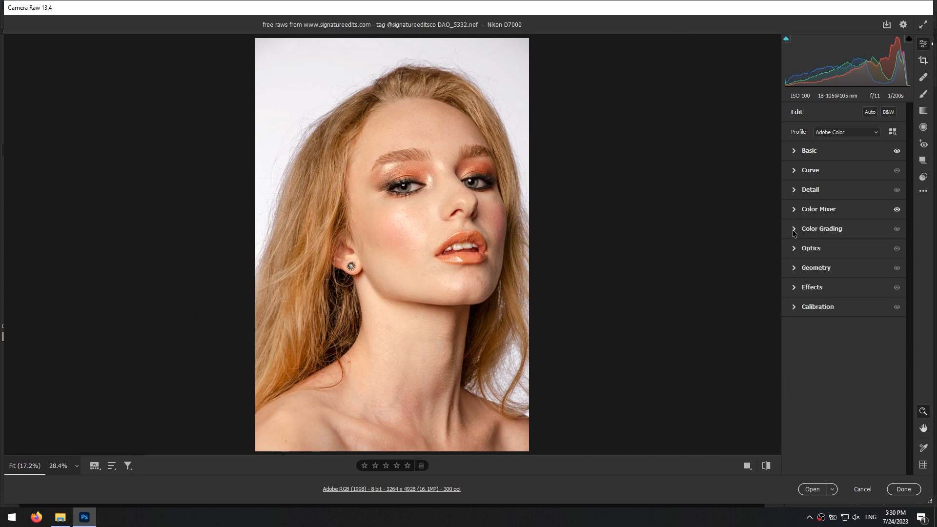
left_click(820, 228)
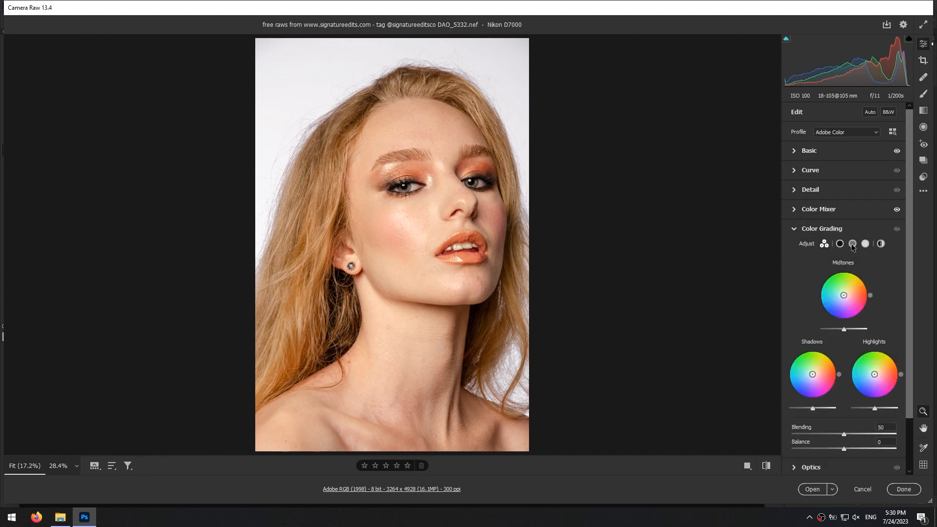
left_click(864, 243)
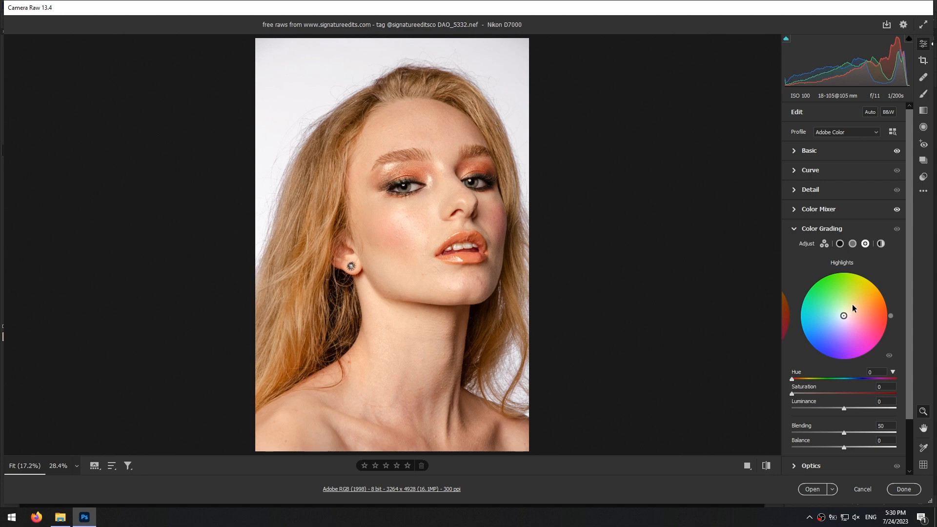
left_click_drag(843, 316, 874, 281)
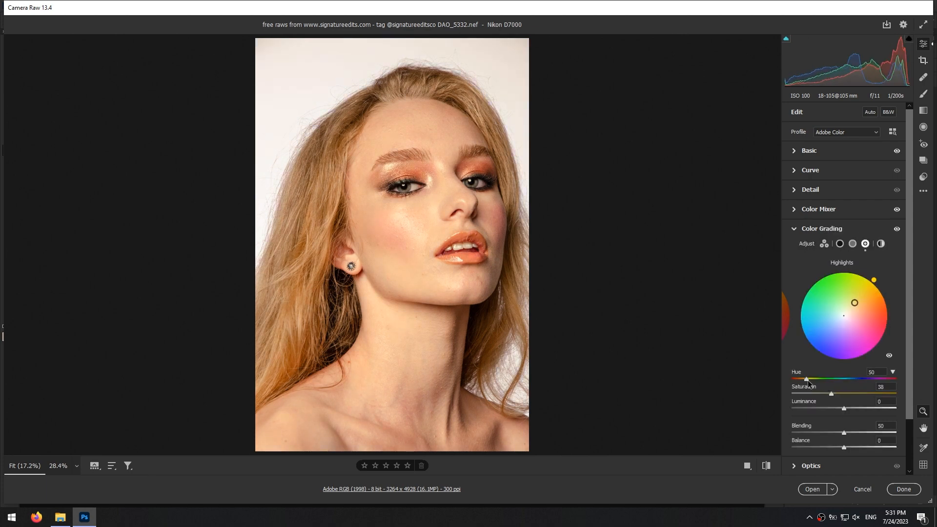
left_click(821, 229)
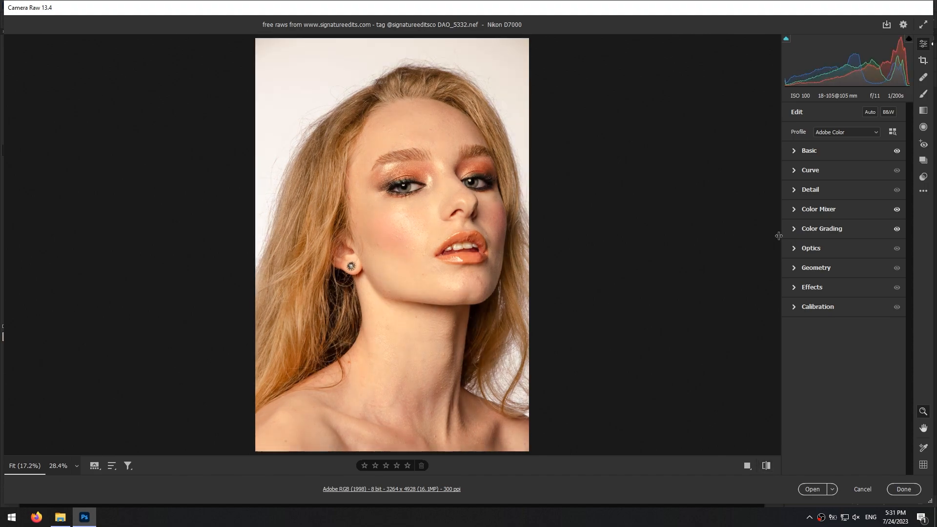
- Choose Open as Copy from the Open button's menu
left_click(831, 489)
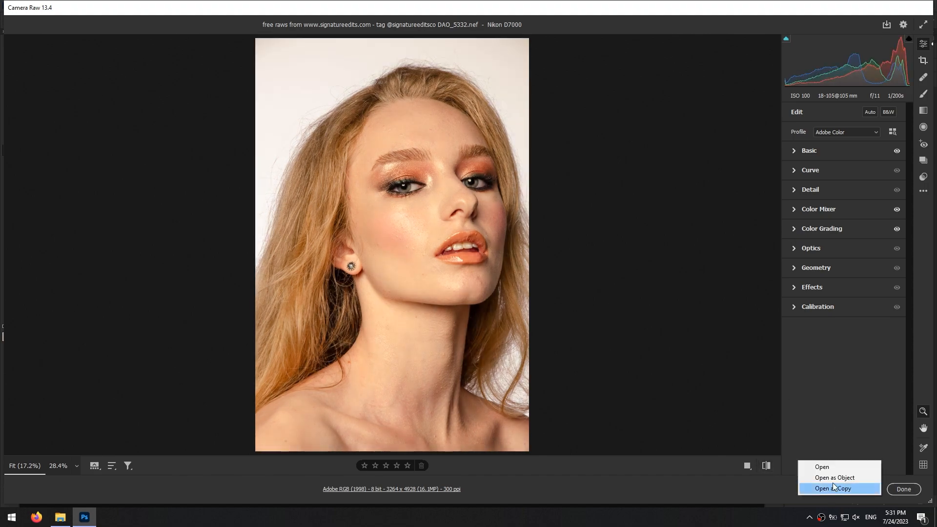
left_click(834, 488)
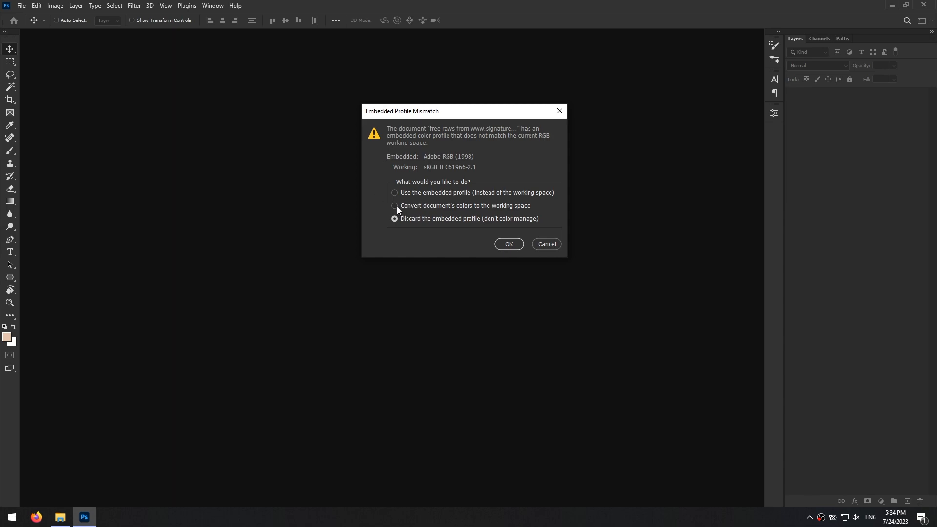
- Convert to the working colour space and rename the photo layer 'Original'
left_click(393, 205)
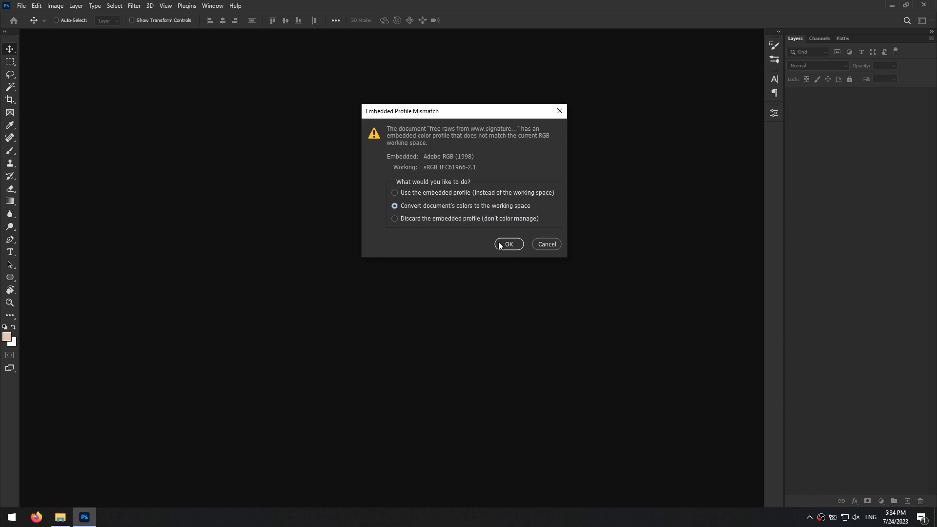
left_click(507, 244)
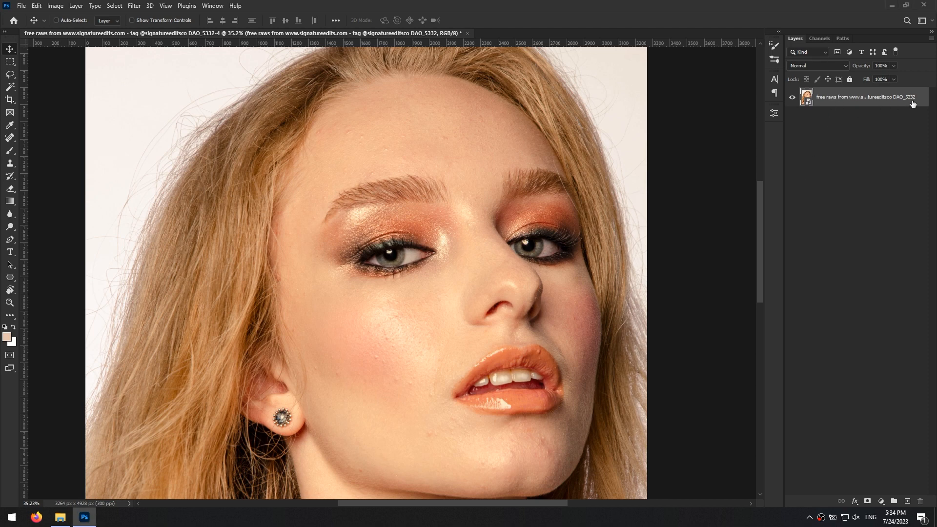
double_click(860, 96)
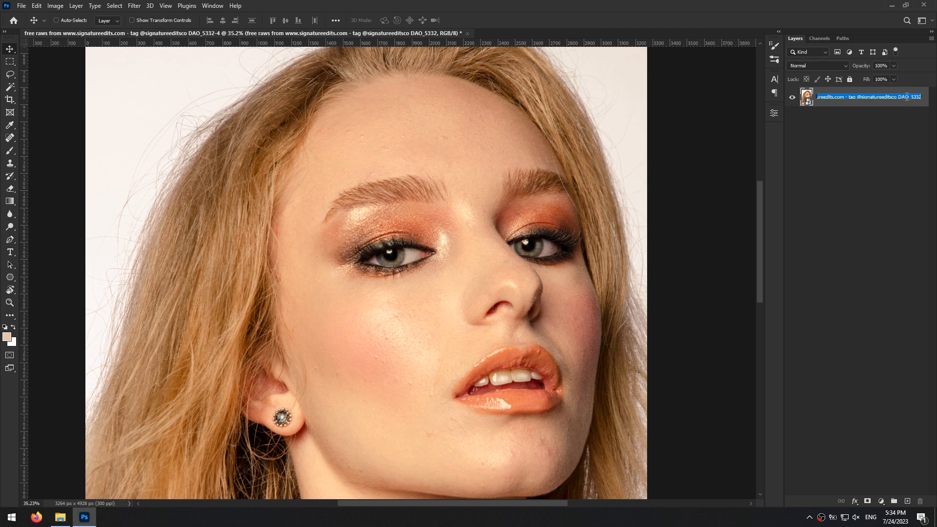
type("Oriol")
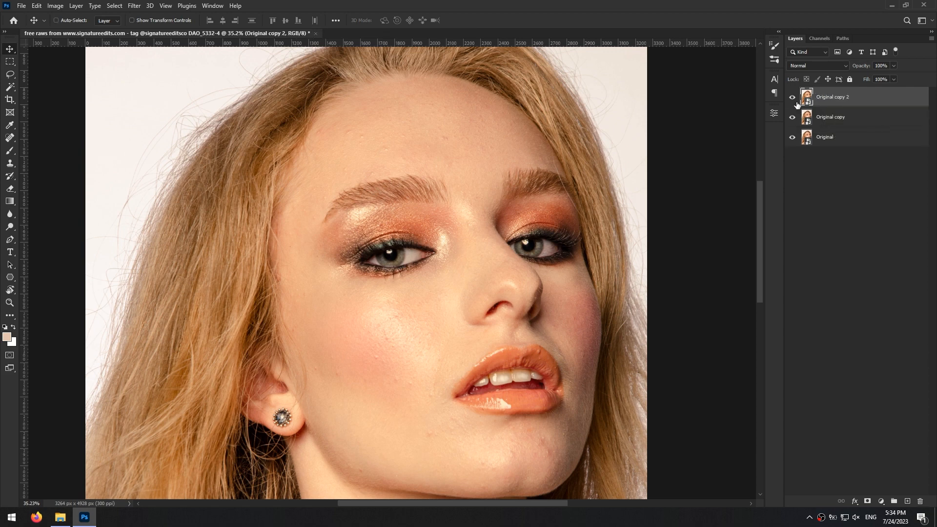
- Rename the two duplicate layers 'color' and 'texture'
double_click(830, 117)
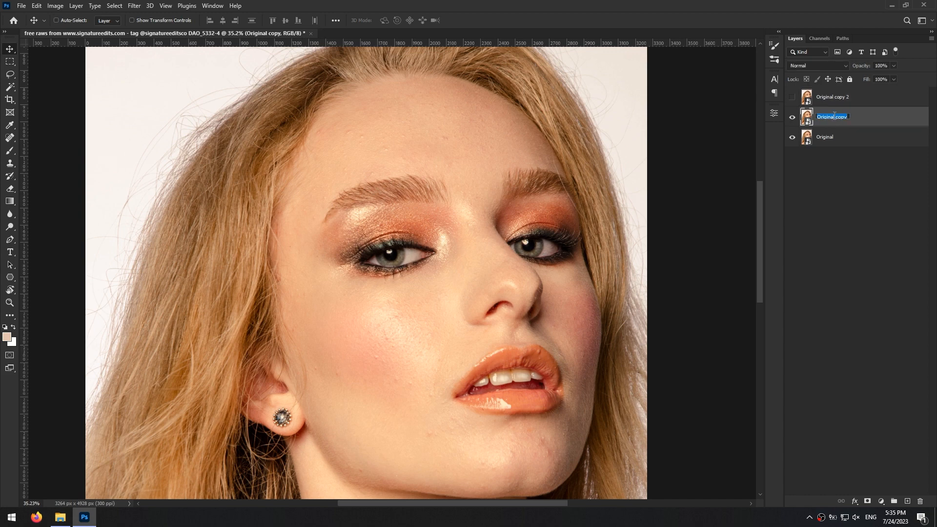
type("color")
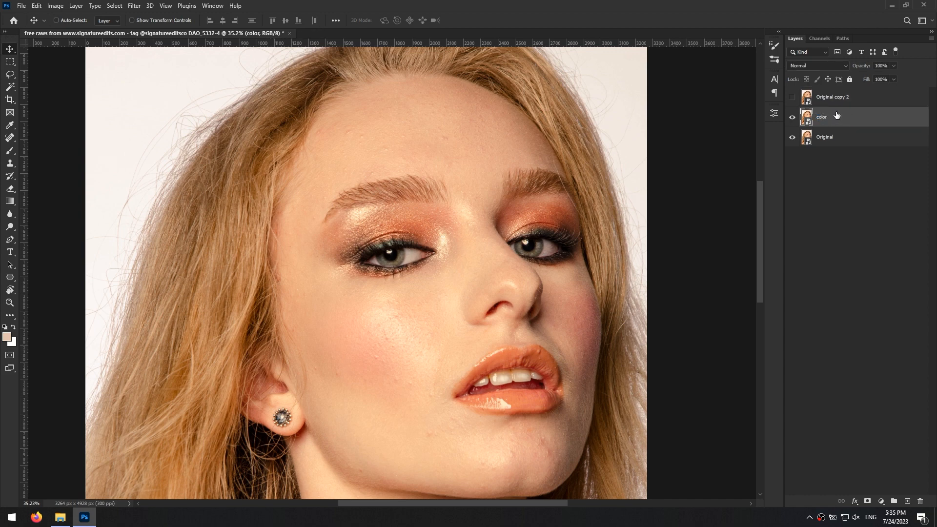
double_click(832, 97)
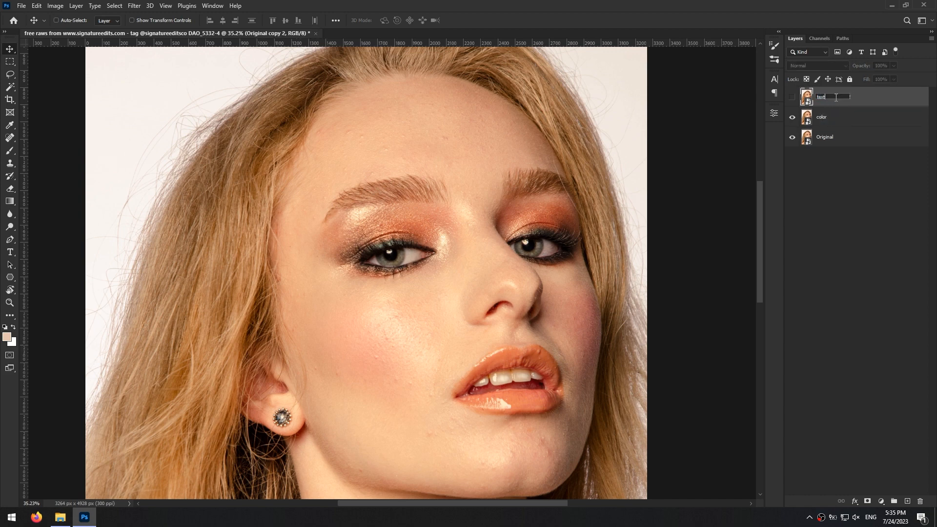
type("texture")
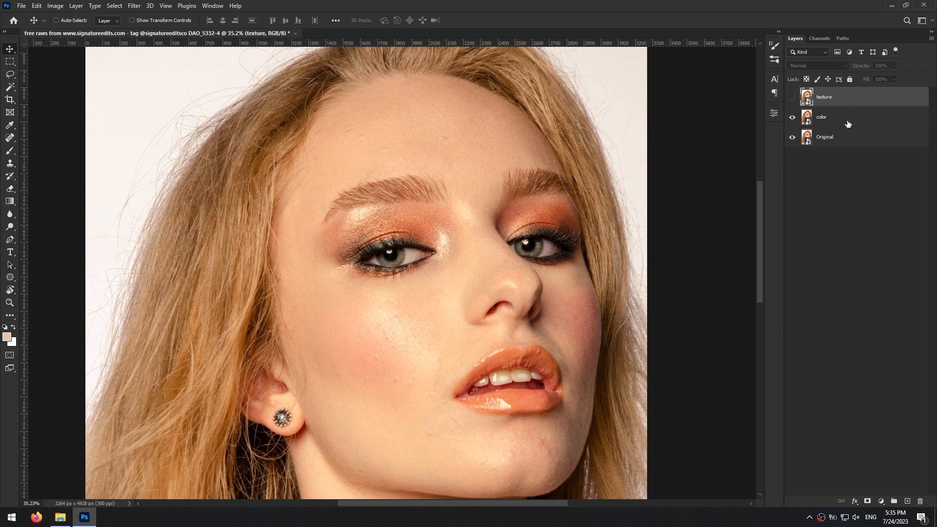
- Apply a 20 px Gaussian Blur smart filter to the color layer
left_click(836, 116)
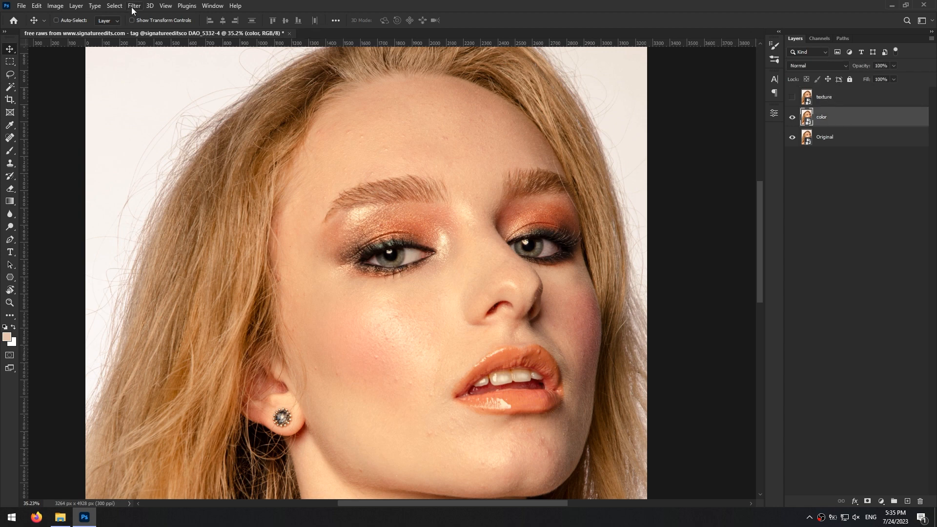
left_click(133, 5)
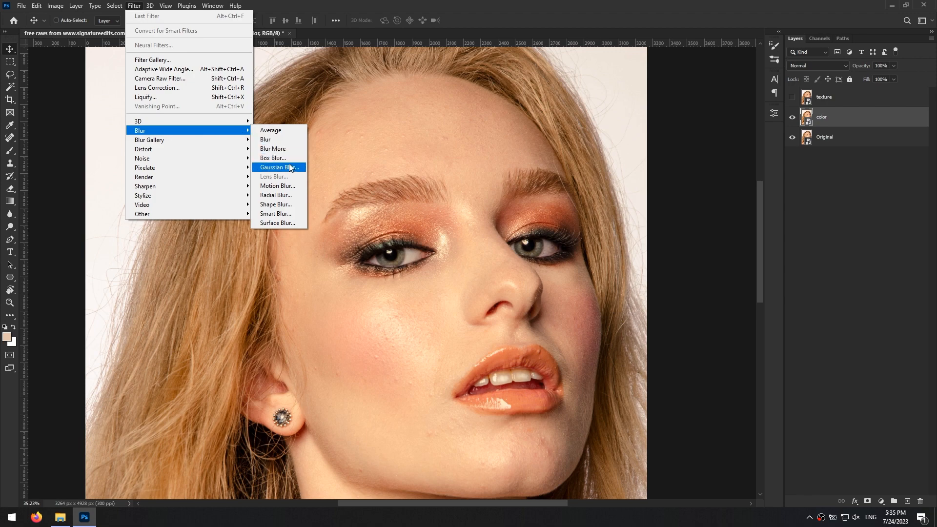
left_click(277, 167)
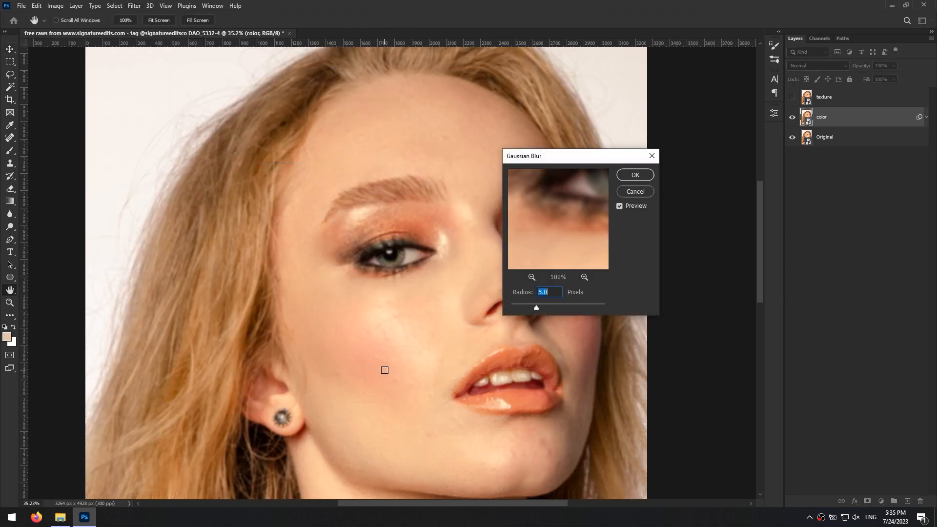
left_click_drag(535, 308, 539, 310)
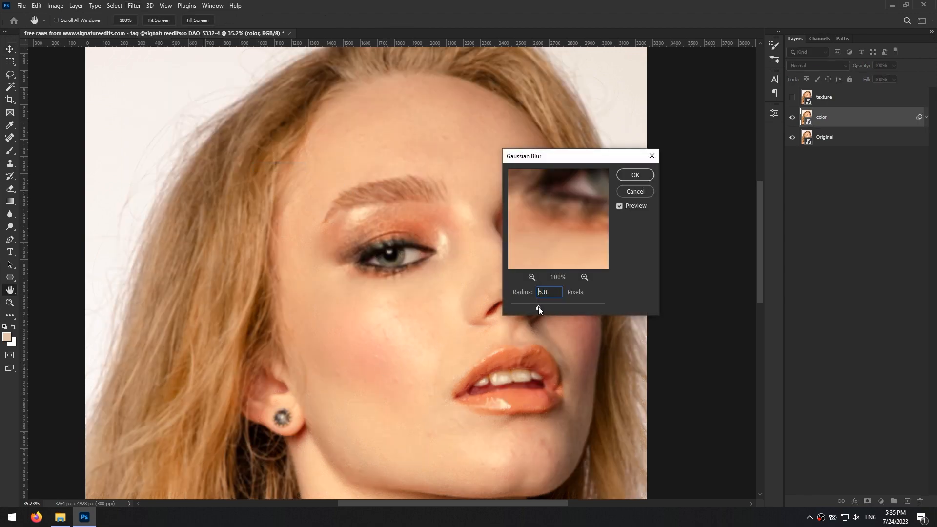
left_click_drag(538, 311, 545, 310)
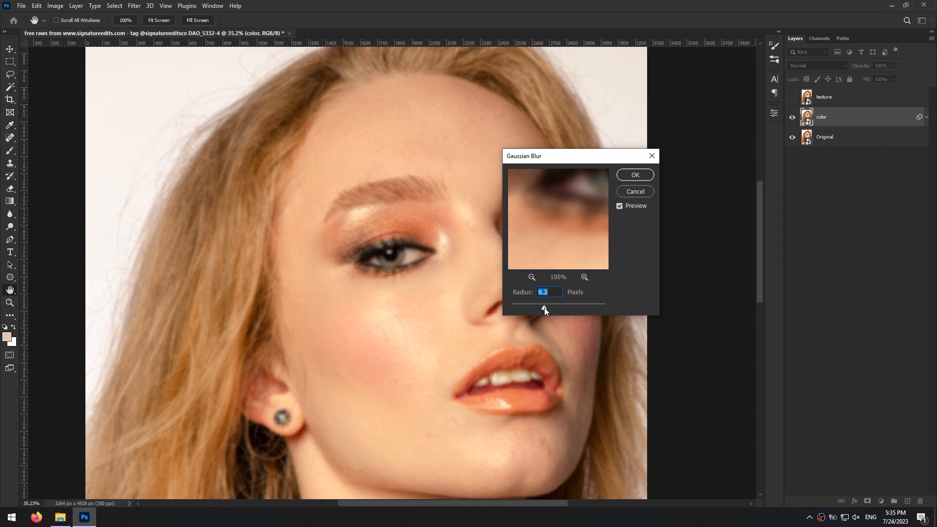
left_click_drag(543, 309, 551, 309)
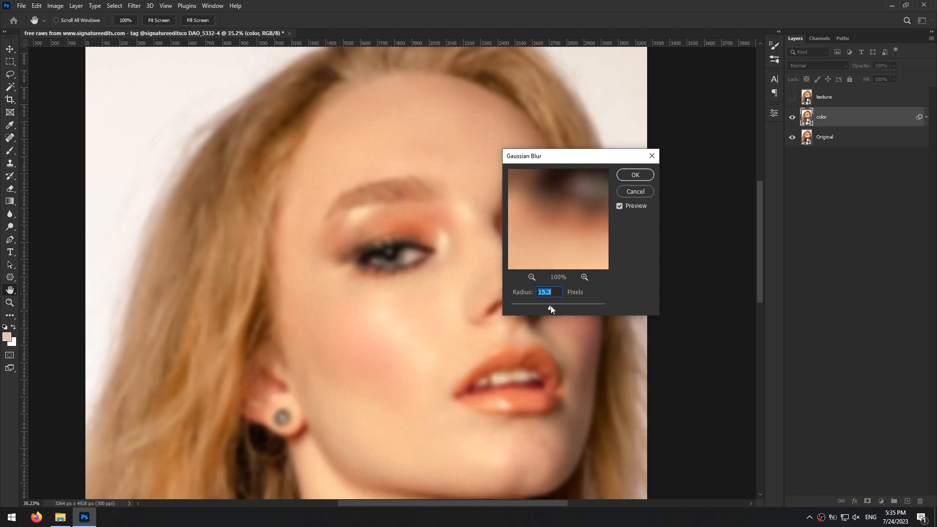
left_click_drag(551, 308, 548, 307)
type("20")
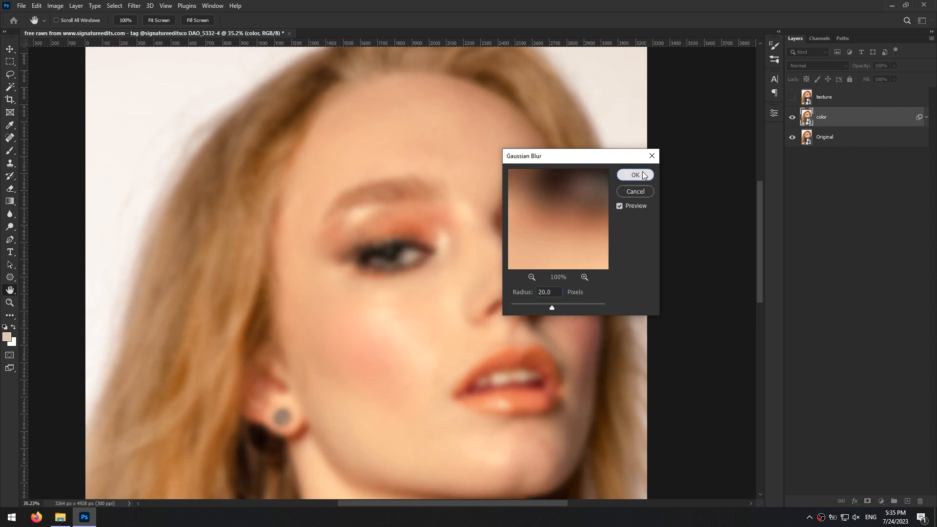
left_click(634, 174)
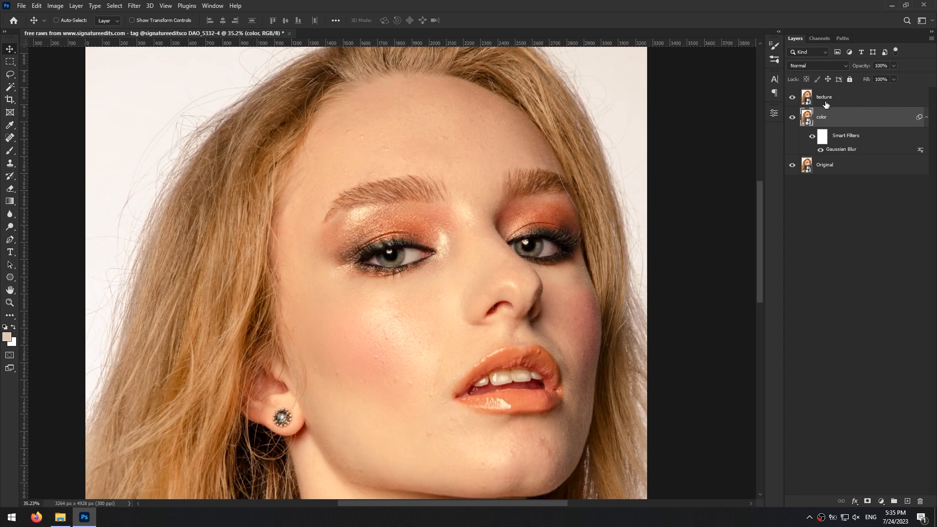
- Apply Image on texture from the color layer with Subtract, Scale 2, Offset 128
right_click(823, 96)
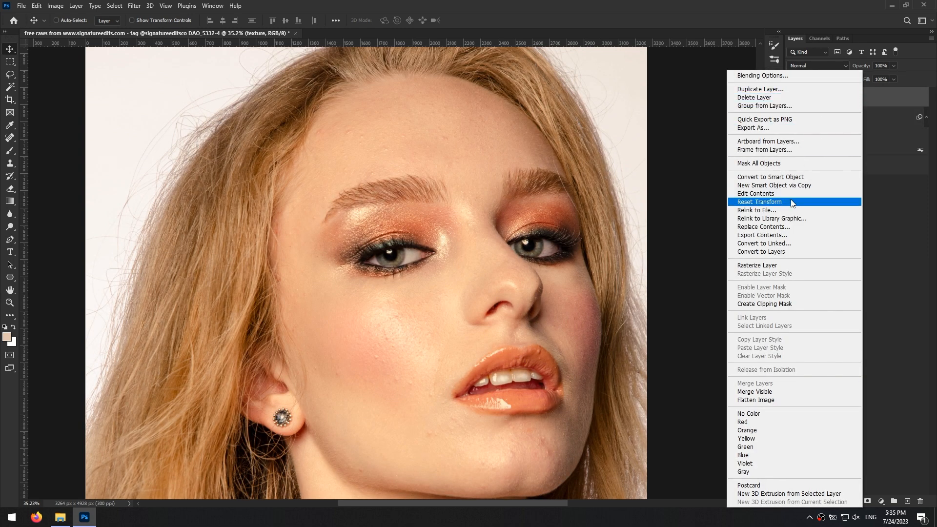
mouse_move(782, 207)
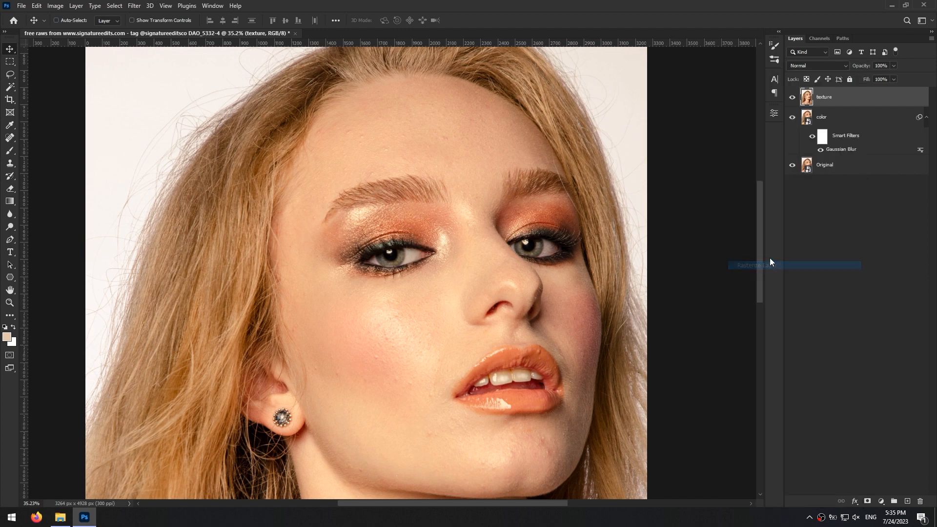
left_click(54, 5)
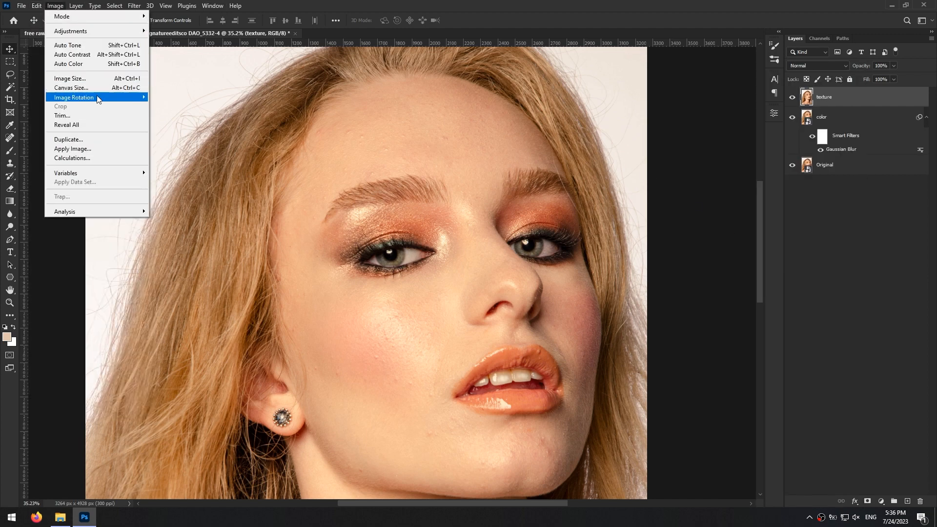
left_click(72, 149)
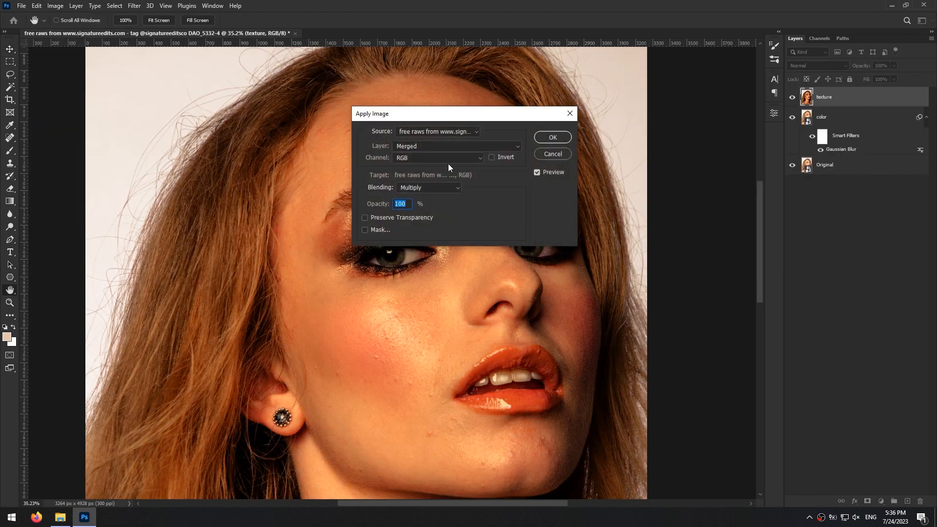
left_click(457, 146)
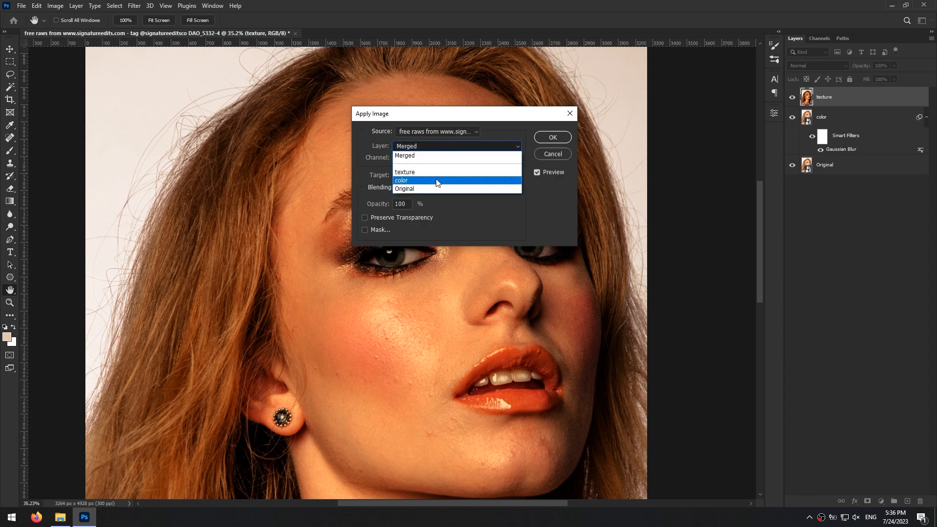
left_click(401, 181)
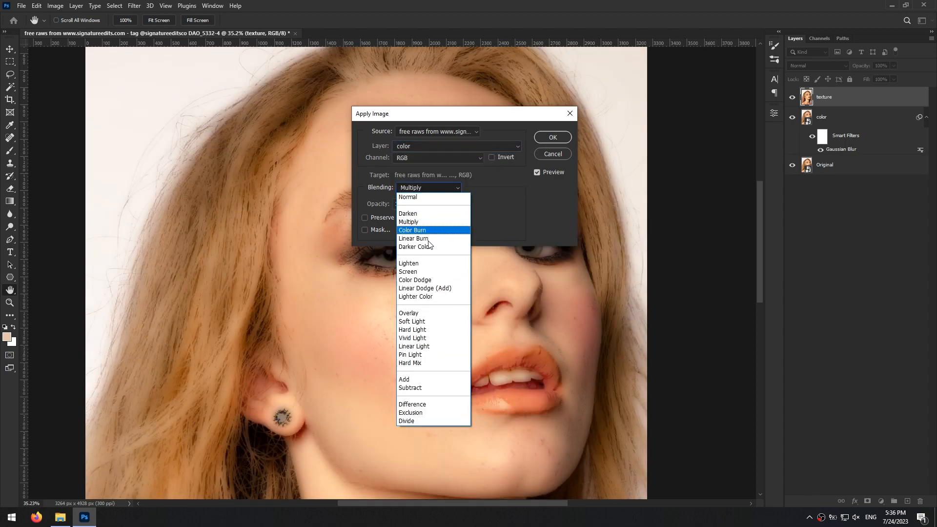
left_click(410, 387)
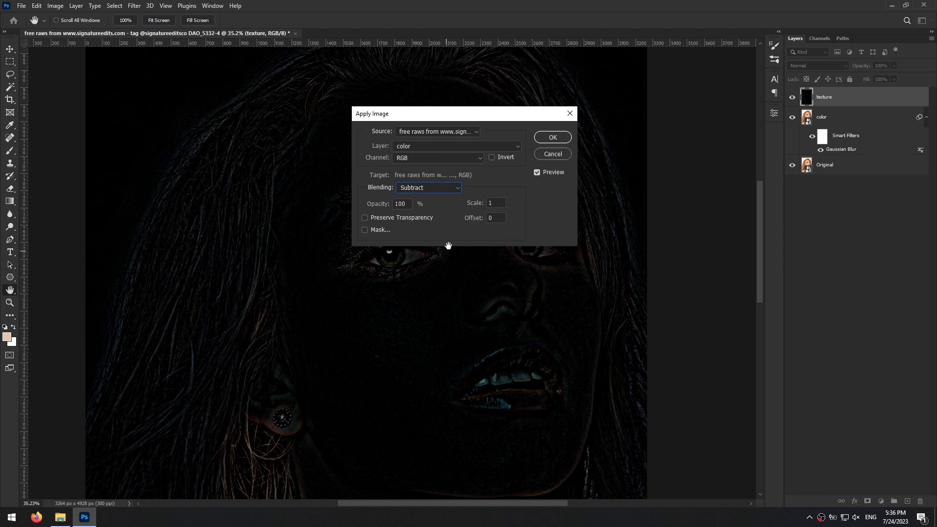
type("2")
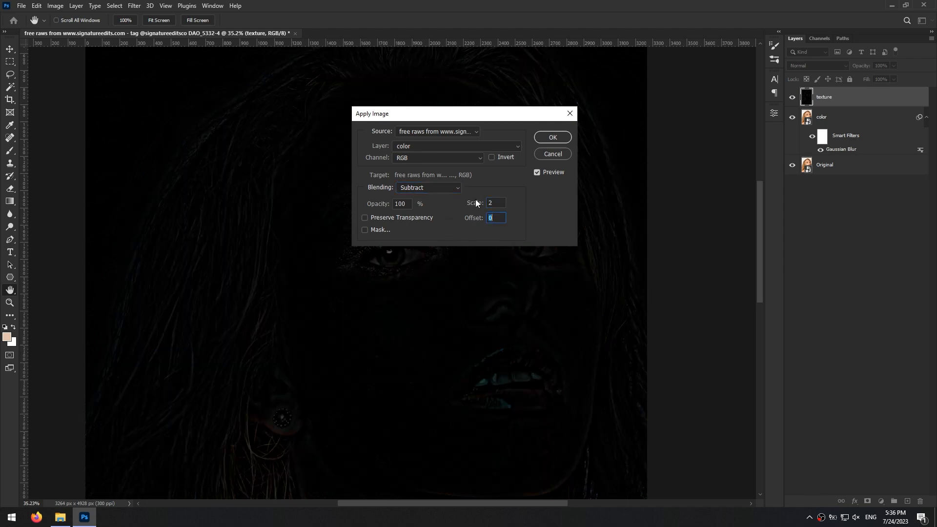
type("128")
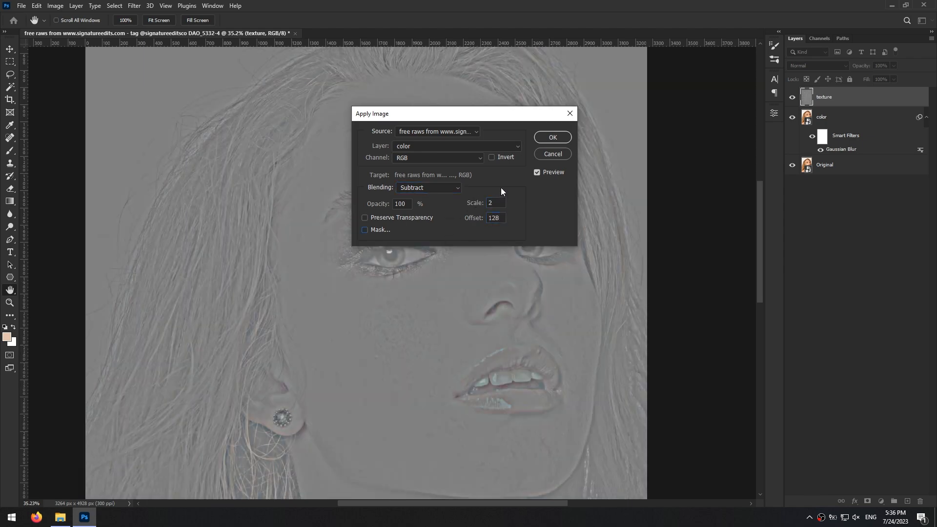
left_click(550, 136)
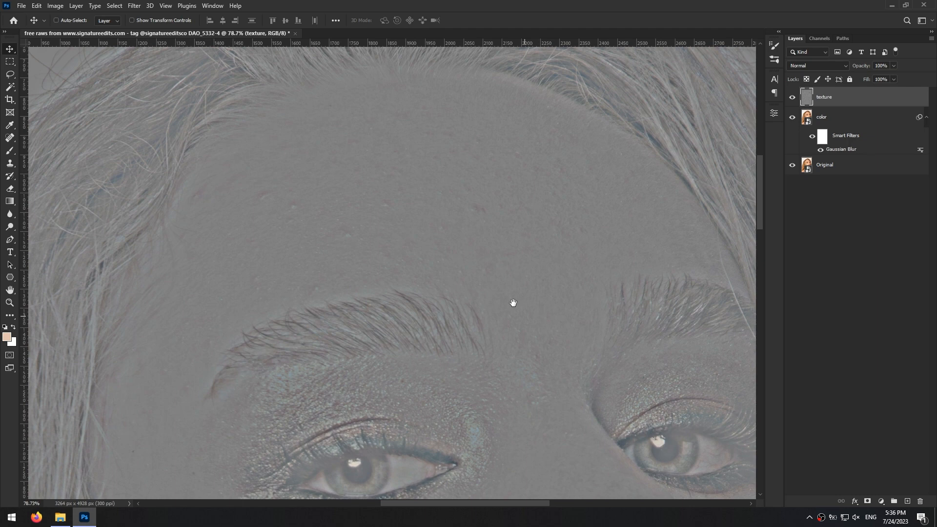
mouse_move(641, 277)
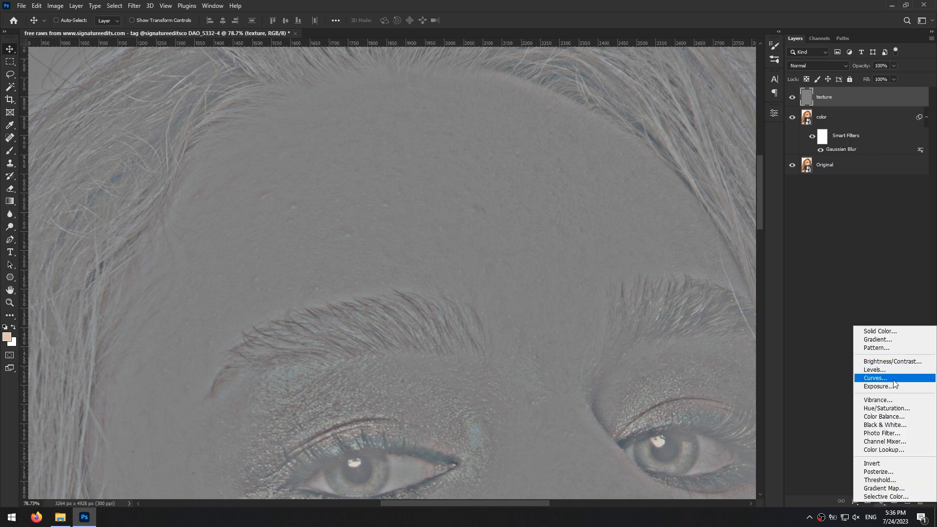
- Add a Curves adjustment layer and drag its points into a steep S-curve
left_click(875, 378)
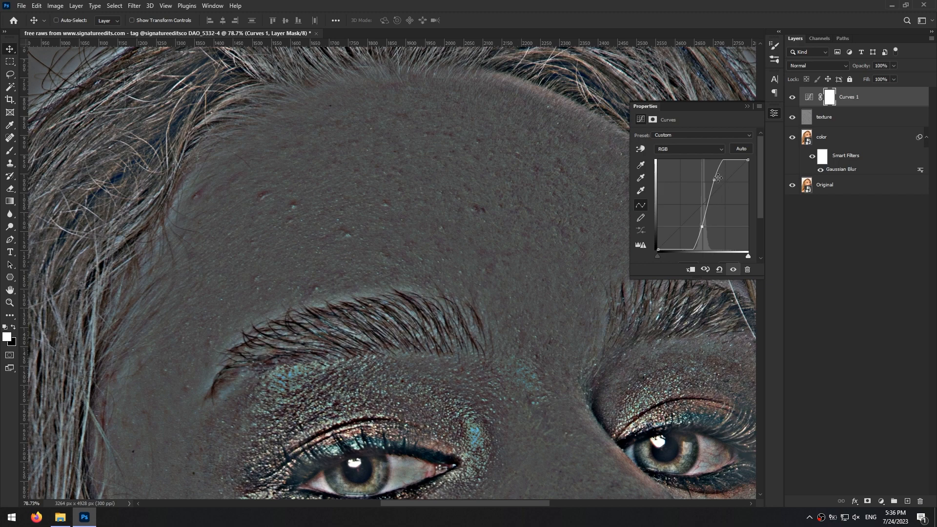
left_click_drag(717, 178, 712, 187)
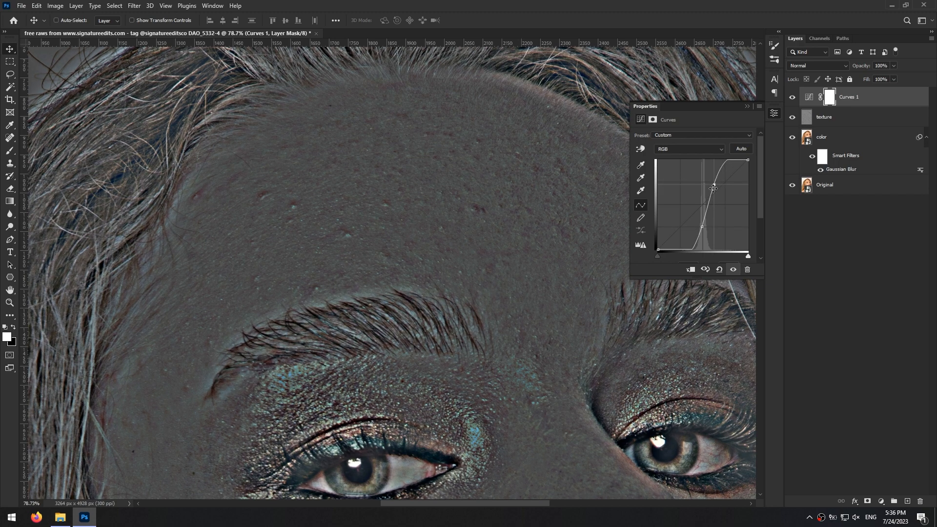
left_click_drag(713, 187, 704, 230)
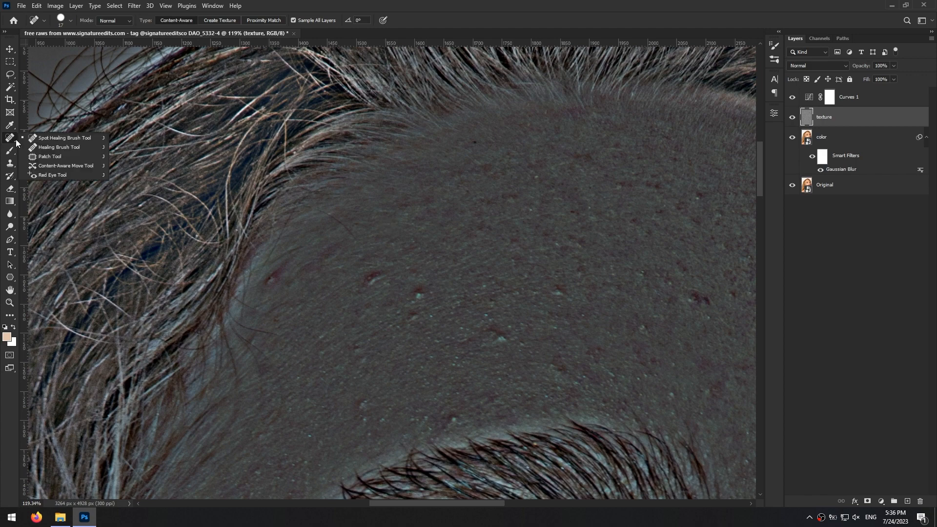
- Clone Stamp clean forehead skin over the upper-forehead blemishes on the texture layer
left_click(58, 147)
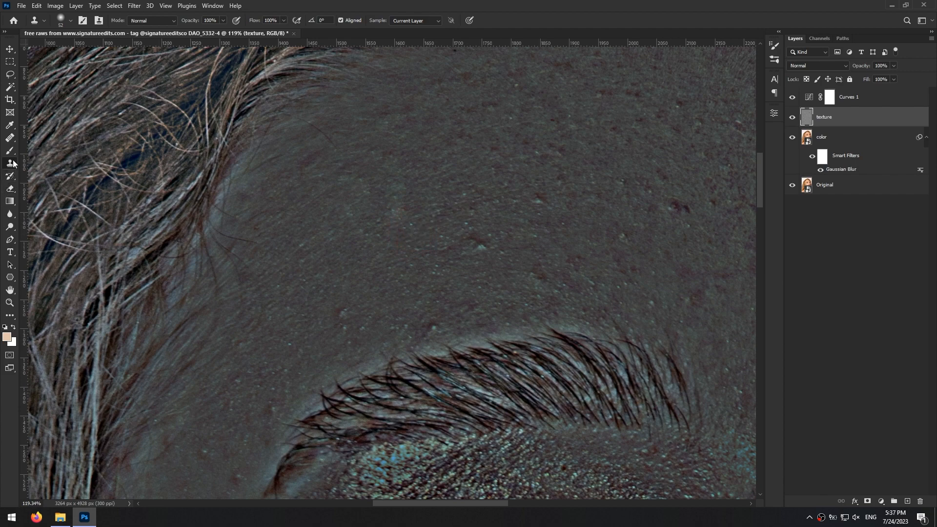
left_click(308, 268)
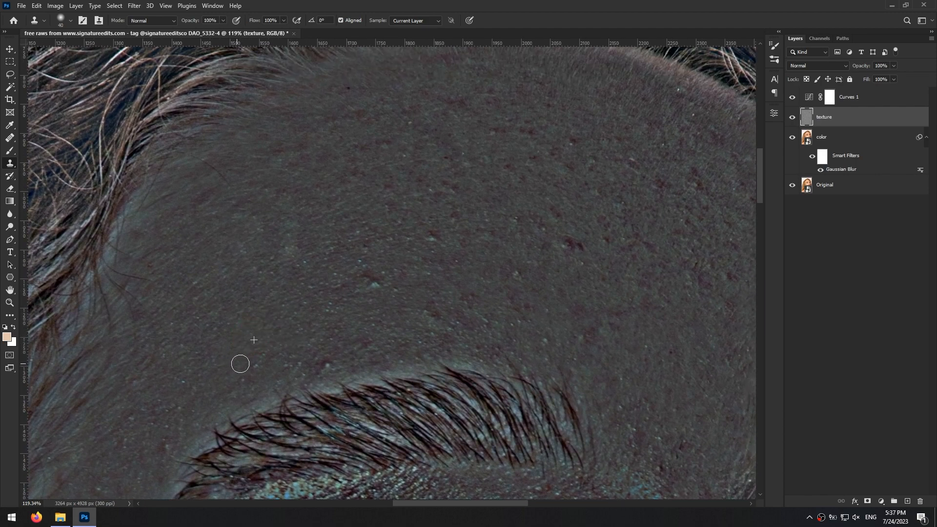
mouse_move(364, 278)
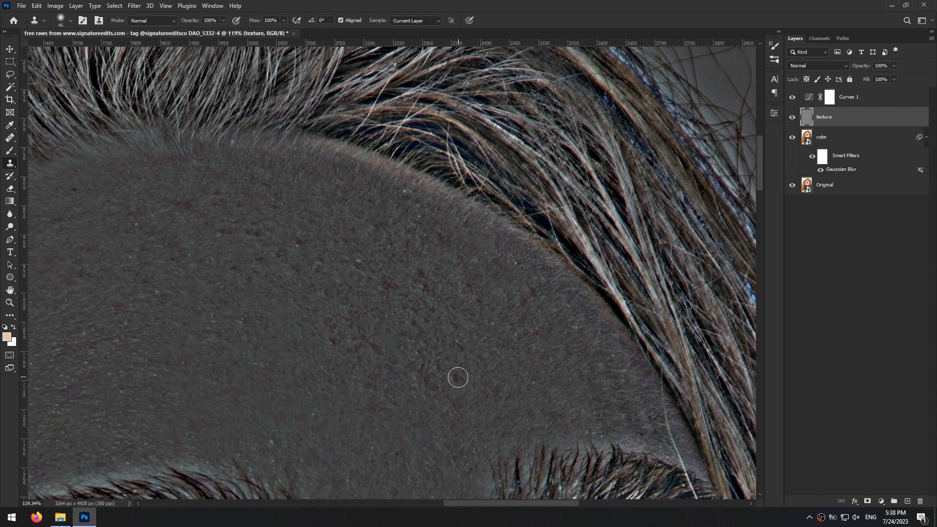
left_click_drag(458, 377, 421, 228)
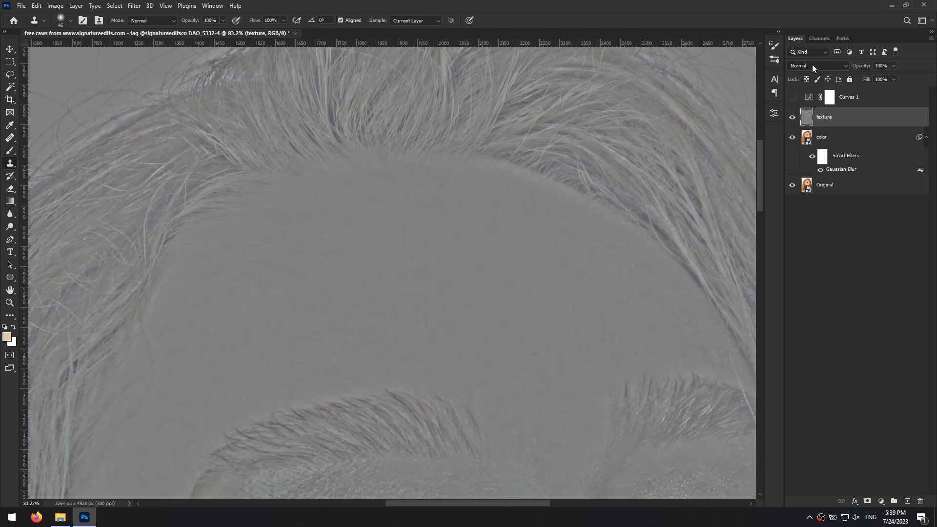
- Set the texture layer to Linear Light and toggle the Curves check layer to compare
left_click(819, 64)
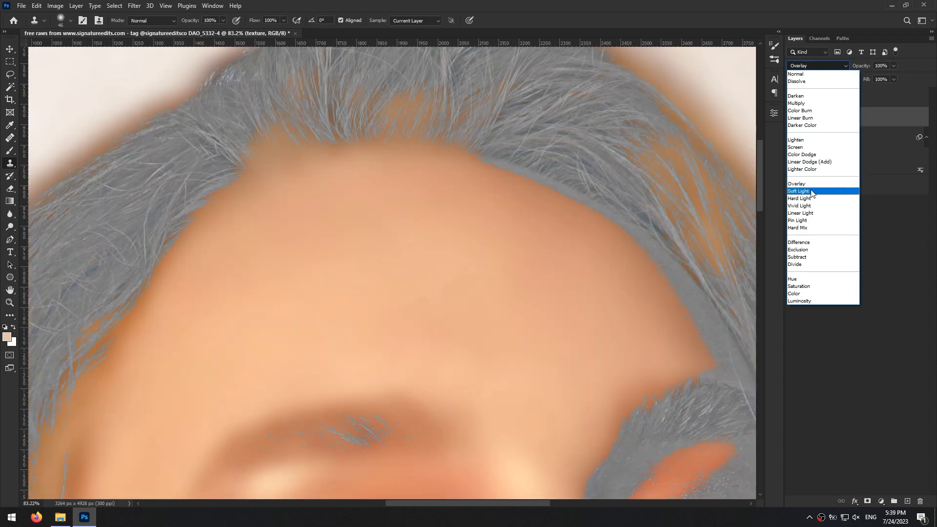
left_click(800, 213)
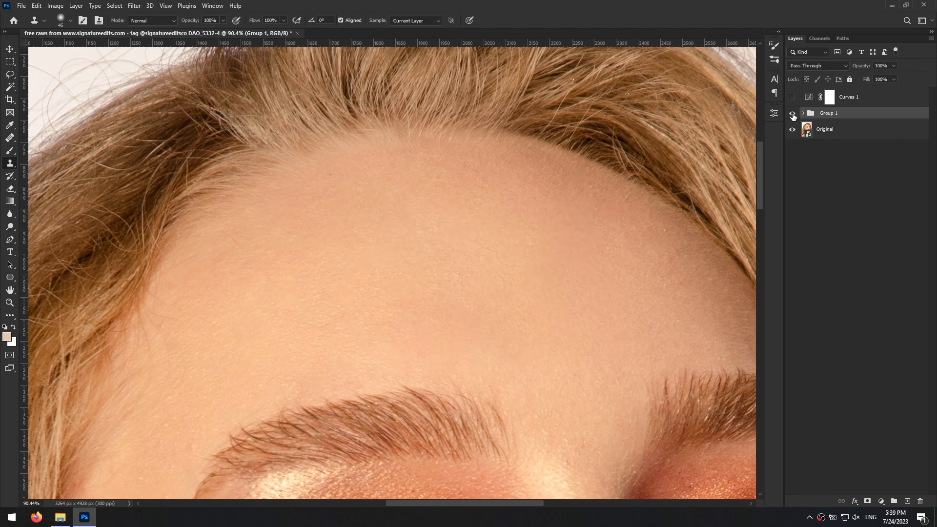
left_click(802, 113)
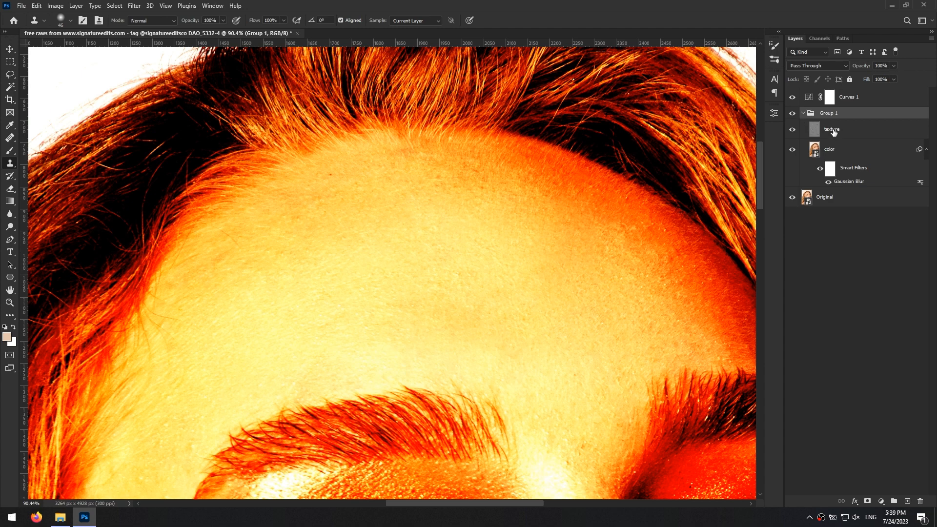
left_click(817, 65)
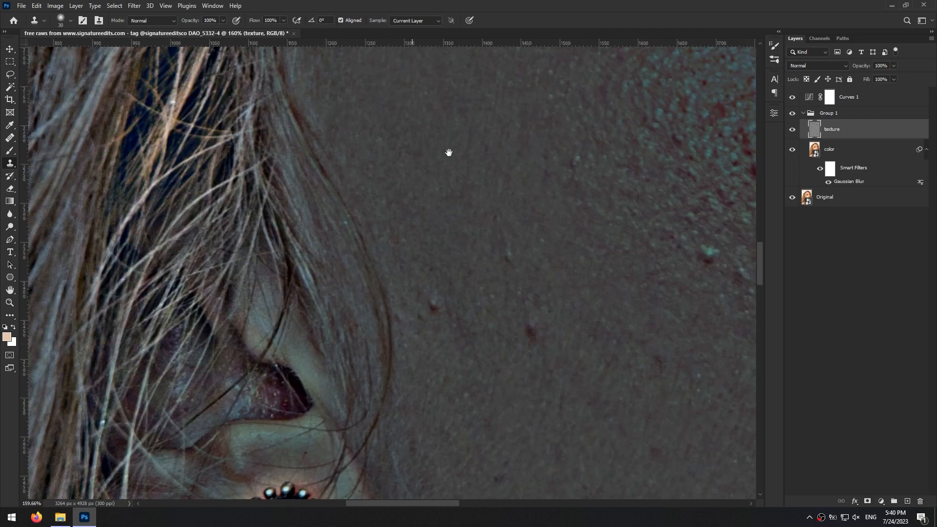
- Pan to the cheek beside the ear and shrink the Clone Stamp brush for the jaw blemishes
left_click_drag(449, 151, 428, 349)
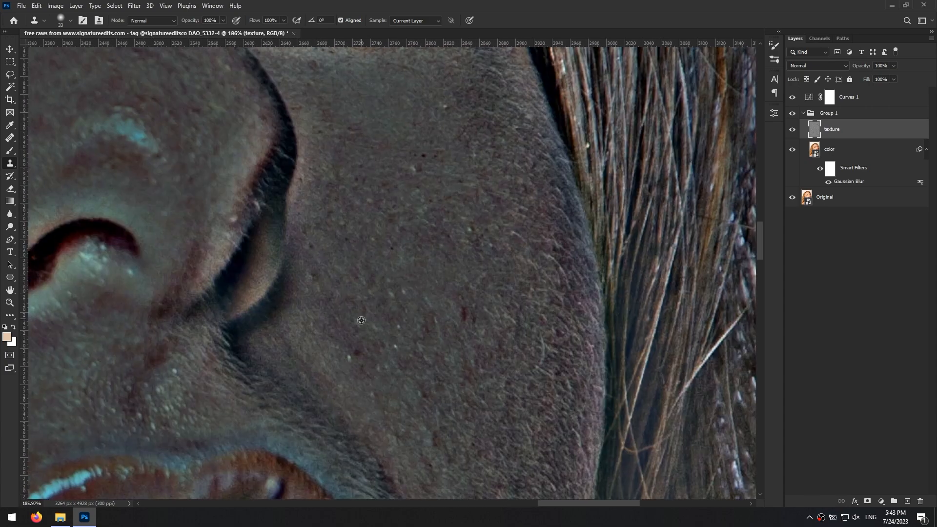
scroll("up", 3)
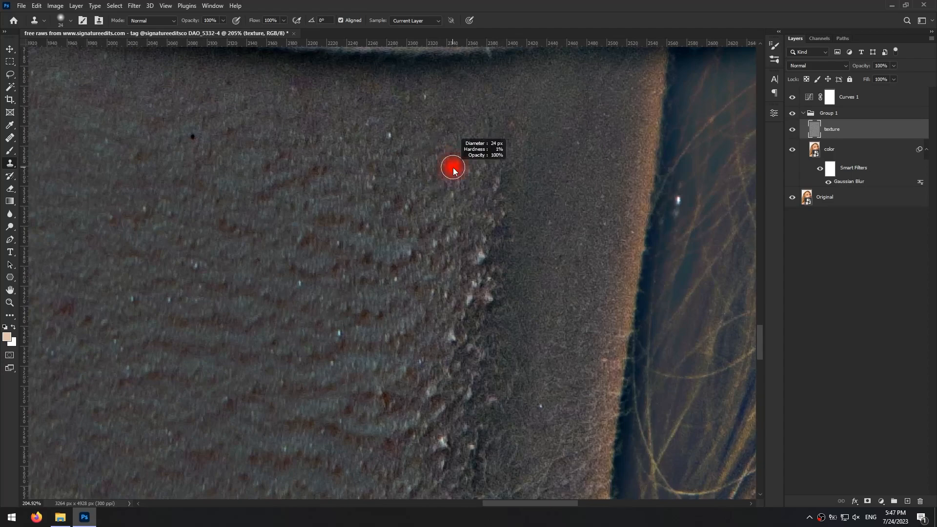
left_click_drag(452, 167, 396, 279)
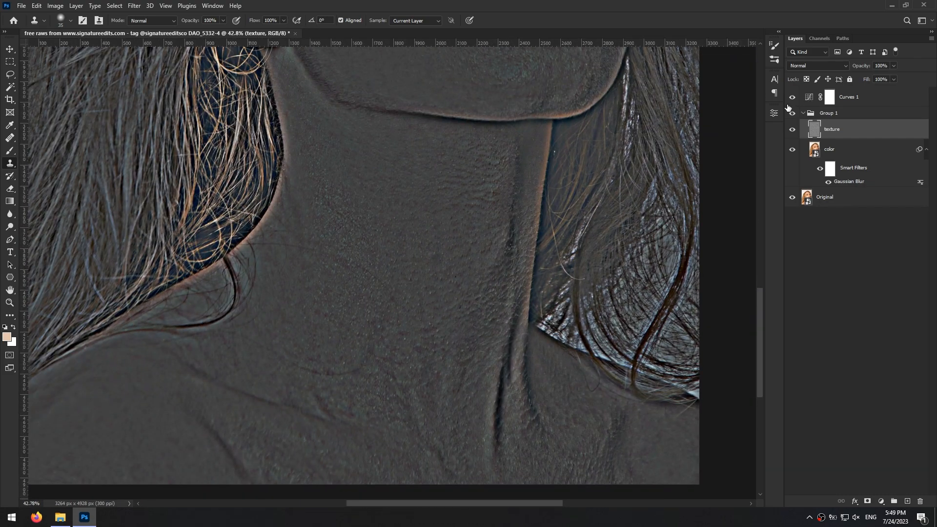
- Hide the Curves check layer and reblend the texture layer in Linear Light
left_click(818, 65)
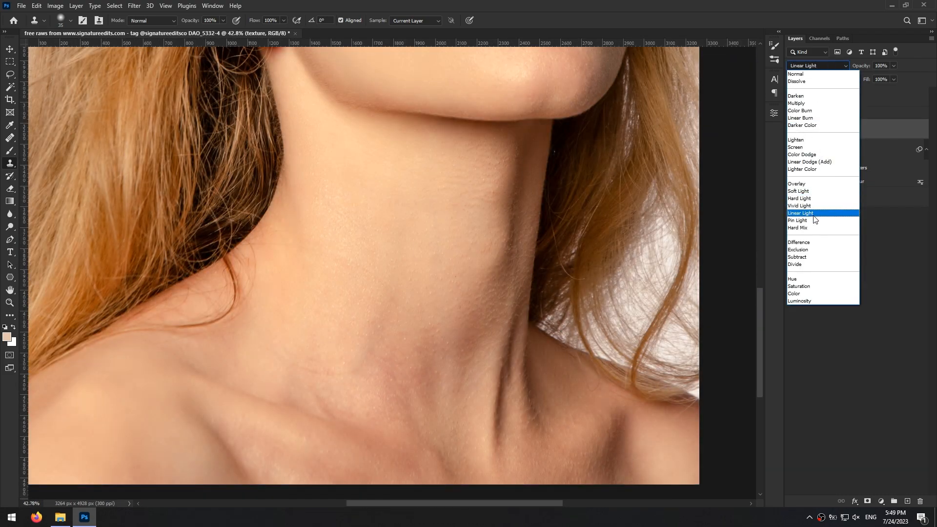
left_click(800, 213)
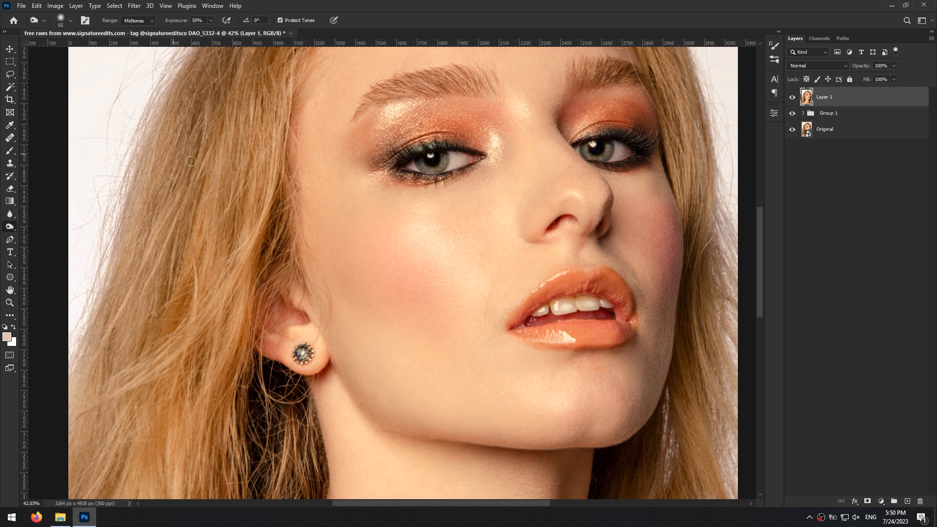
- Shade along the hair edge, lower the exposure, and darken the jawline contour beside the lips
left_click_drag(388, 254, 457, 320)
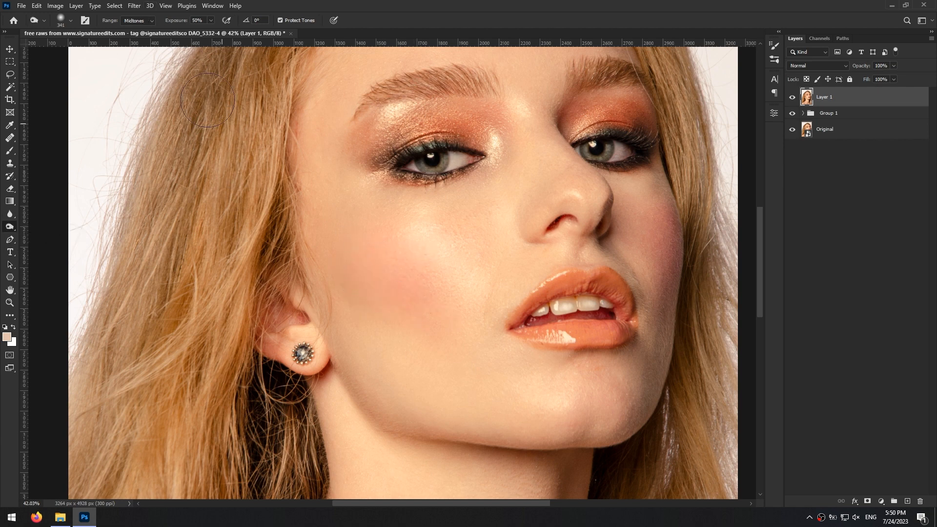
left_click(198, 20)
type("2")
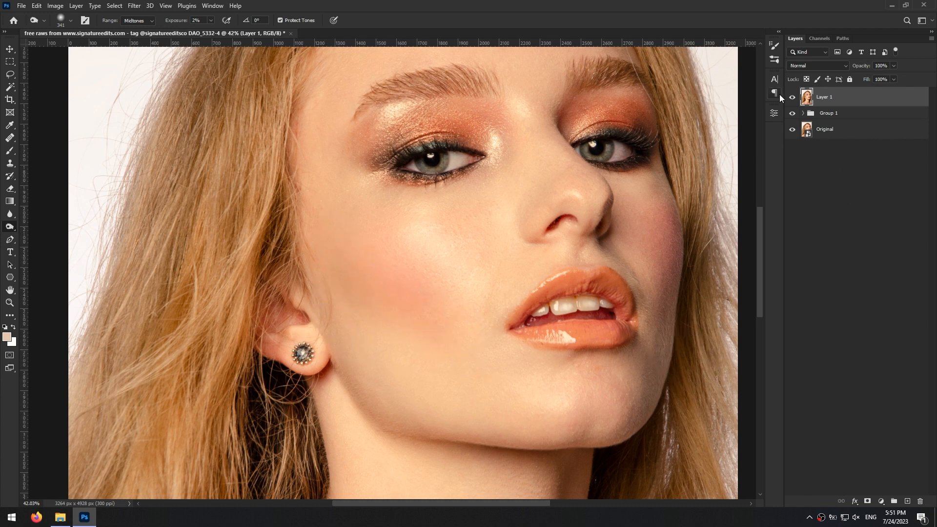
left_click(792, 97)
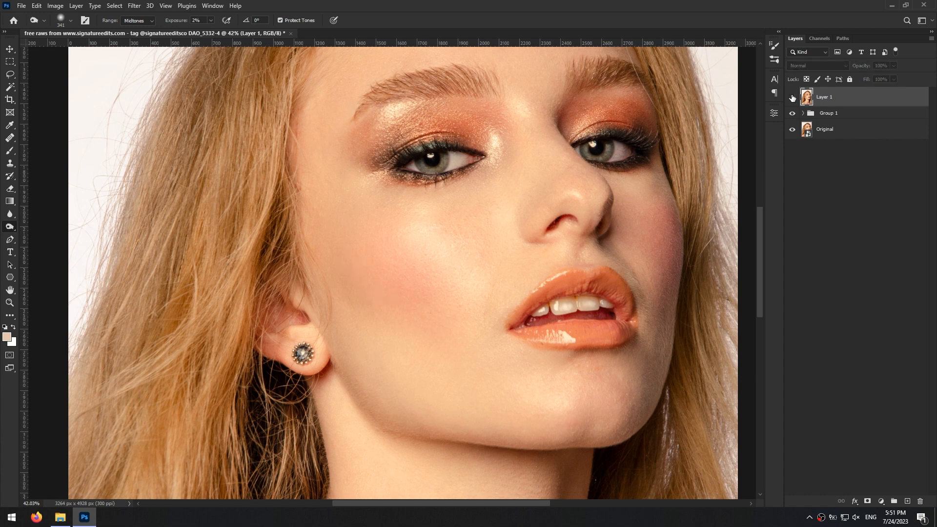
mouse_move(681, 281)
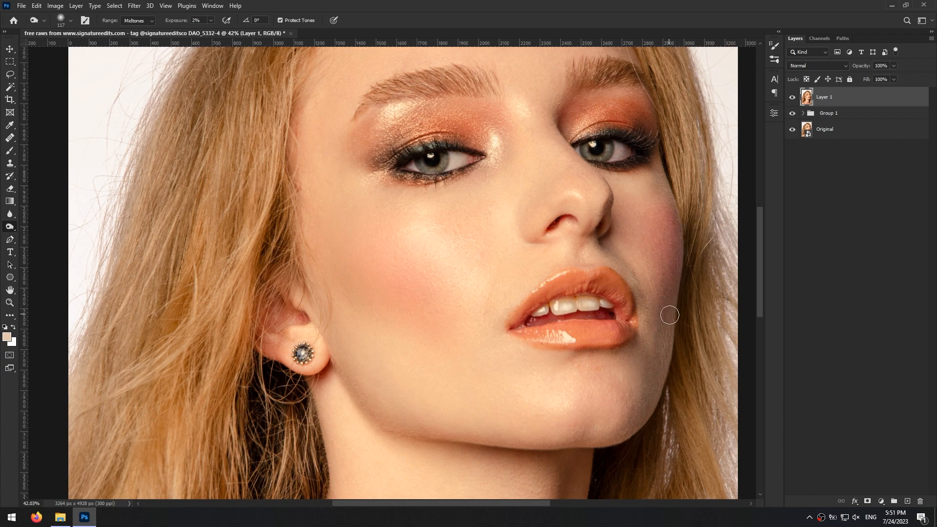
left_click_drag(669, 315, 508, 419)
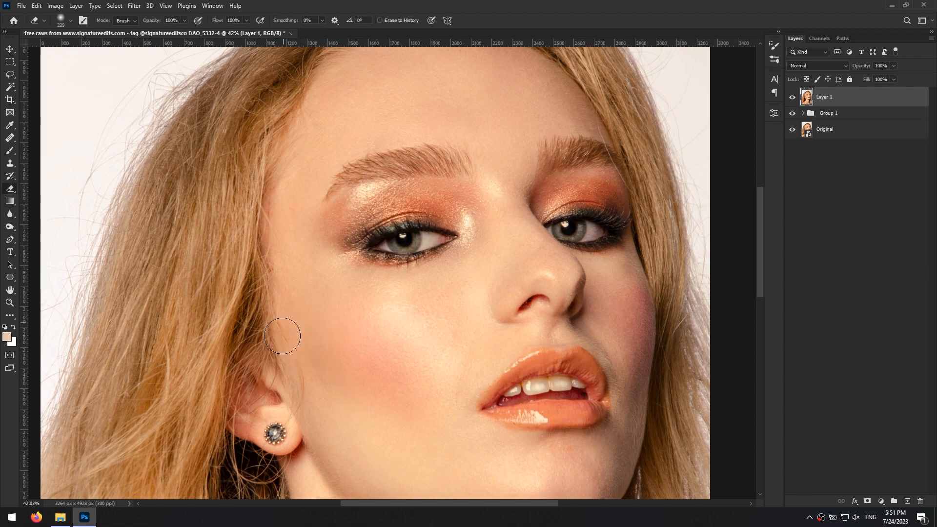
- Erase excess retouching near the left cheek and bring up the toning tool variants
left_click_drag(283, 336, 271, 261)
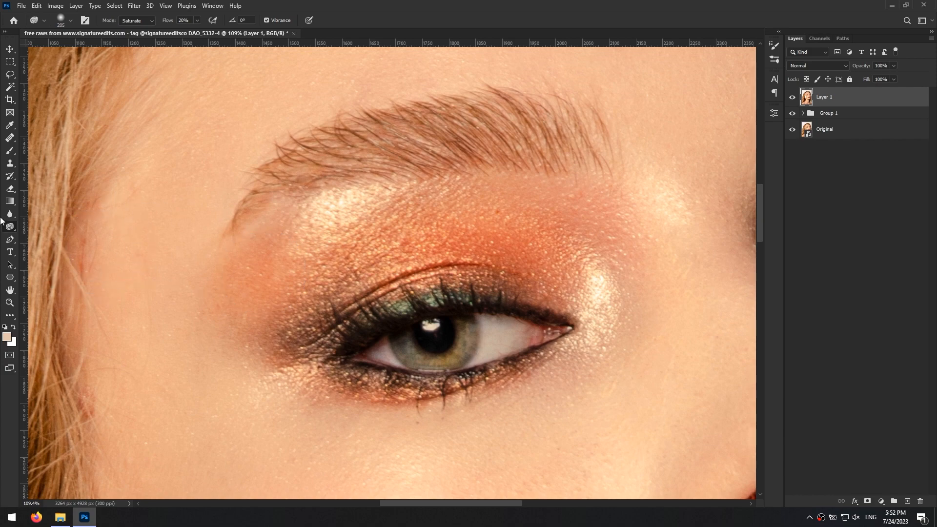
left_click(10, 215)
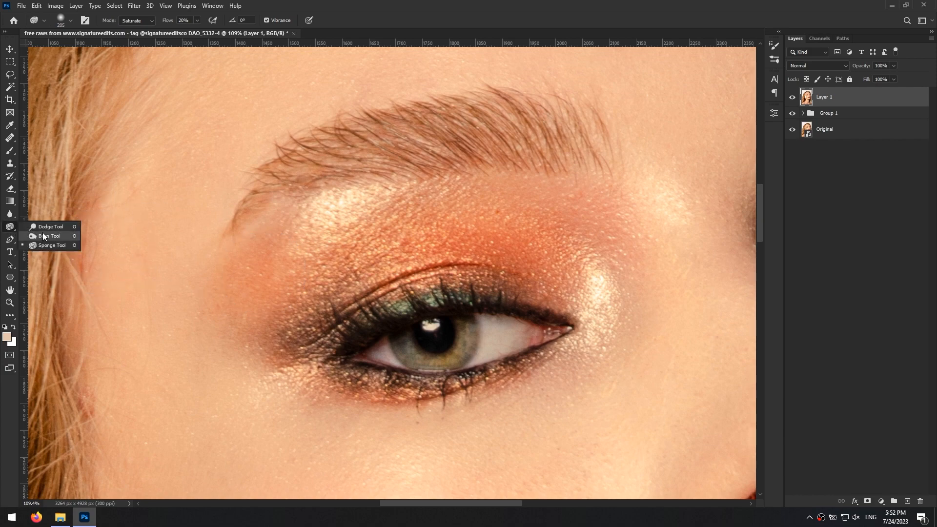
- Dodge the eye catchlight, then set up burning for the neck shadows
left_click(50, 226)
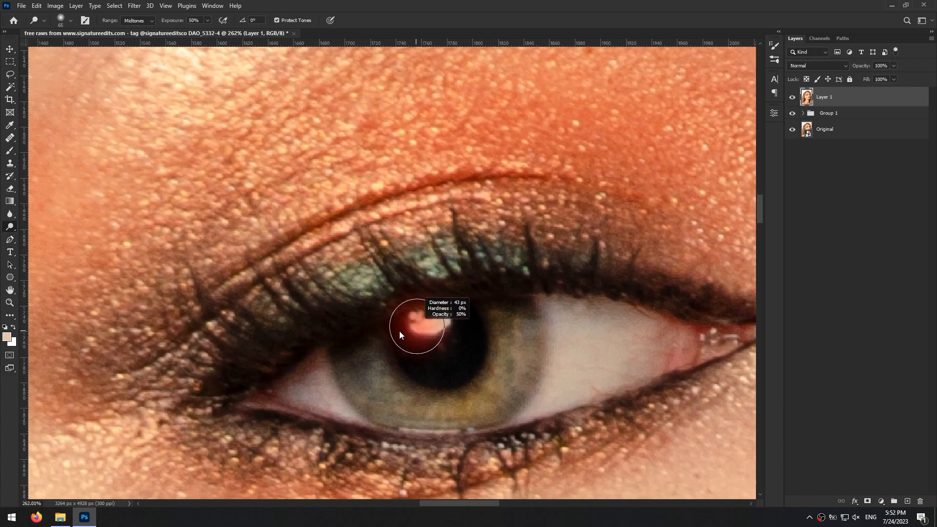
left_click_drag(400, 335, 442, 317)
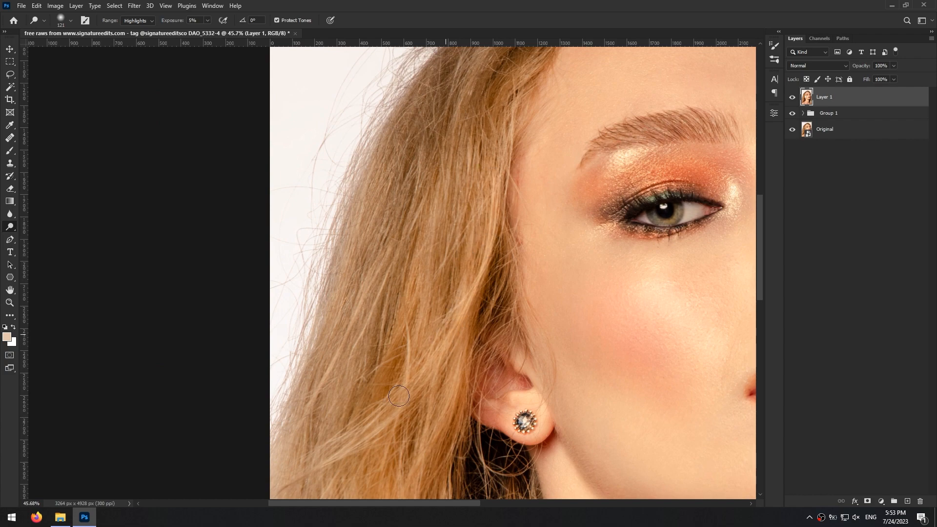
scroll("down", 3)
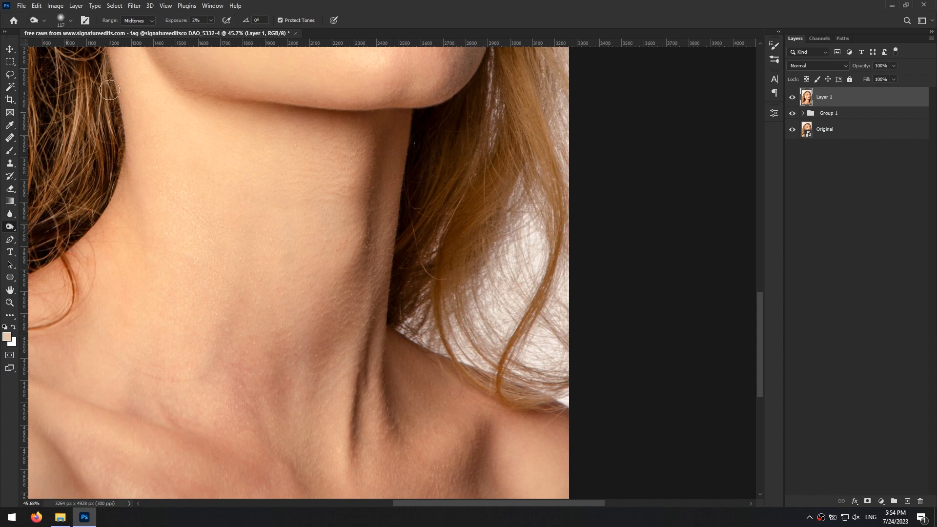
left_click(137, 19)
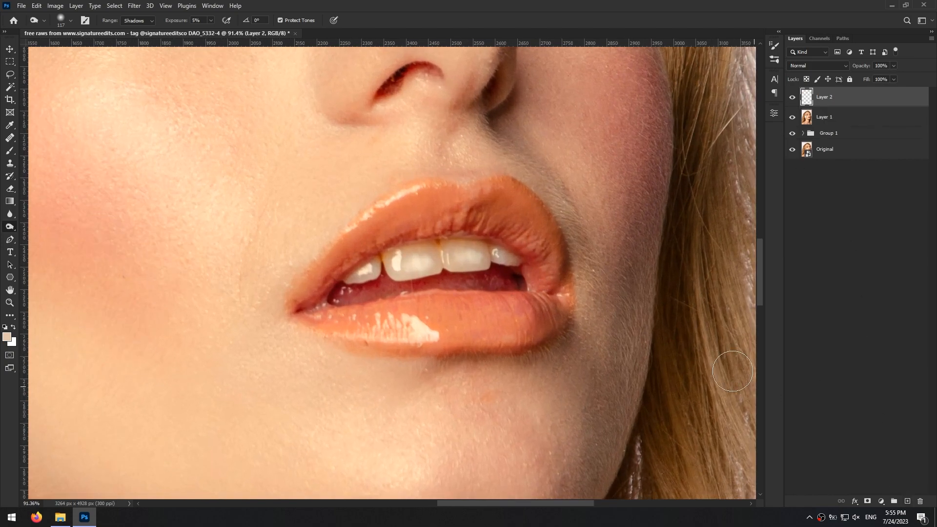
- Delete the empty layer, add a Hue/Saturation layer targeting Yellows, and sample the lip colour
left_click(907, 501)
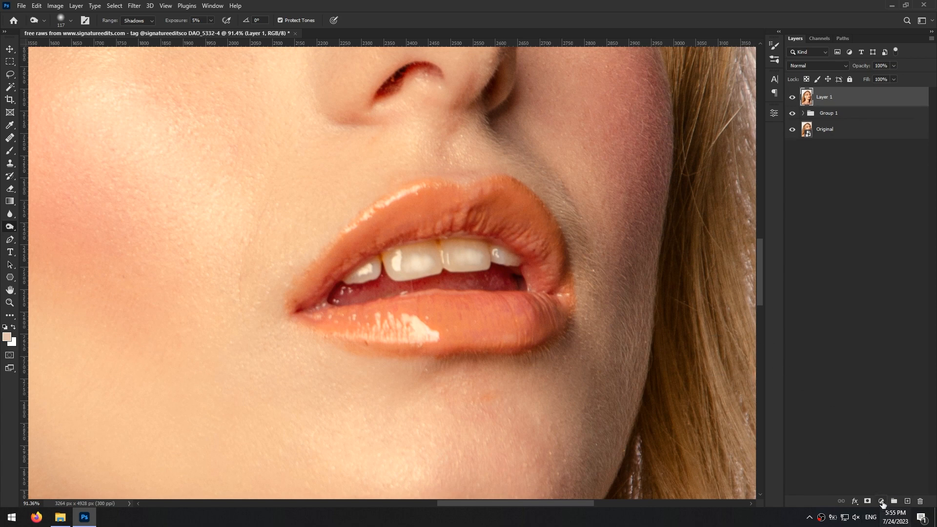
left_click(881, 501)
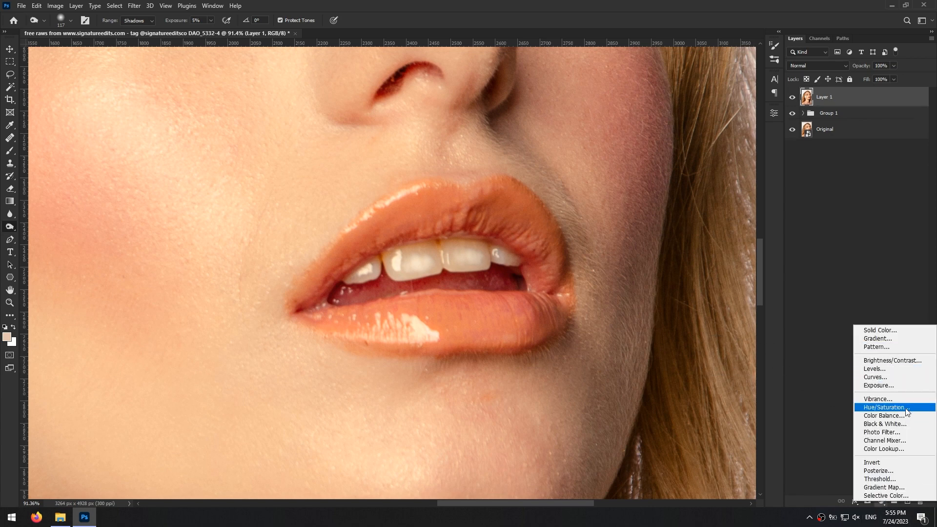
left_click(885, 407)
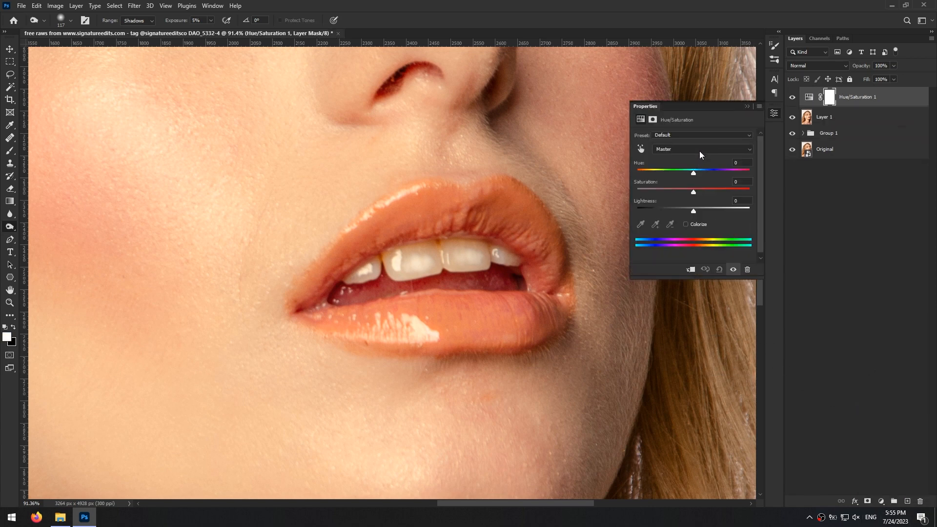
left_click(701, 149)
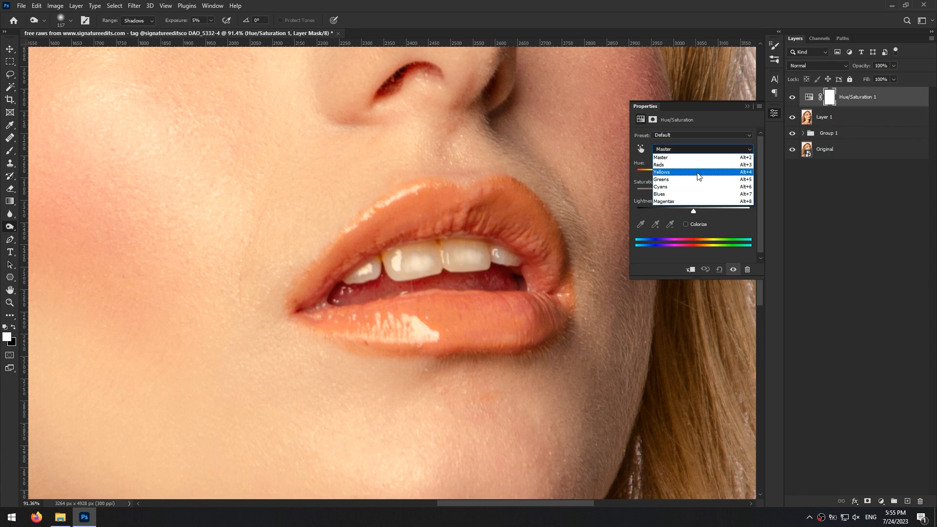
left_click(661, 172)
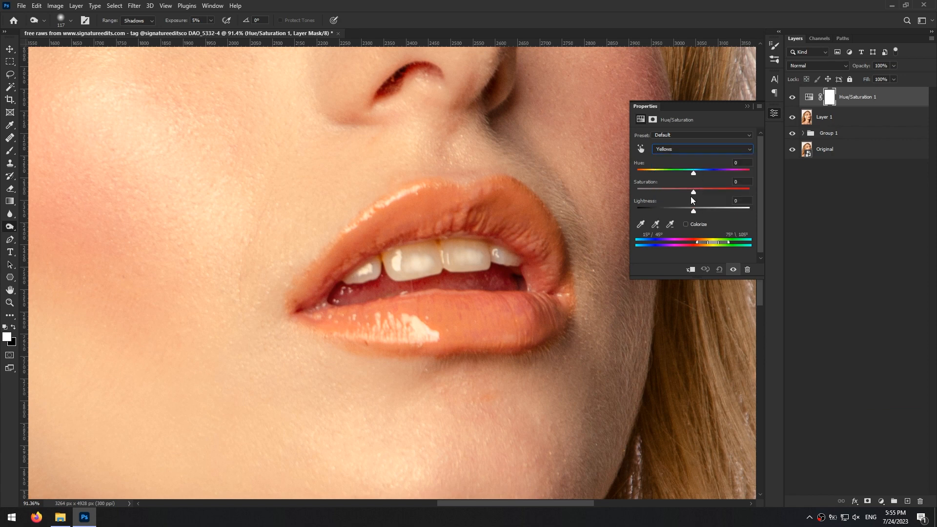
left_click_drag(693, 211, 750, 211)
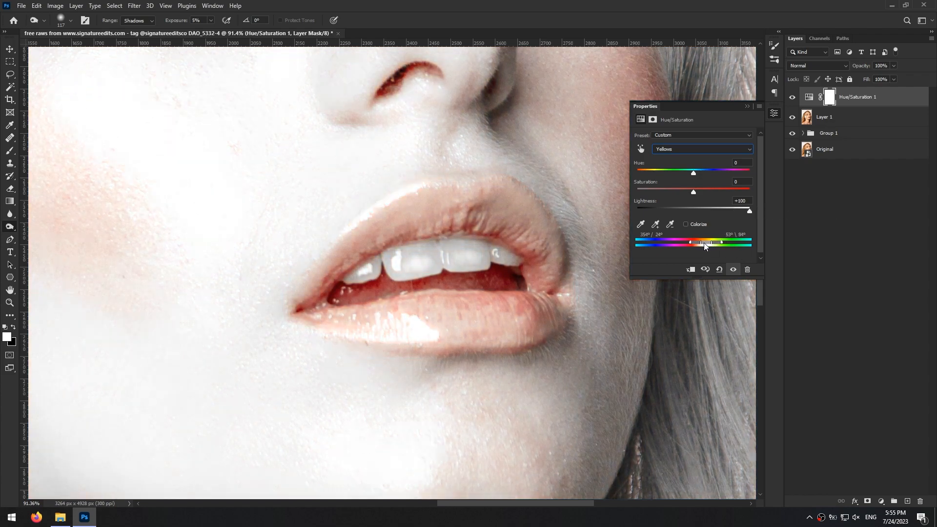
left_click(702, 149)
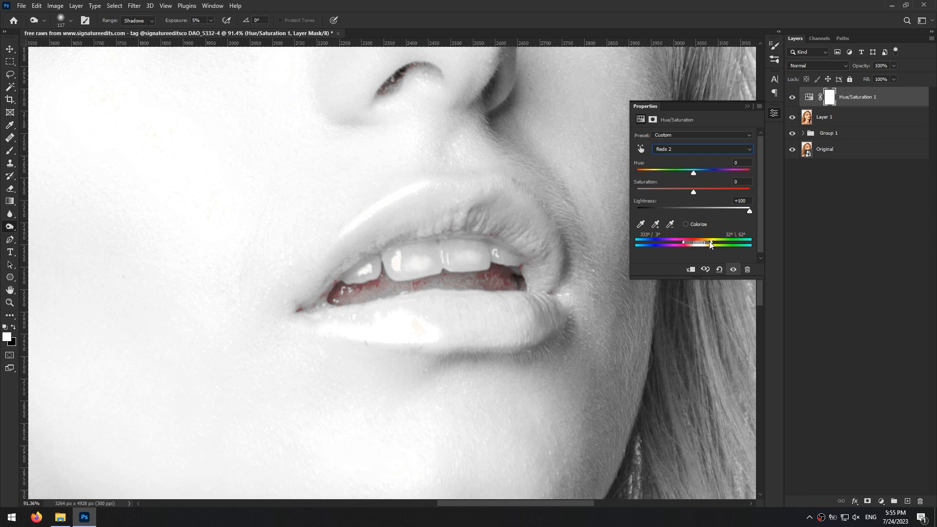
- Narrow the Yellows range around the lips and set Hue -18, Saturation +19
left_click_drag(709, 242, 693, 242)
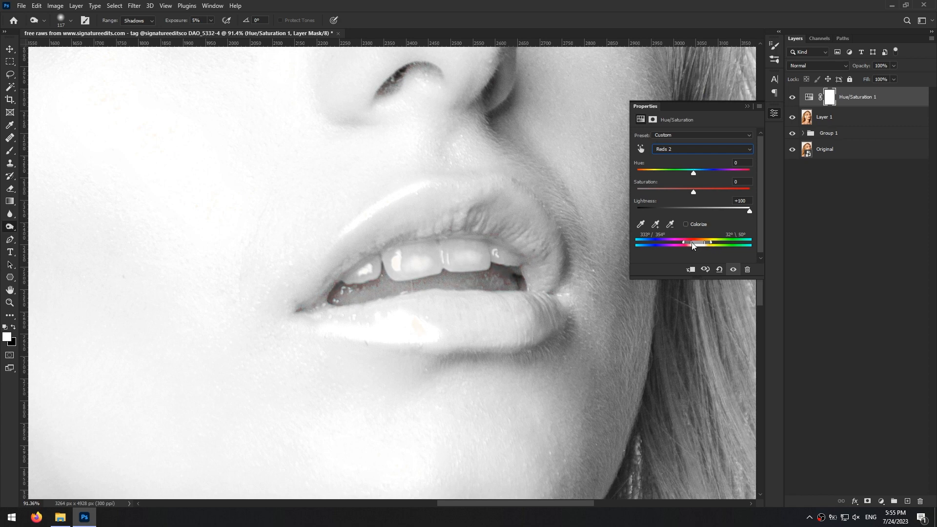
left_click_drag(684, 242, 687, 242)
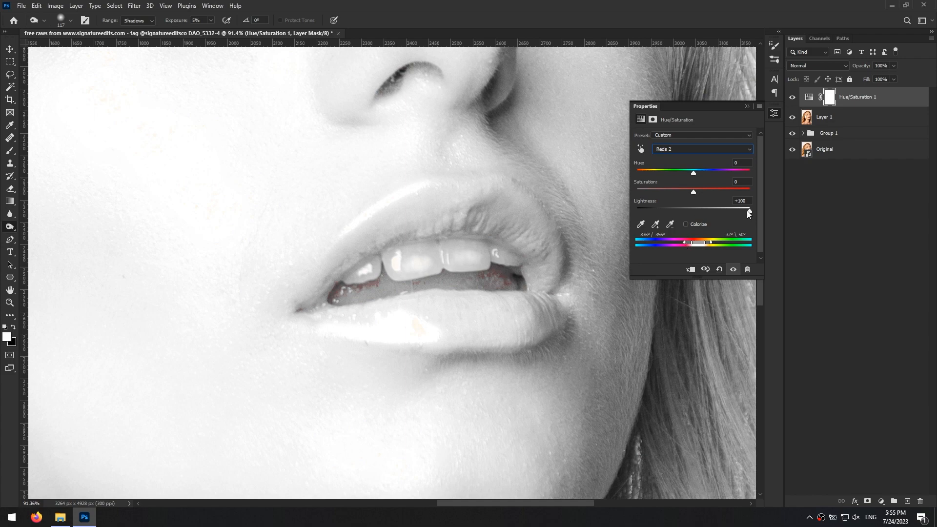
type("0")
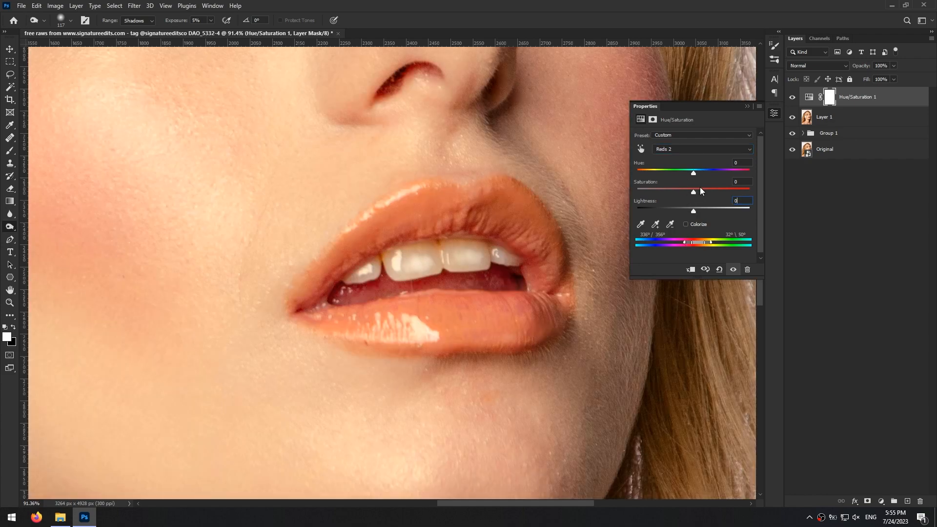
left_click_drag(693, 173, 684, 173)
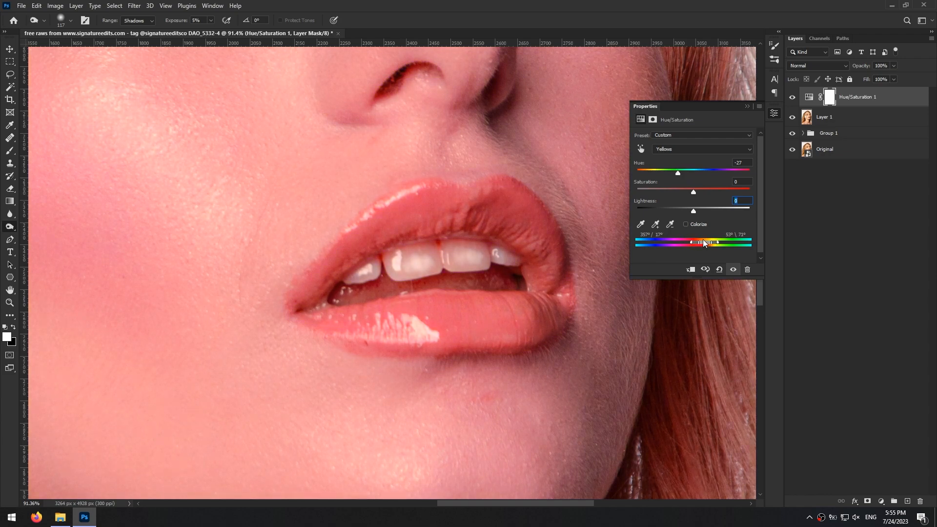
left_click_drag(677, 172, 670, 173)
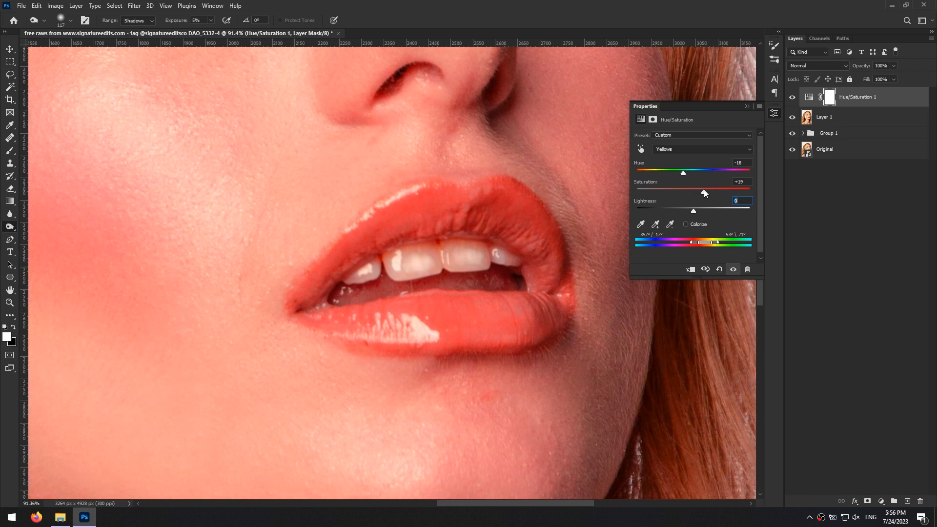
left_click_drag(683, 189, 703, 191)
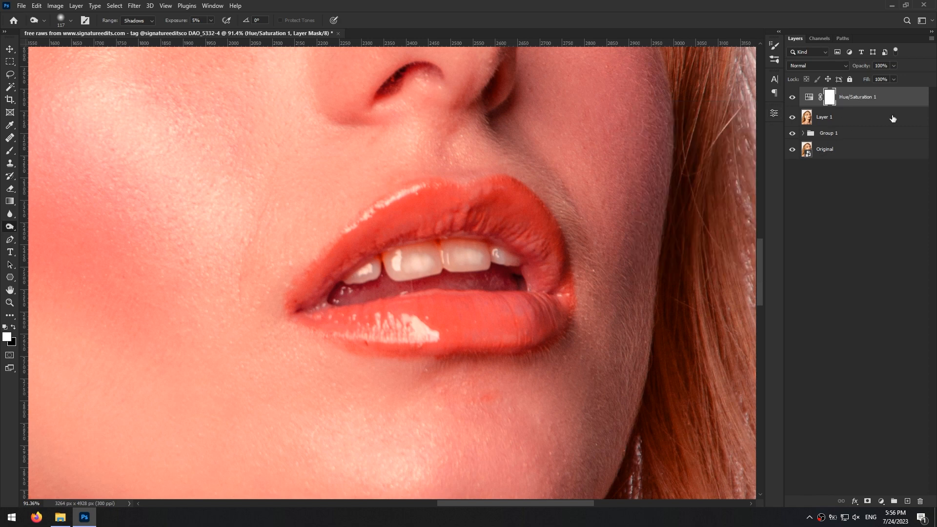
- Paint the mask with a soft round brush over the upper and lower lips, then fit to screen
left_click(830, 97)
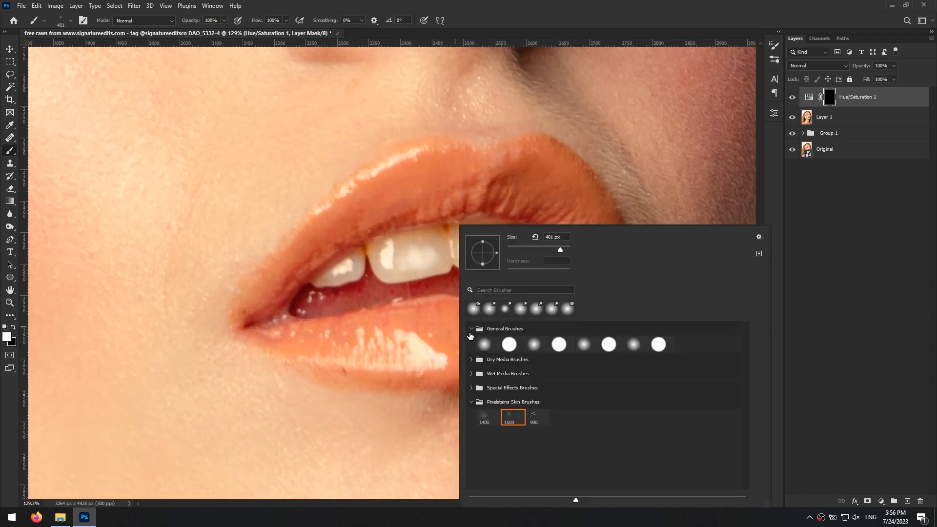
left_click(487, 344)
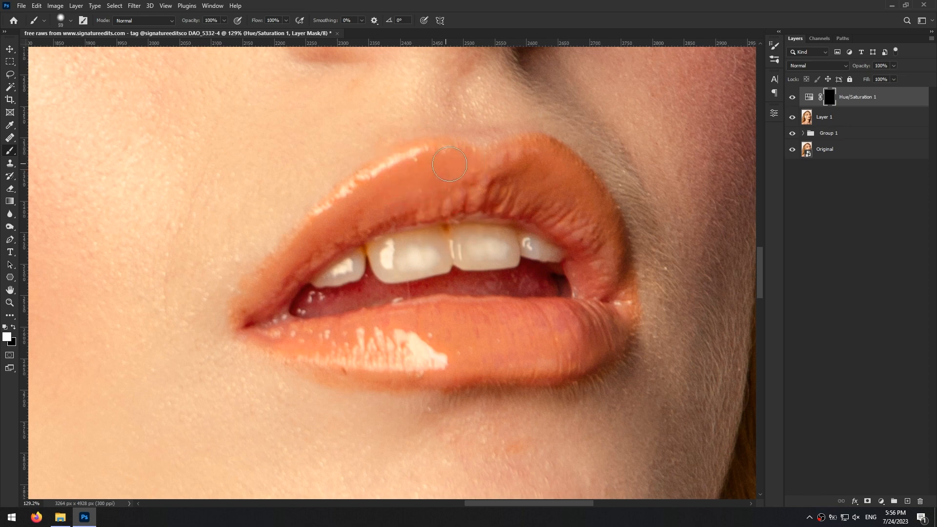
left_click_drag(449, 164, 424, 172)
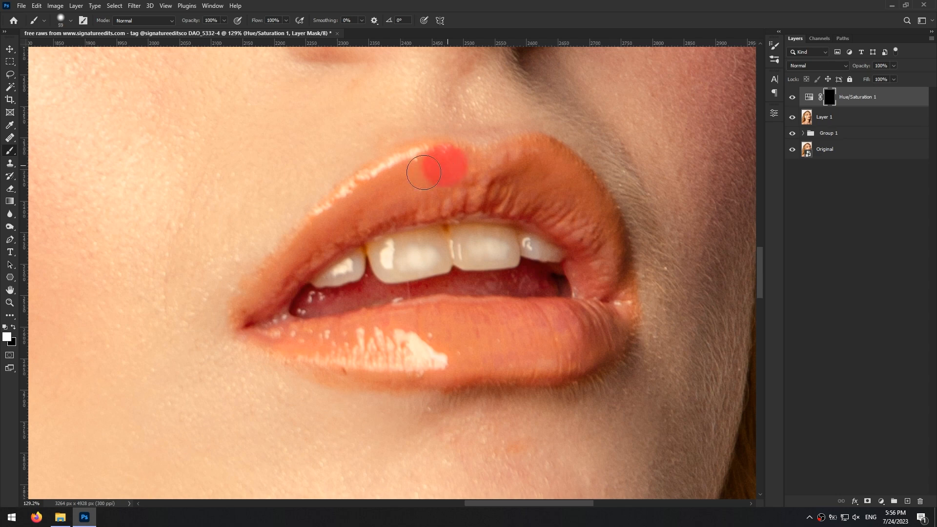
left_click_drag(423, 173, 338, 343)
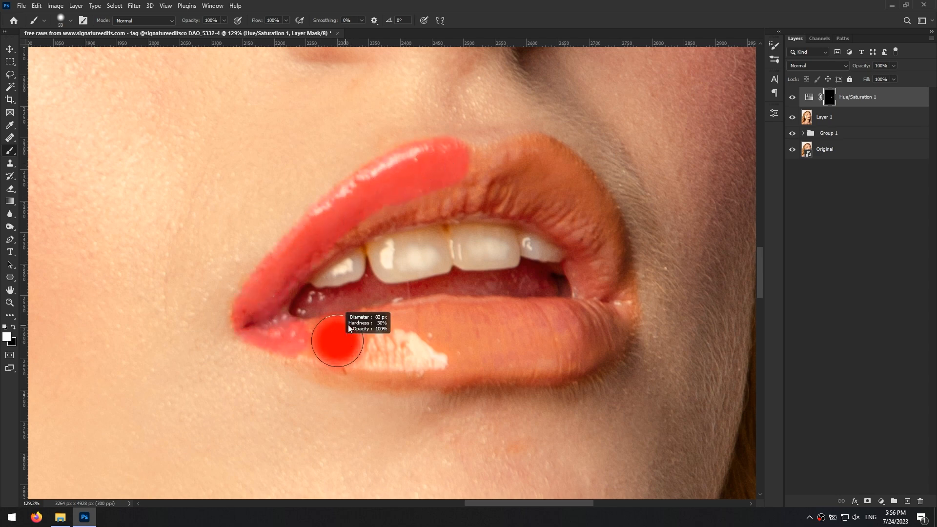
left_click_drag(337, 343, 609, 276)
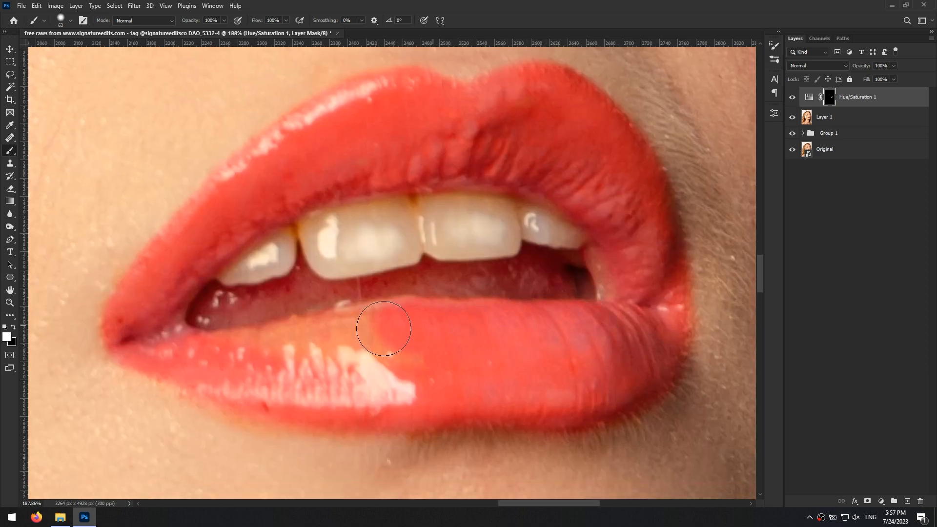
key("ctrl+0")
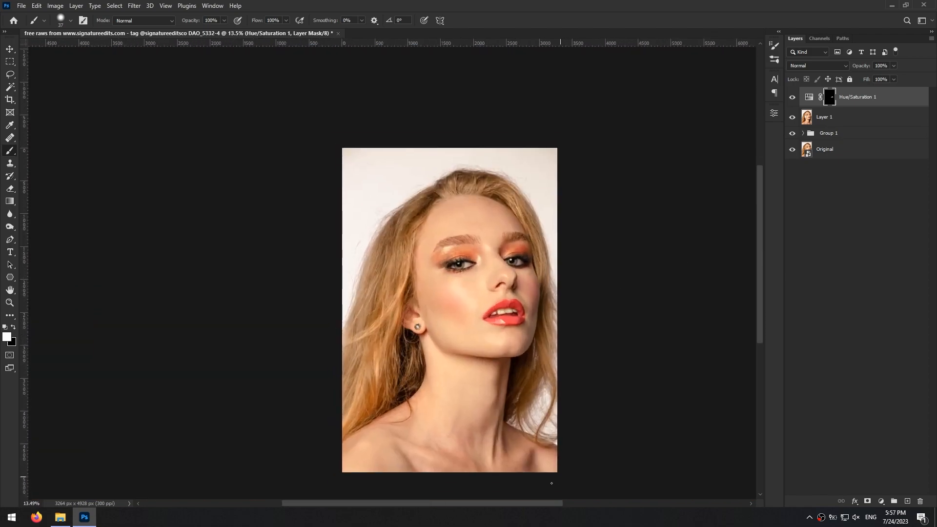
- Reopen the lip Hue/Saturation settings, choose Yellows, and settle the Hue at -11
double_click(808, 96)
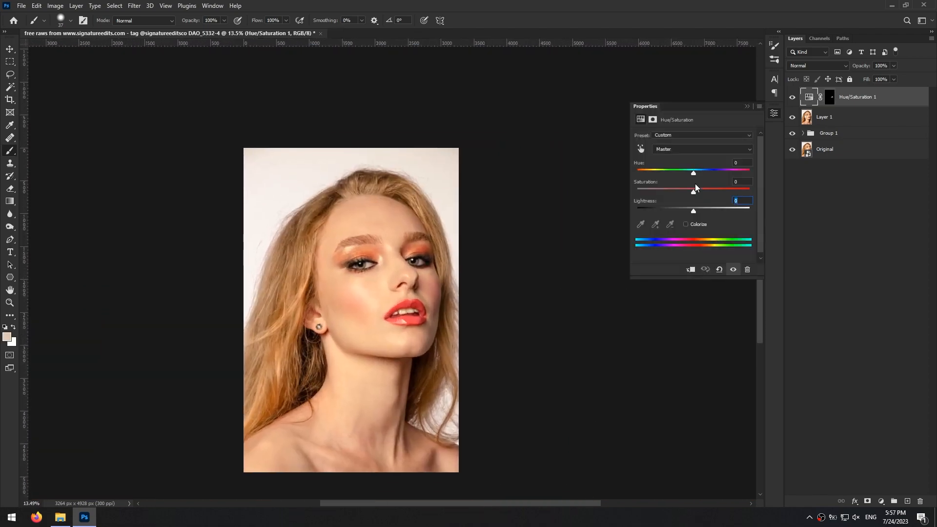
left_click(702, 149)
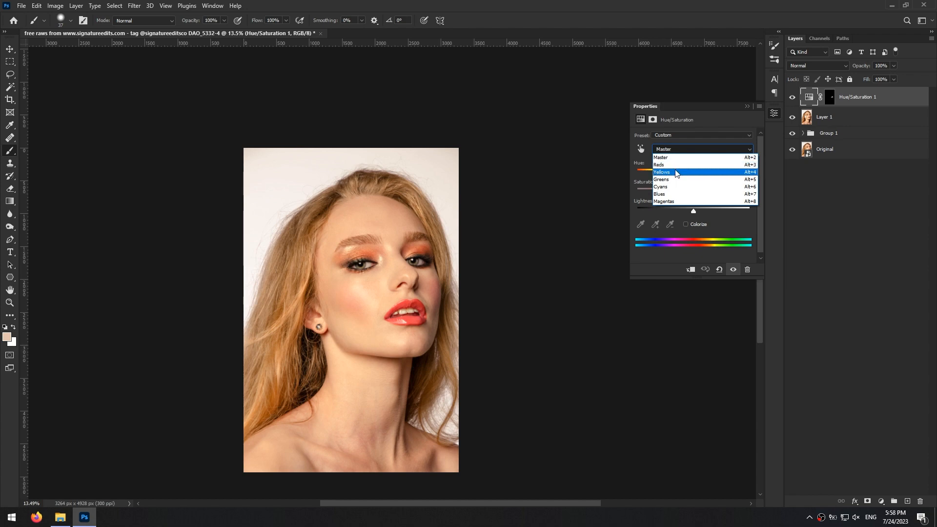
left_click(660, 172)
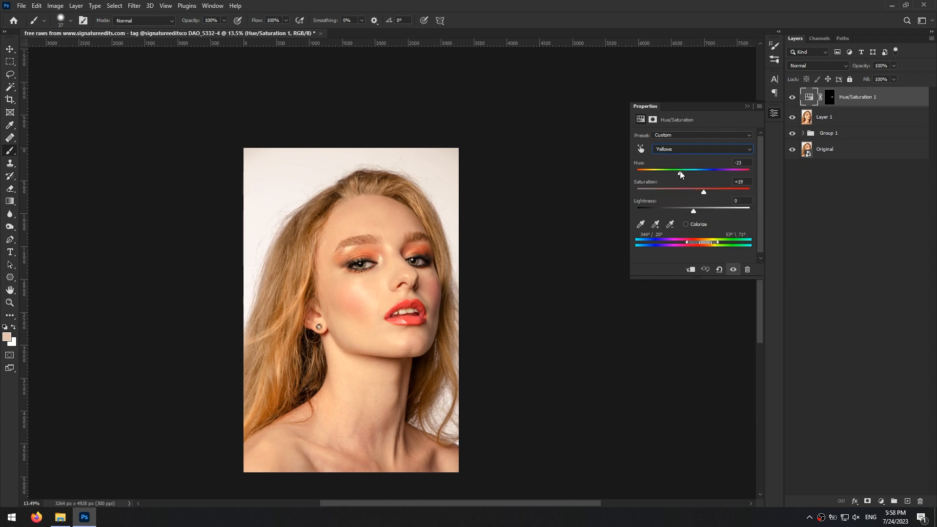
left_click_drag(679, 170, 675, 169)
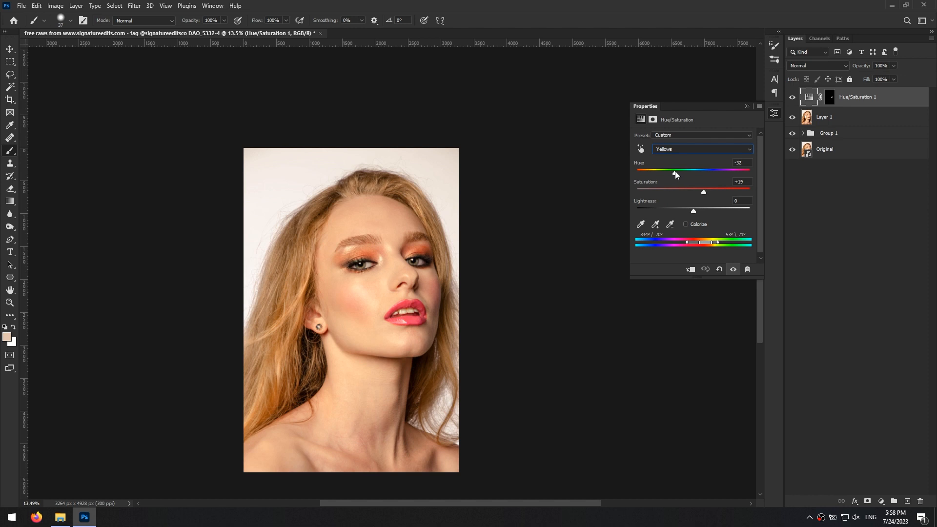
left_click_drag(703, 191, 693, 191)
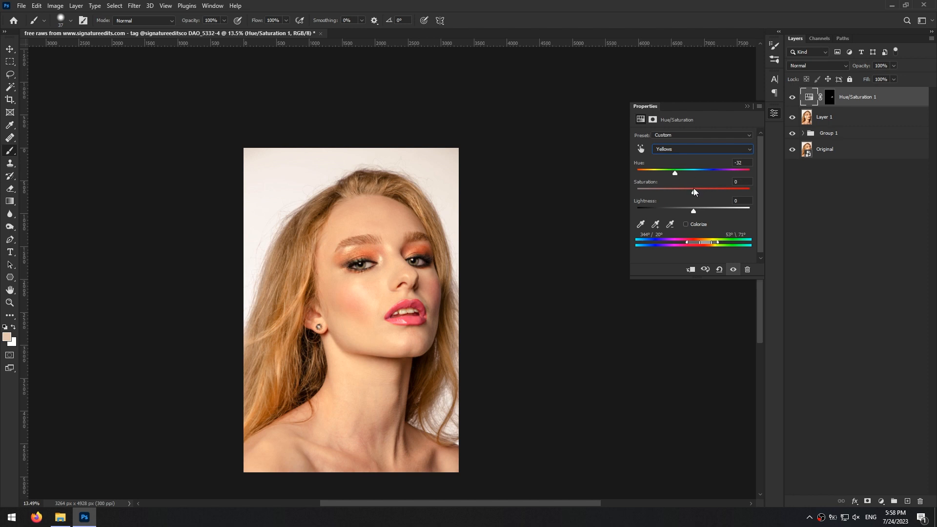
left_click_drag(674, 173, 676, 172)
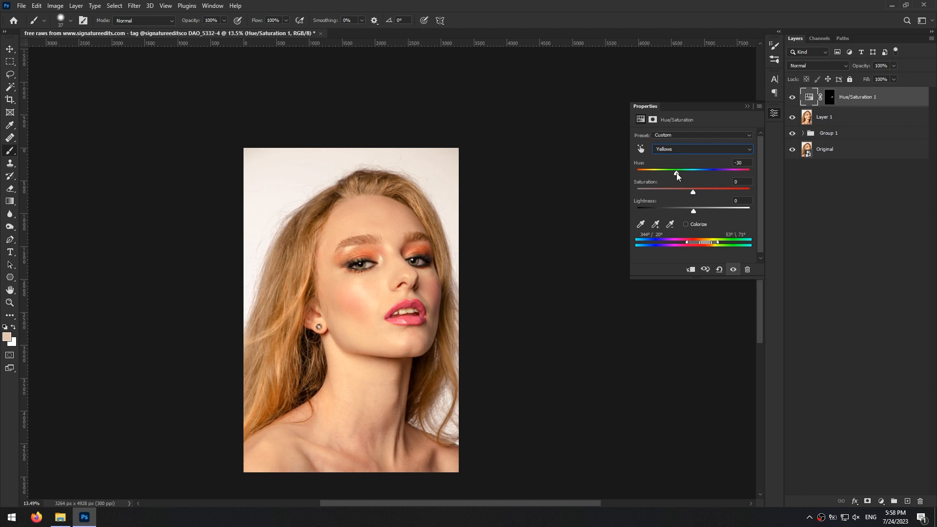
left_click_drag(676, 170, 687, 169)
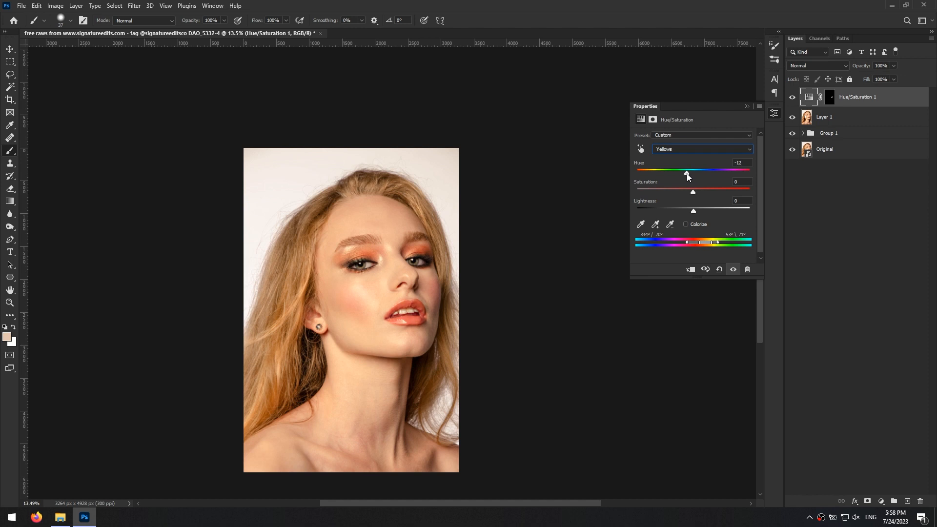
left_click_drag(686, 169, 694, 169)
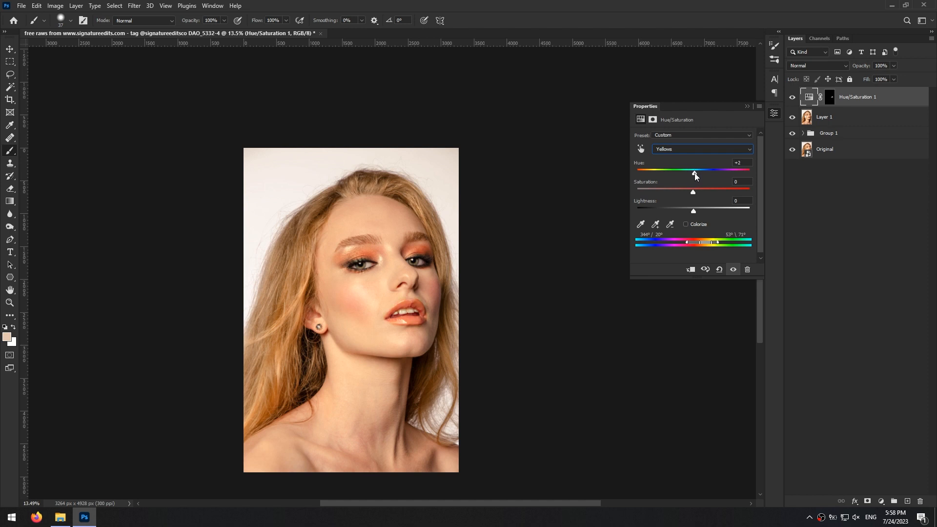
left_click_drag(694, 170, 687, 170)
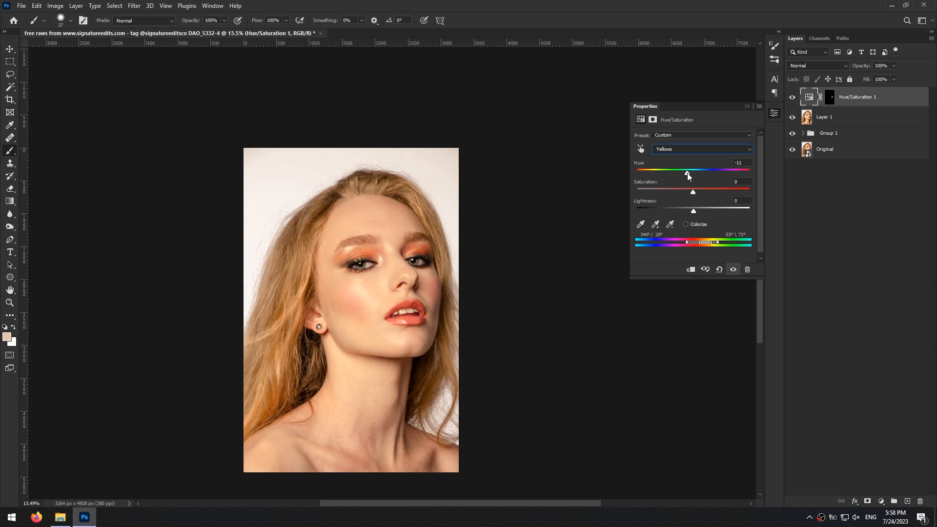
mouse_move(693, 214)
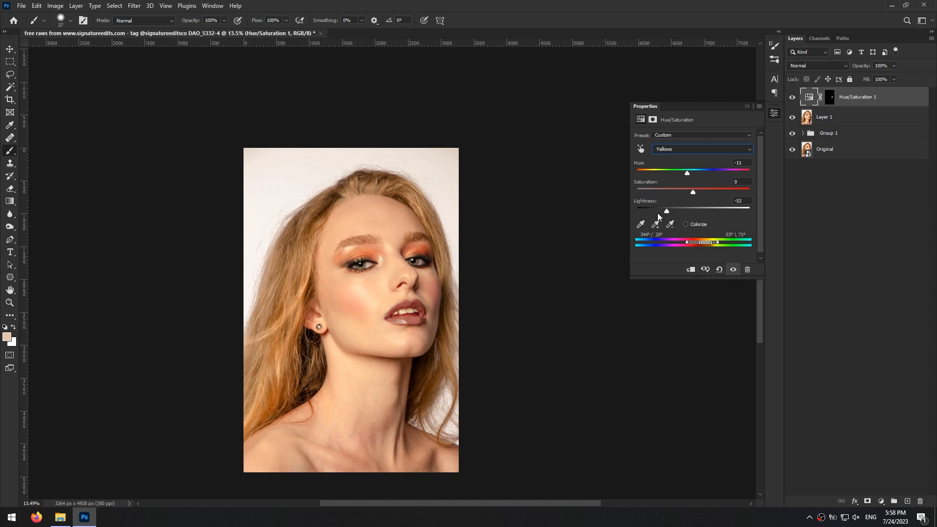
- Set the Yellows Saturation to +62 and Lightness to -65 for deep red lips
left_click_drag(665, 210, 693, 210)
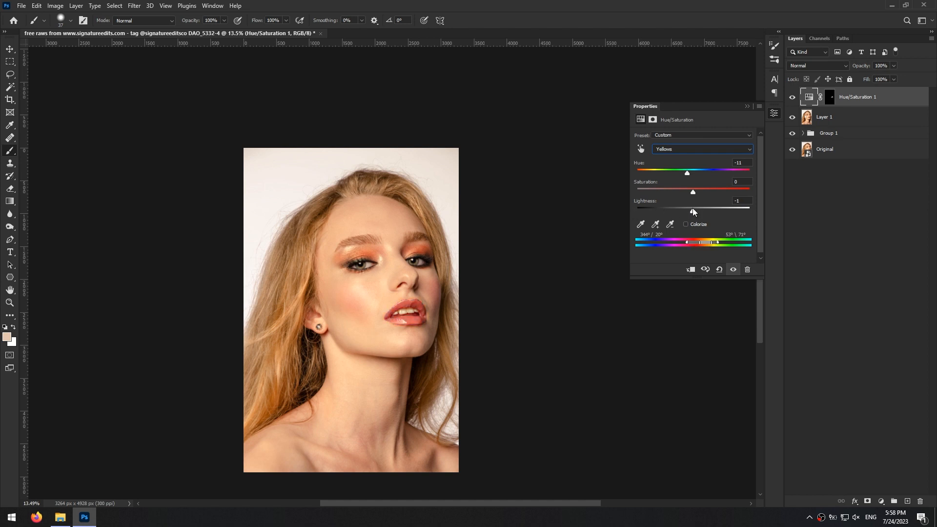
left_click_drag(692, 192, 716, 192)
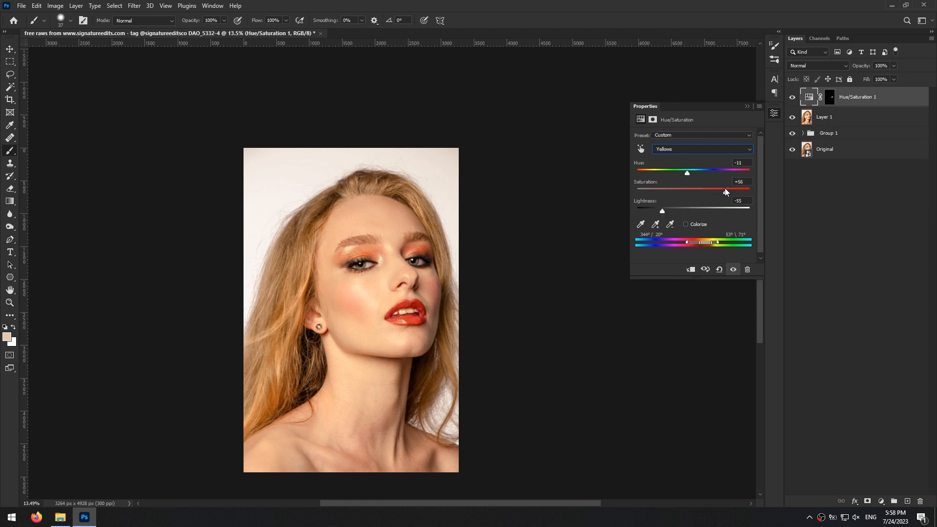
left_click_drag(711, 189, 729, 188)
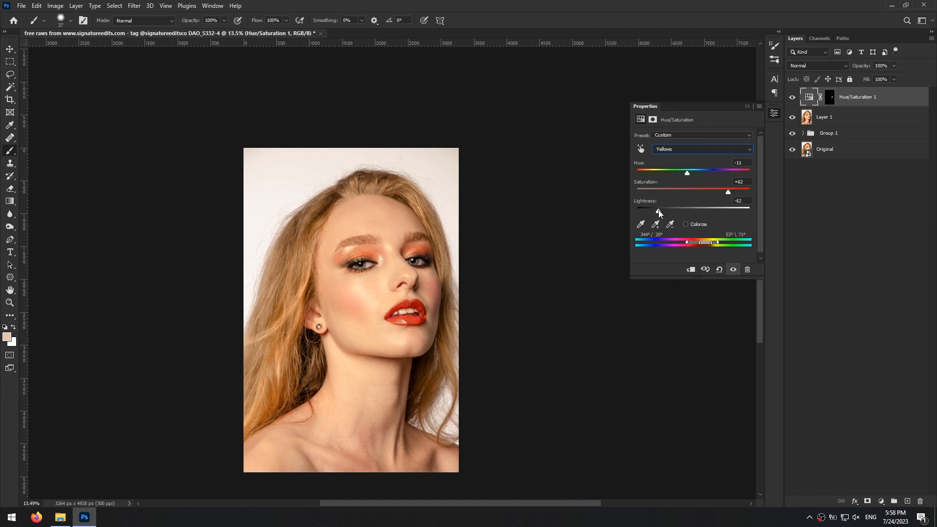
left_click_drag(727, 188, 729, 192)
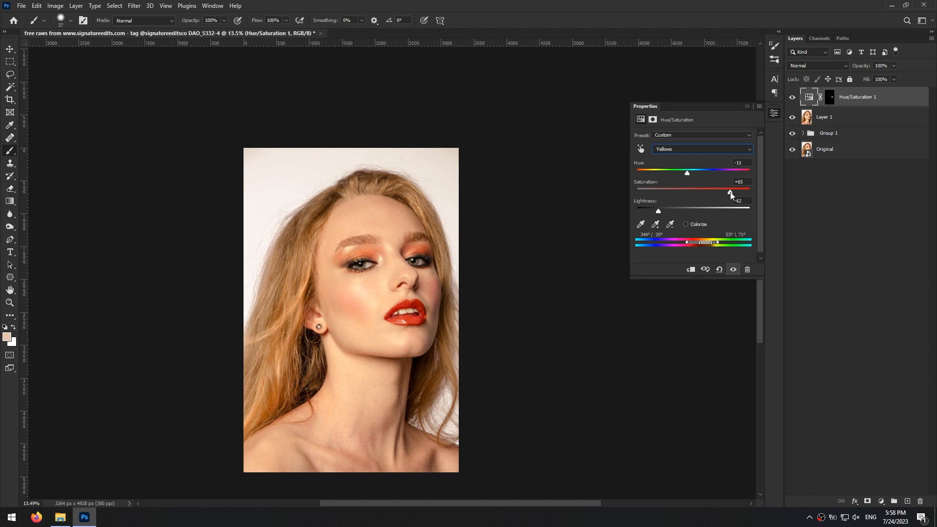
left_click_drag(730, 192, 727, 192)
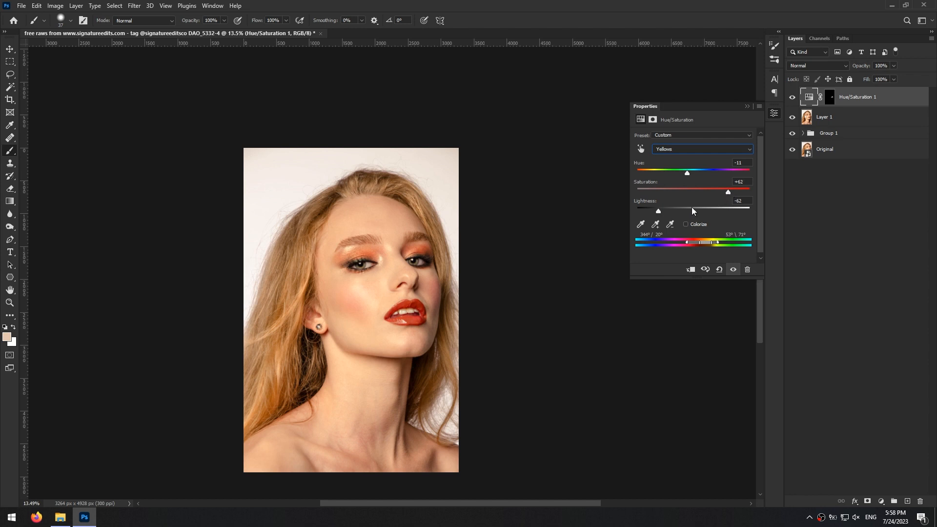
left_click_drag(657, 210, 655, 210)
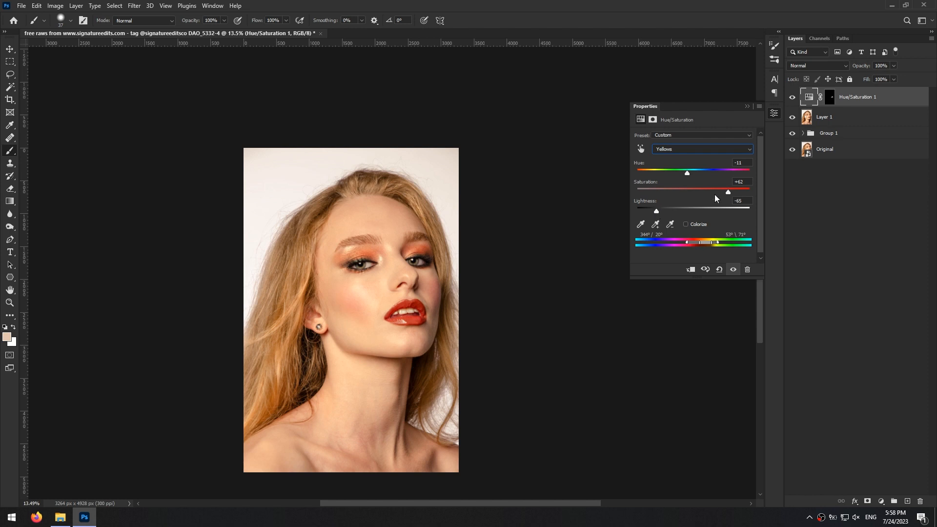
mouse_move(728, 195)
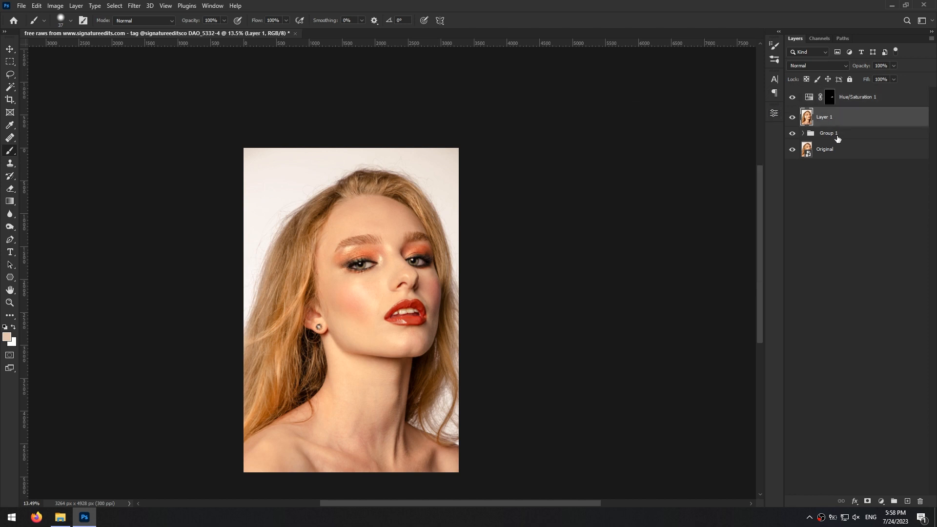
- Duplicate Layer 1 with Ctrl+J and hide Group 1 beneath the copy
key("ctrl+j")
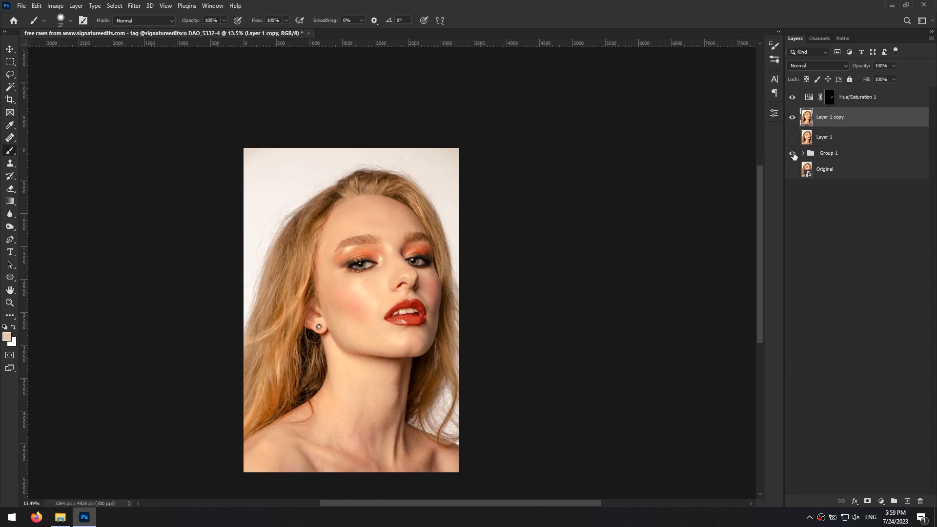
left_click(829, 153)
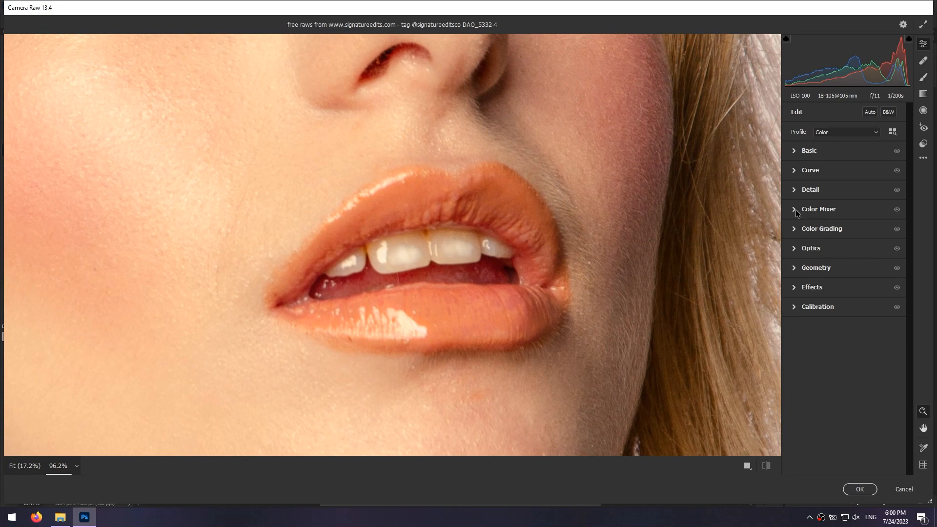
- In Color Mixer set Saturation Oranges -74, Yellows -7; Luminance Oranges +46, Yellows +22; apply
left_click(818, 210)
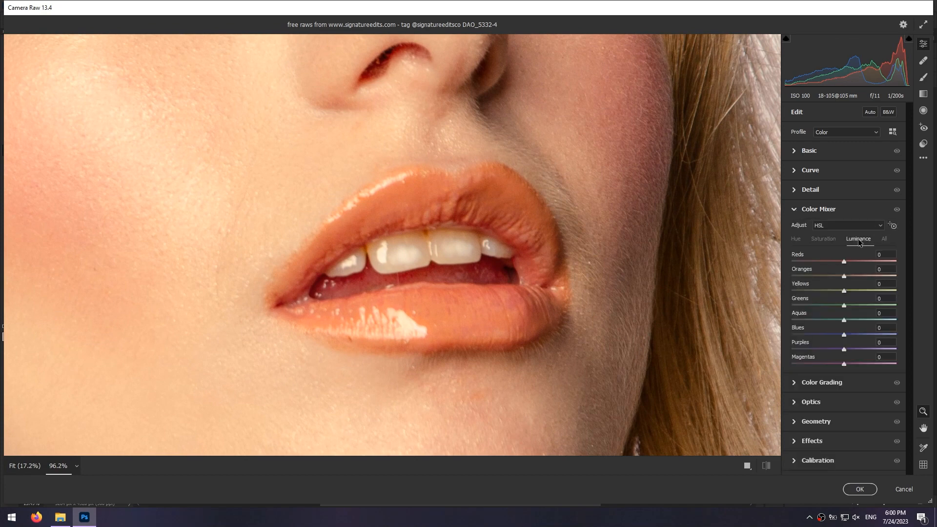
left_click(822, 239)
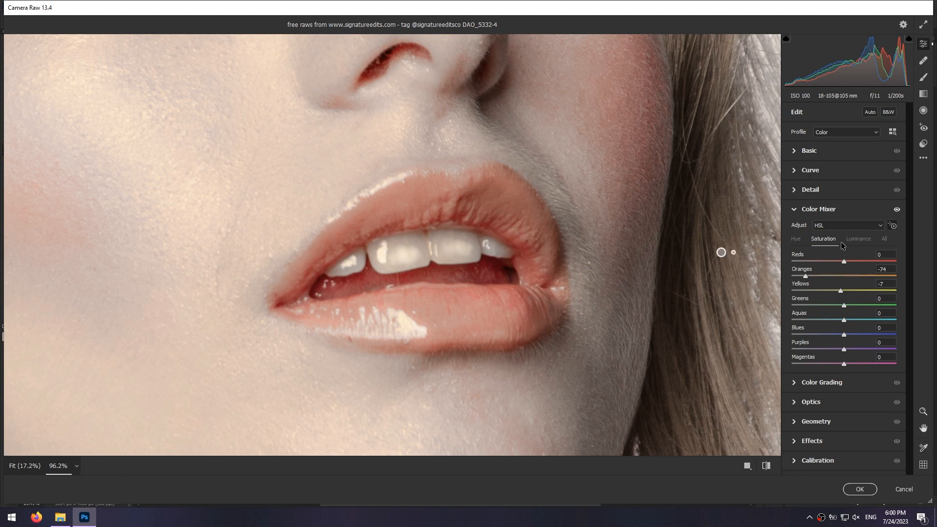
left_click(857, 239)
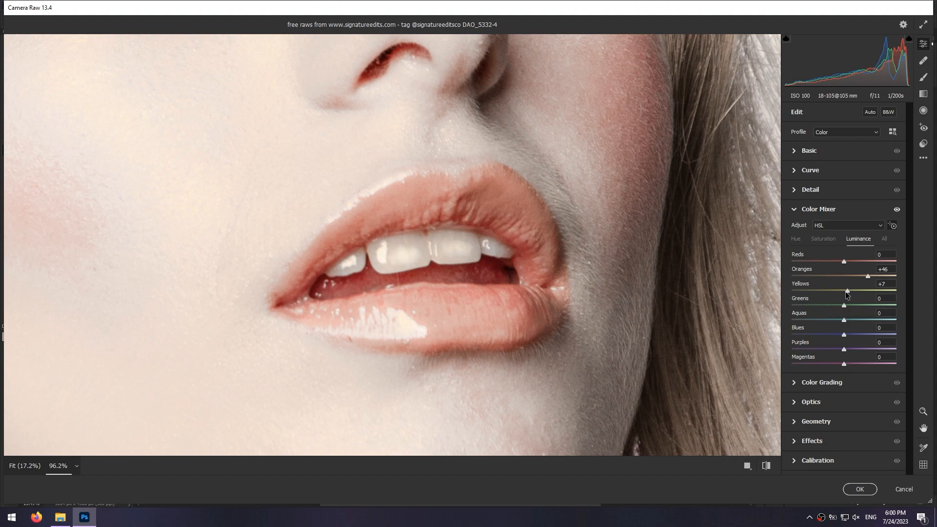
left_click_drag(847, 290, 856, 289)
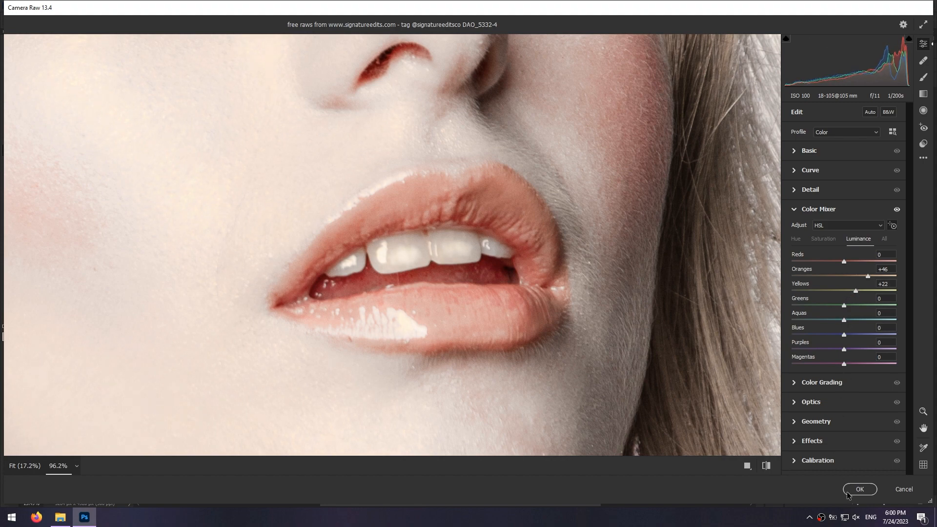
left_click(859, 489)
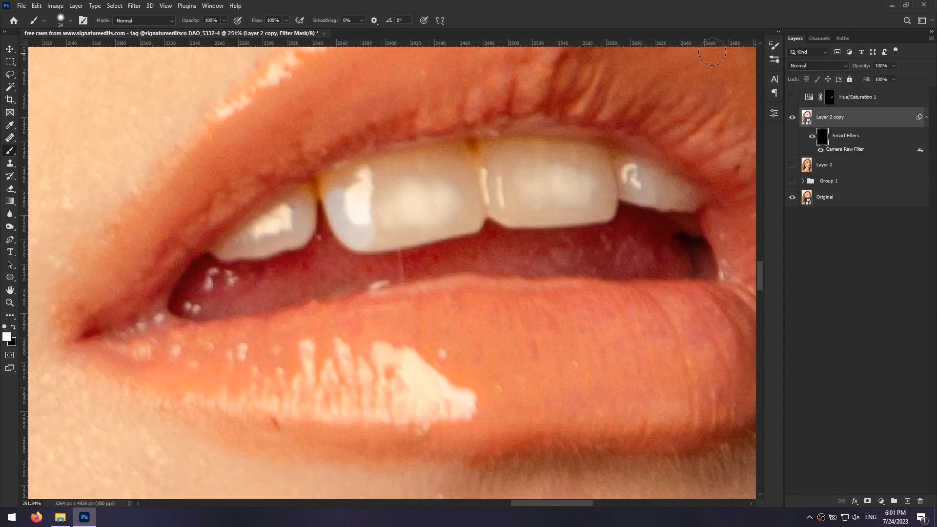
- Paint the whitening onto the upper and remaining yellowish teeth in the filter mask
left_click_drag(711, 52, 686, 196)
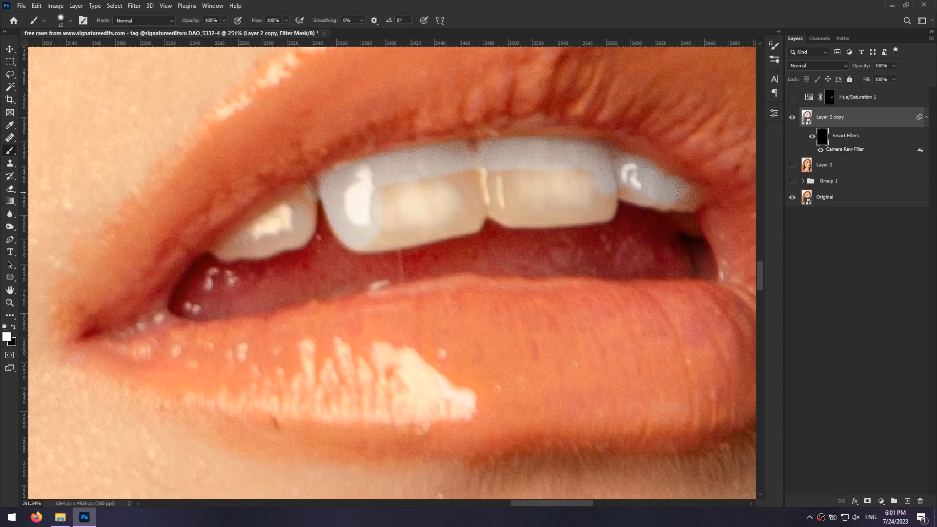
left_click_drag(686, 195, 298, 194)
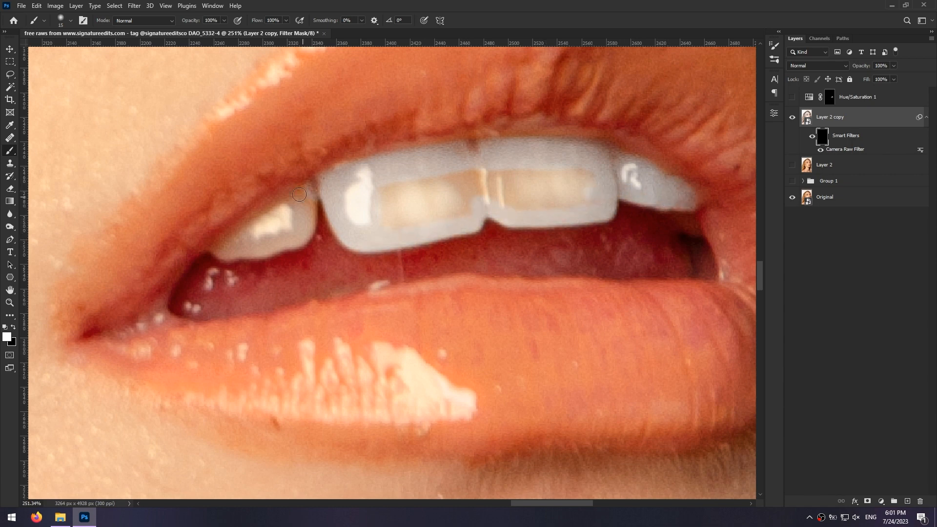
left_click_drag(298, 194, 548, 197)
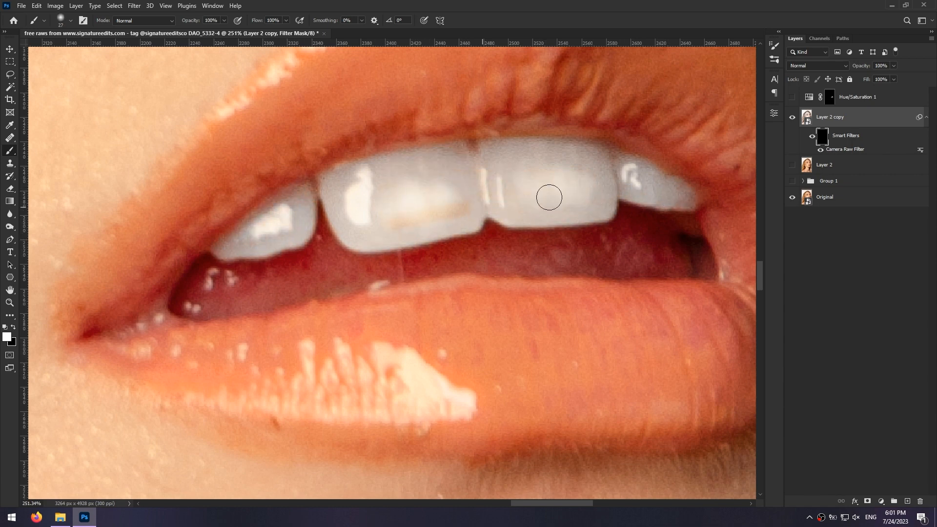
- Fit the portrait in view and lower Layer 2 copy opacity to 76%
key("ctrl+0")
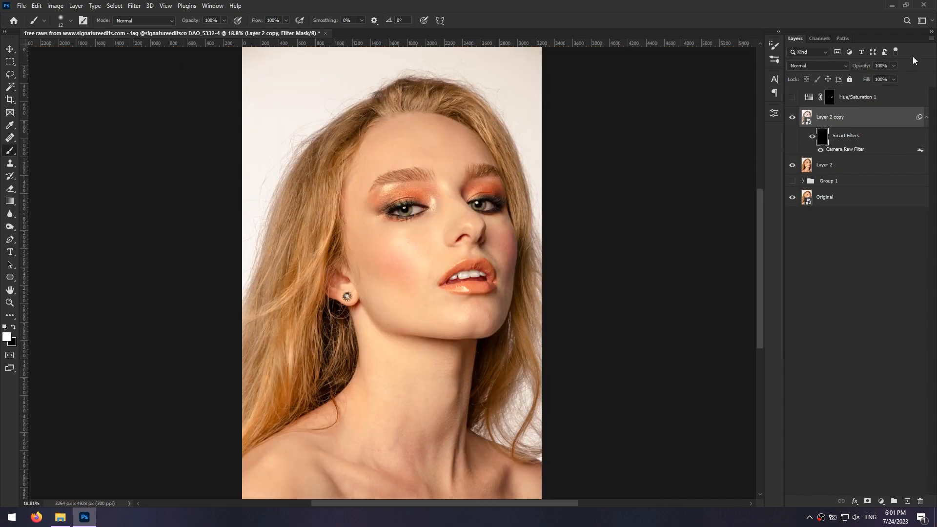
left_click_drag(890, 65, 882, 65)
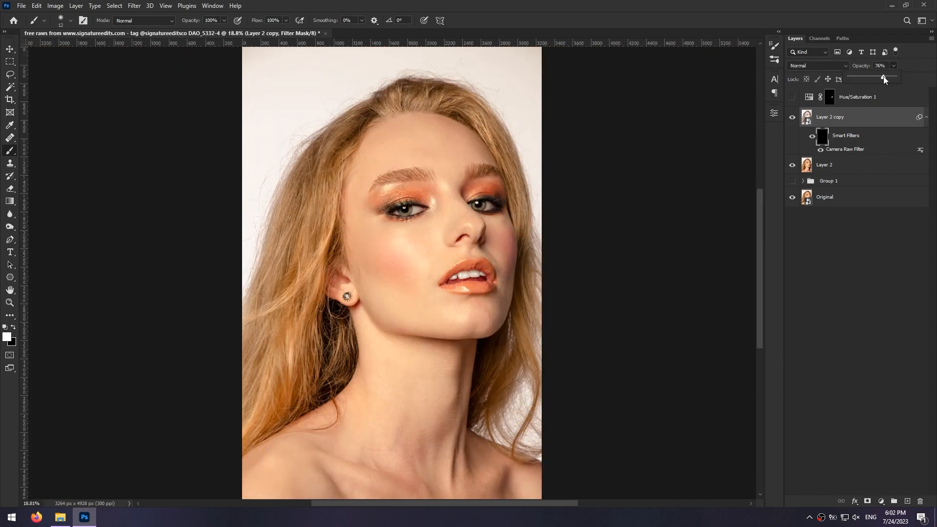
left_click_drag(884, 78, 881, 78)
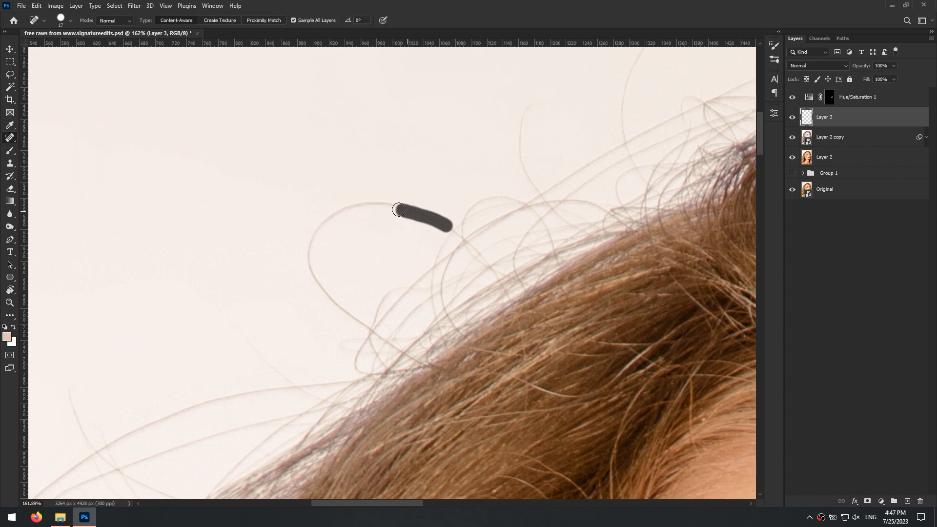
- Heal a stray hair curling into the background and pan to other flyaways
left_click_drag(397, 209, 315, 269)
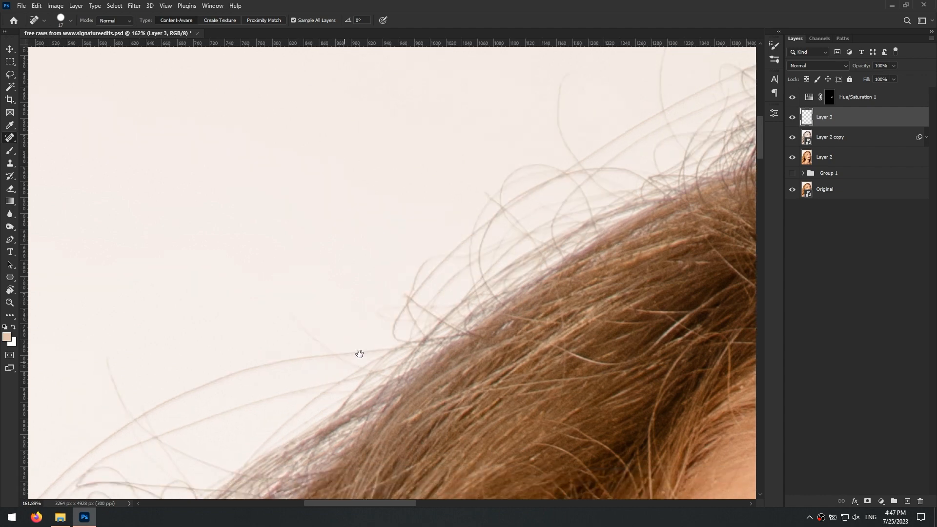
left_click_drag(229, 357, 442, 290)
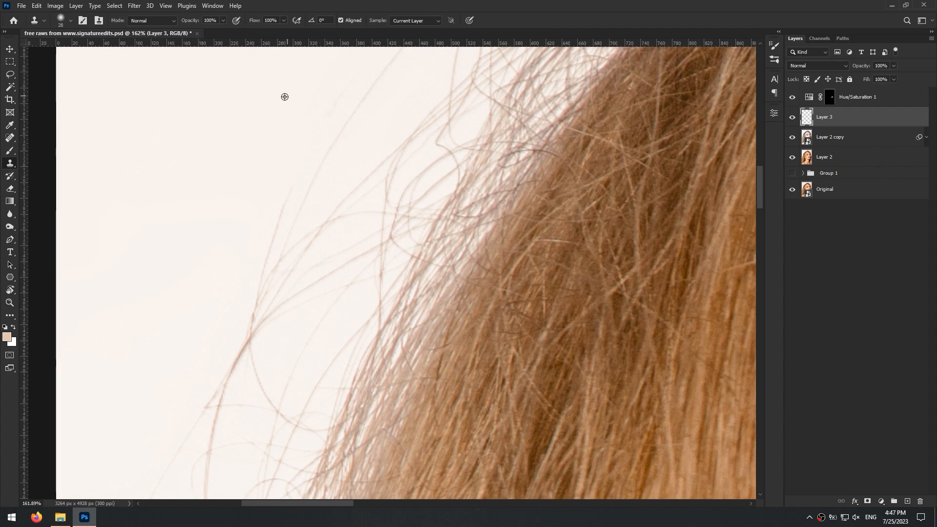
- Set Clone Stamp sampling to Current & Below and clone out the first stray hairs
left_click(415, 20)
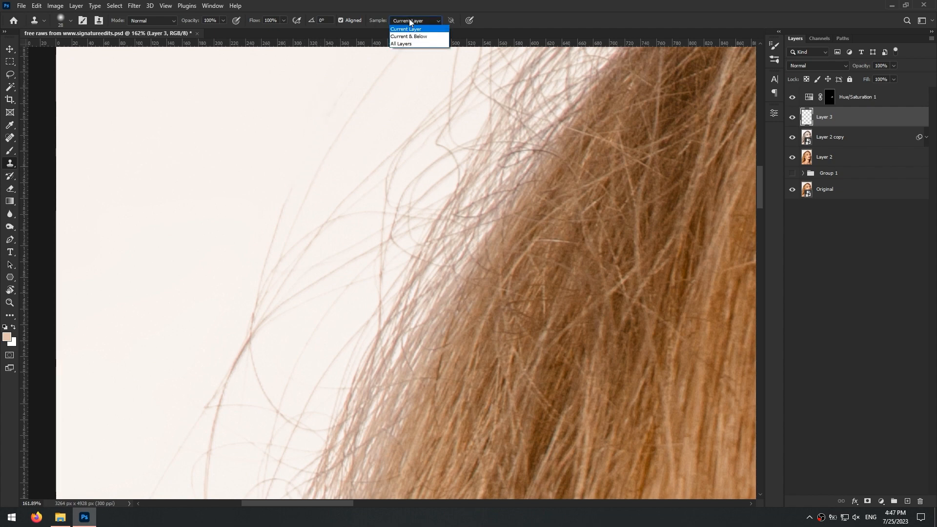
left_click(409, 37)
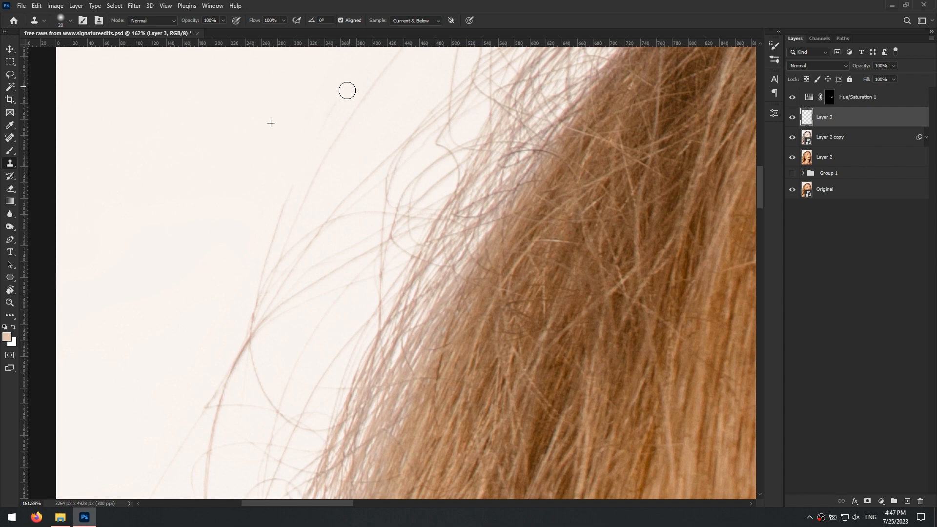
left_click_drag(346, 90, 269, 242)
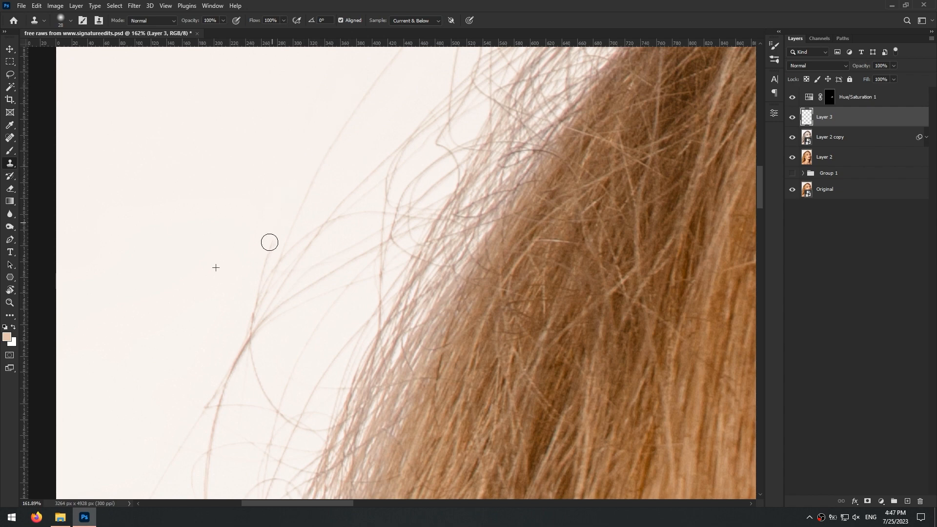
left_click_drag(268, 242, 252, 307)
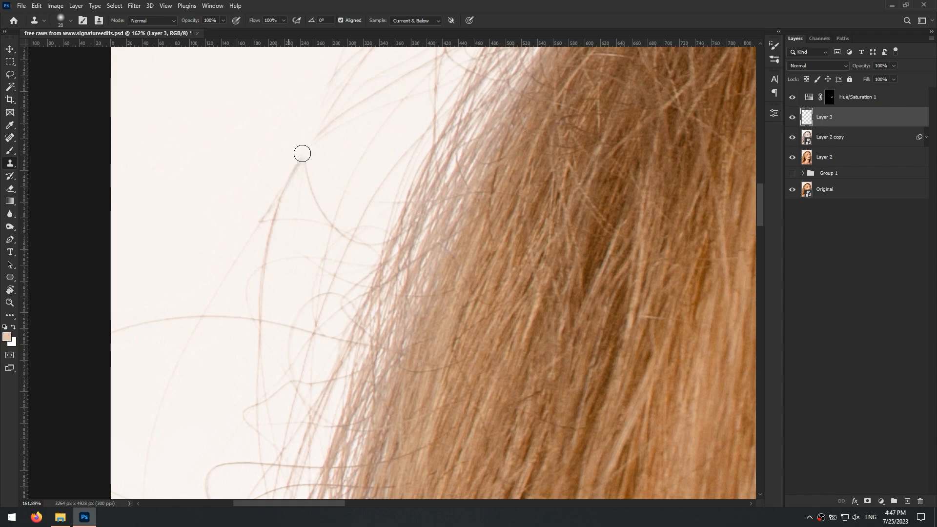
- Clone away loose strands along the hair edge and the top of the head
left_click_drag(301, 153, 205, 306)
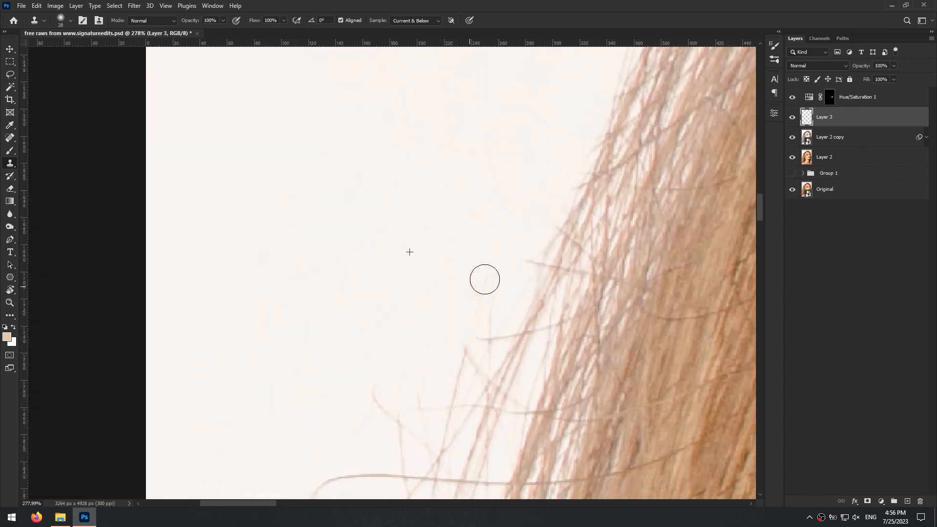
left_click_drag(484, 279, 529, 368)
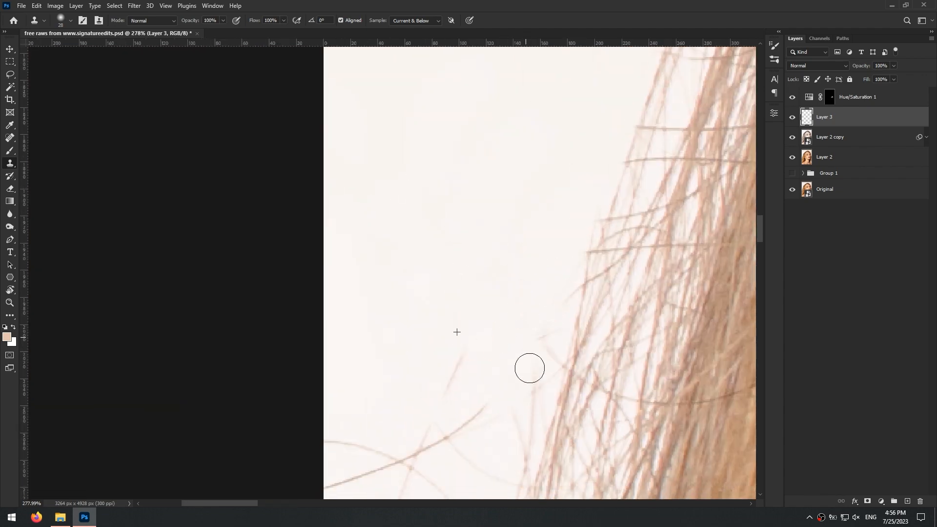
scroll("right", 3)
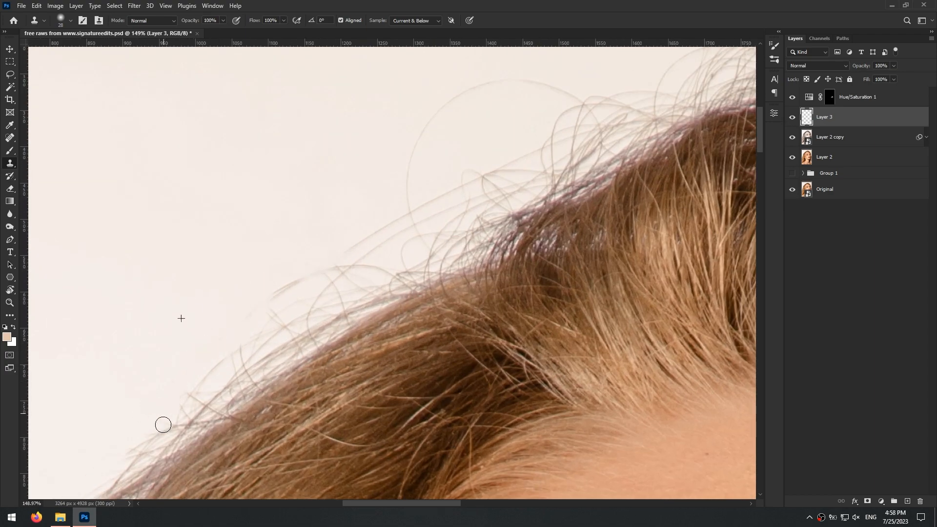
left_click_drag(163, 424, 386, 282)
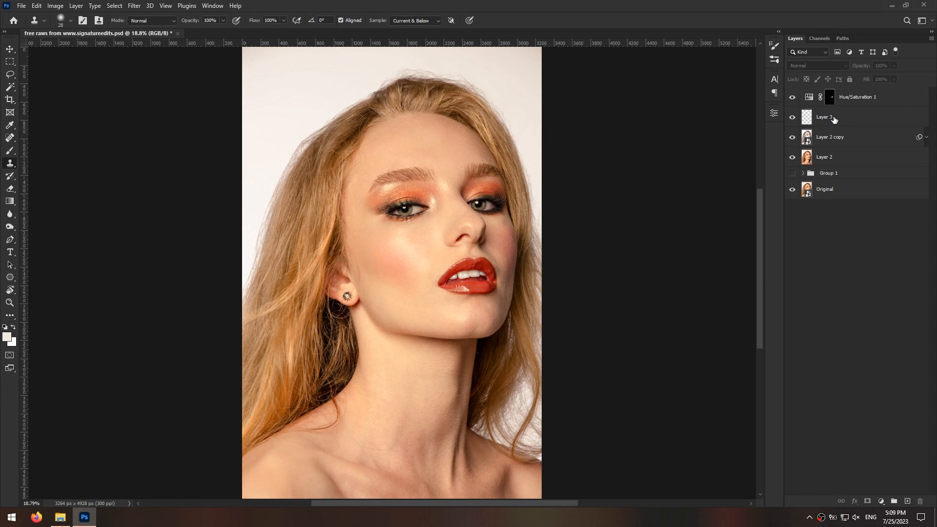
- Convert the stamped Layer 4 into a smart object and launch Filter > Liquify
left_click(824, 117)
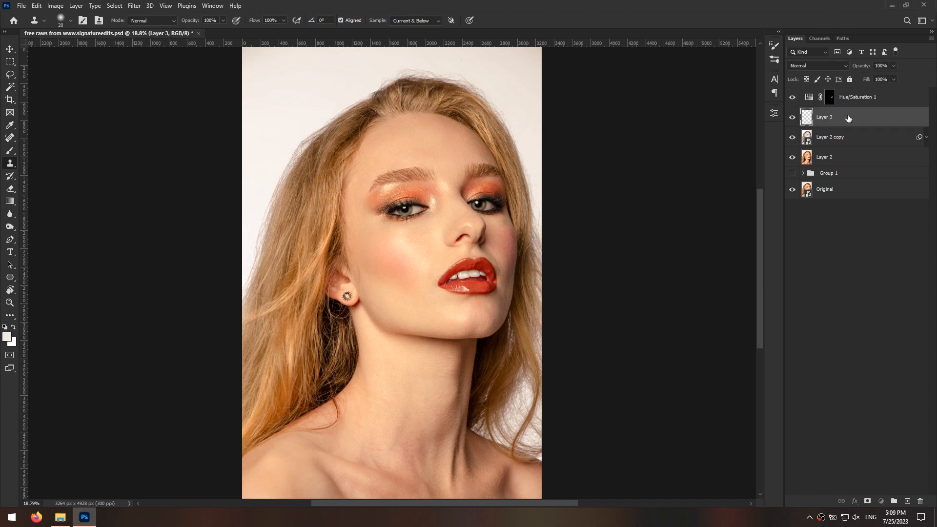
left_click(830, 96)
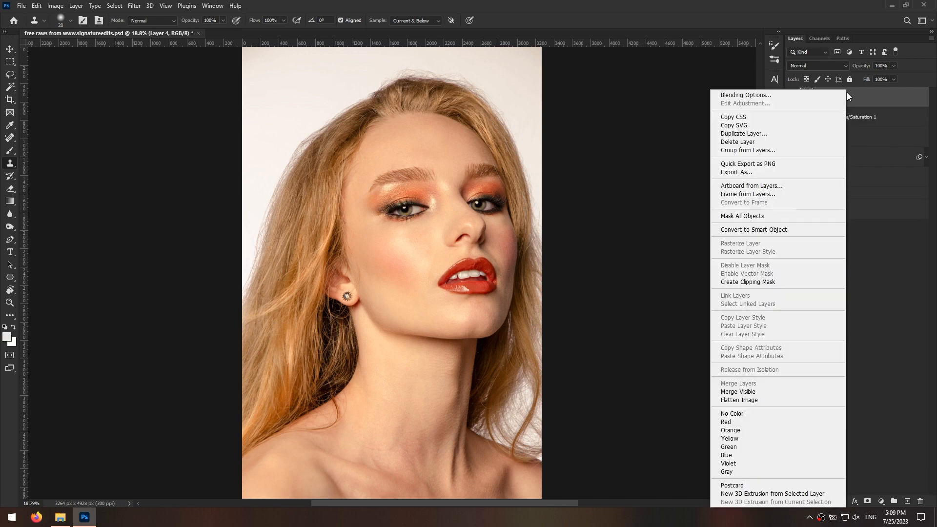
left_click(753, 229)
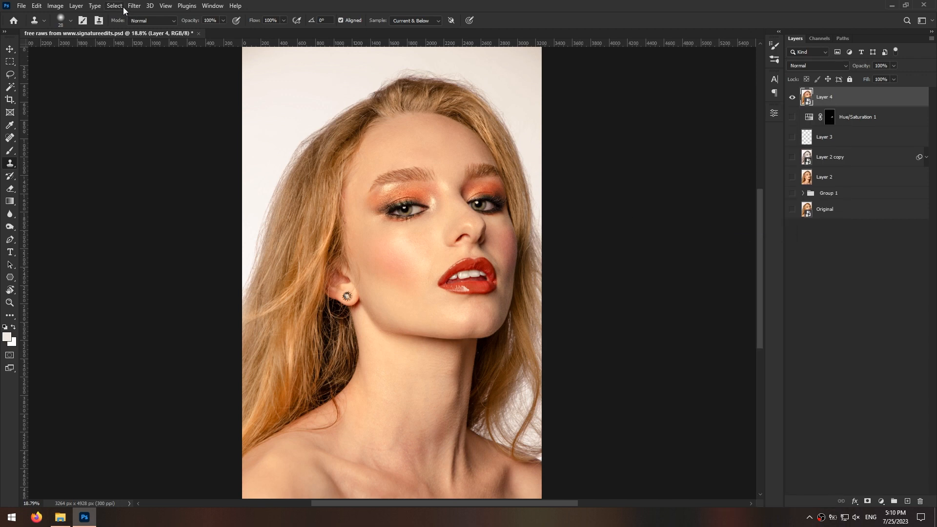
left_click(133, 5)
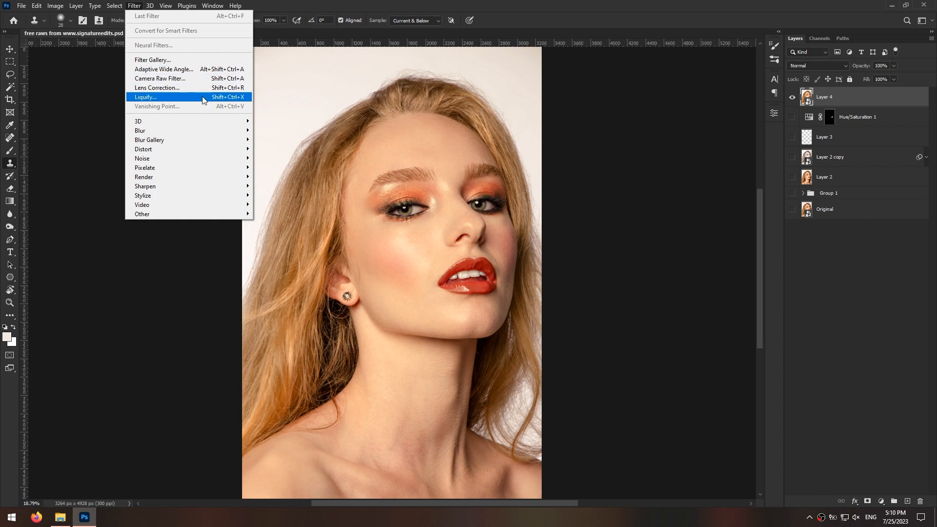
left_click(145, 97)
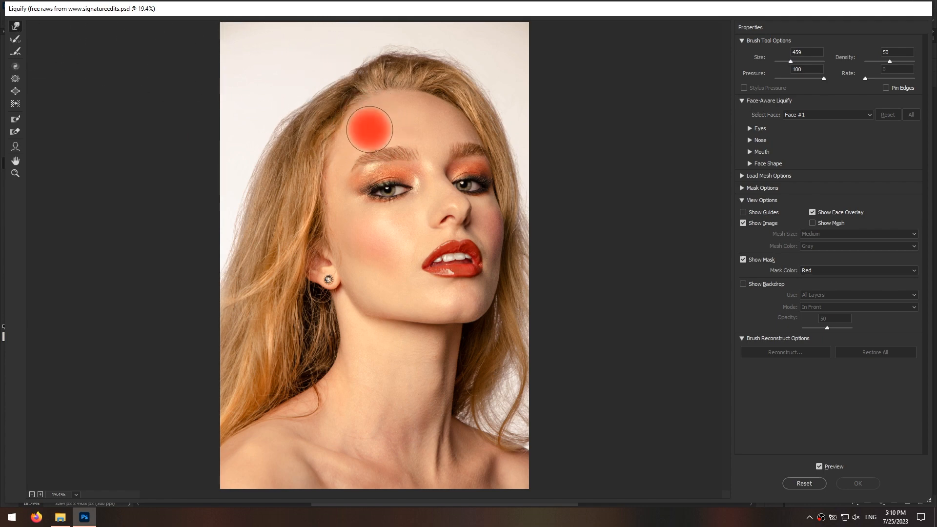
- Protect the forehead, push the crown and right-side hair outward, and apply Liquify
left_click_drag(369, 130, 381, 72)
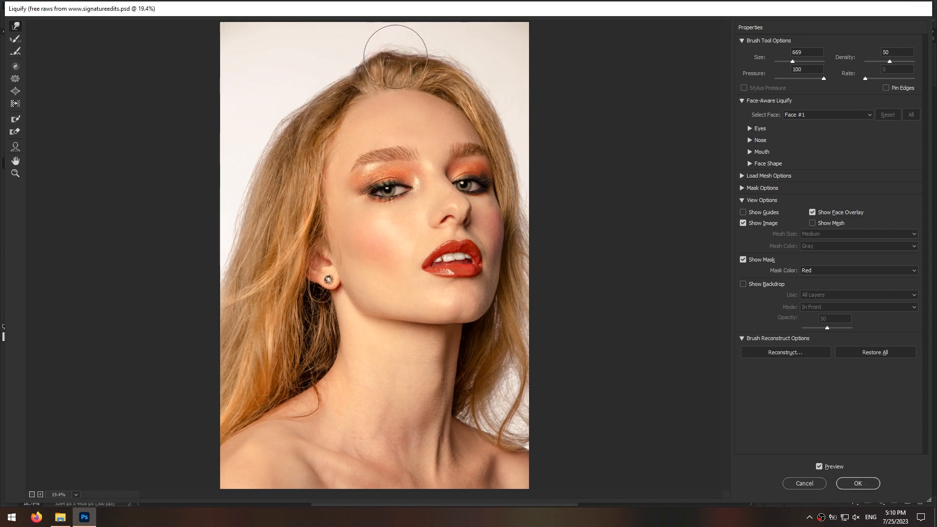
left_click_drag(394, 55, 428, 55)
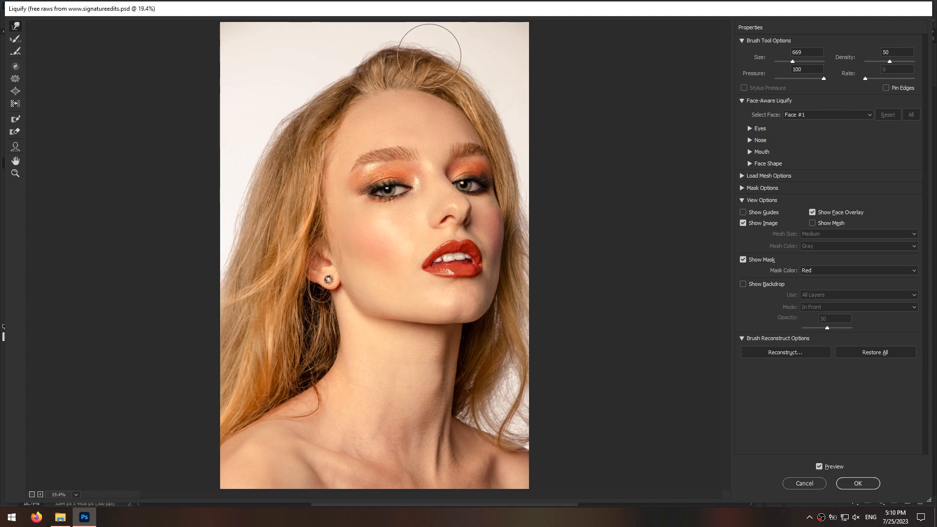
left_click_drag(428, 53, 403, 45)
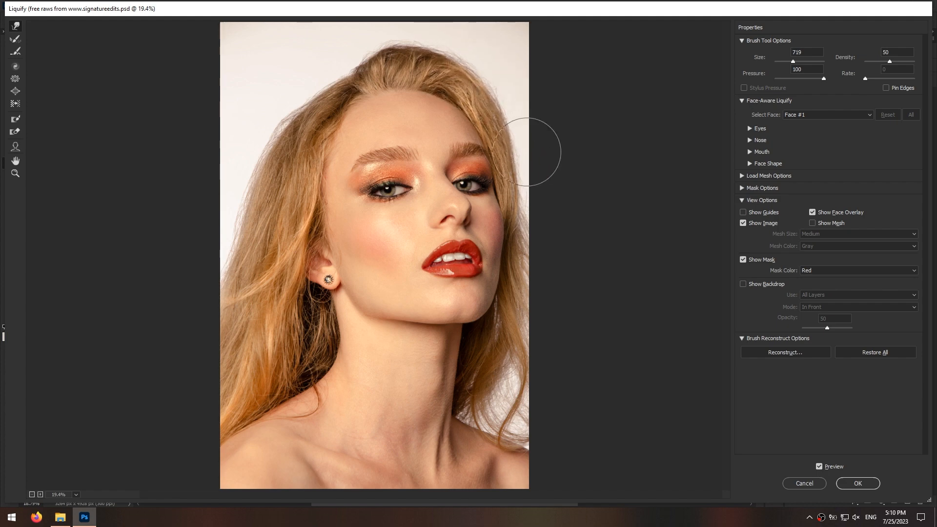
left_click_drag(538, 151, 308, 116)
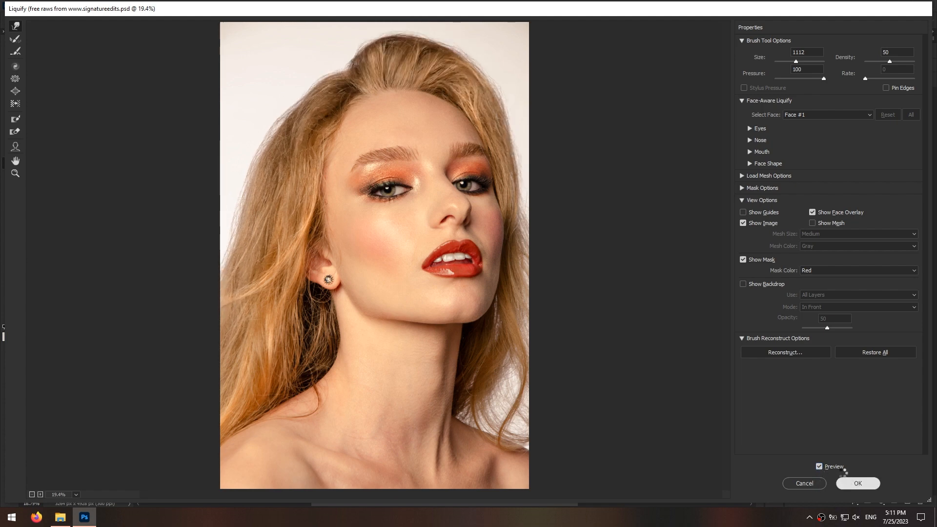
left_click(857, 483)
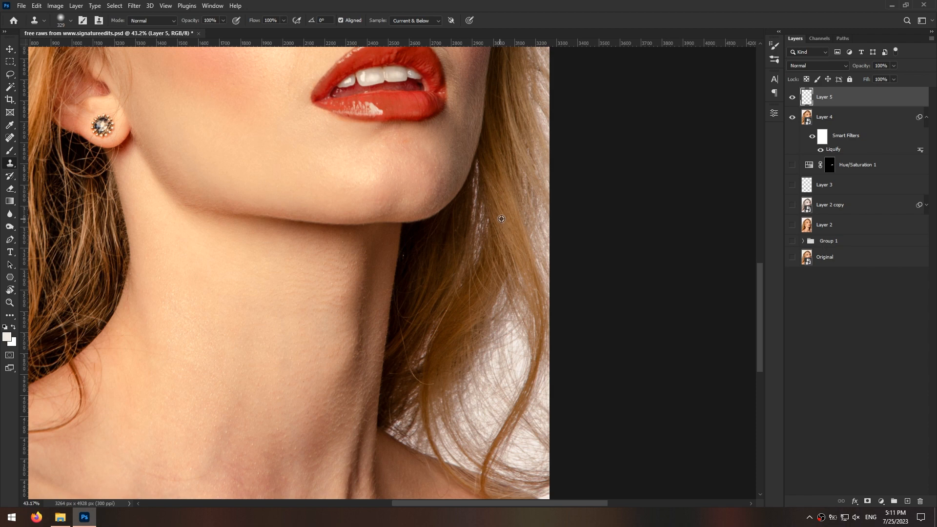
mouse_move(513, 333)
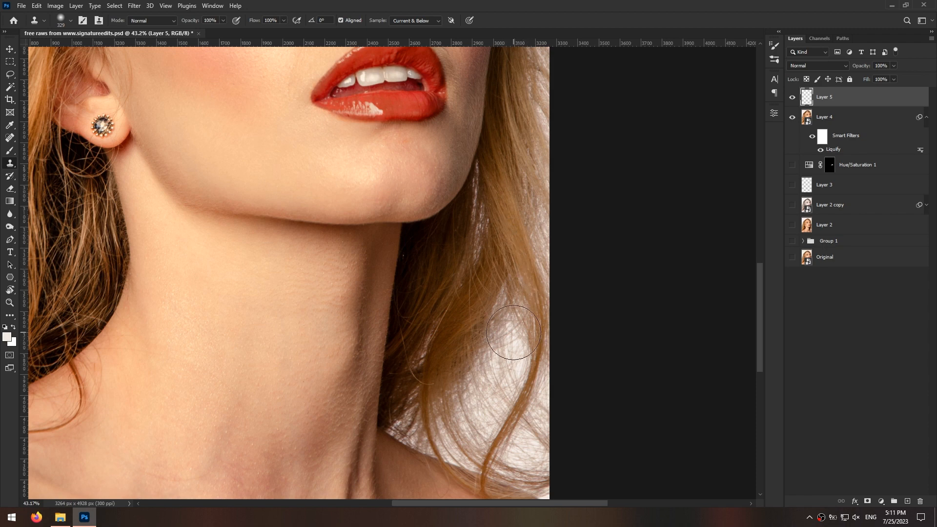
- Clone over the stray hair strands beside the neck on Layer 5
left_click_drag(512, 333, 506, 377)
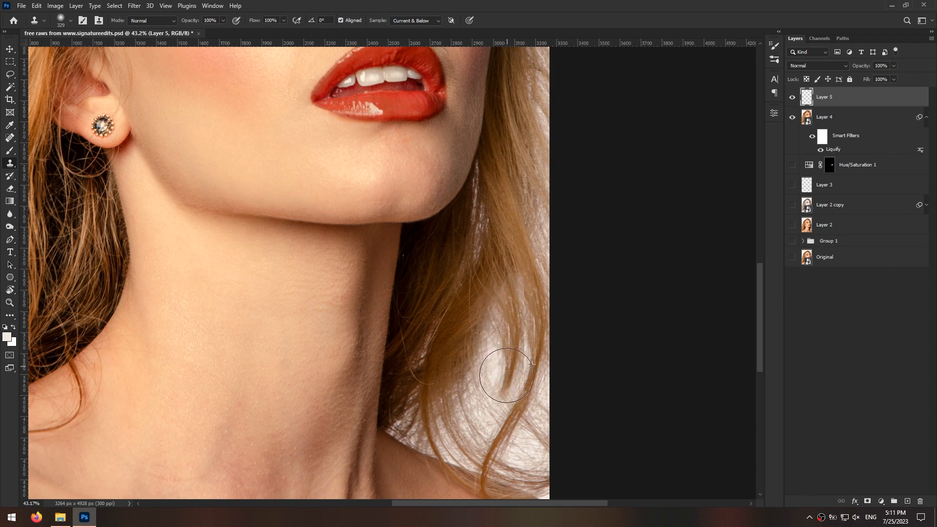
left_click_drag(506, 377, 495, 312)
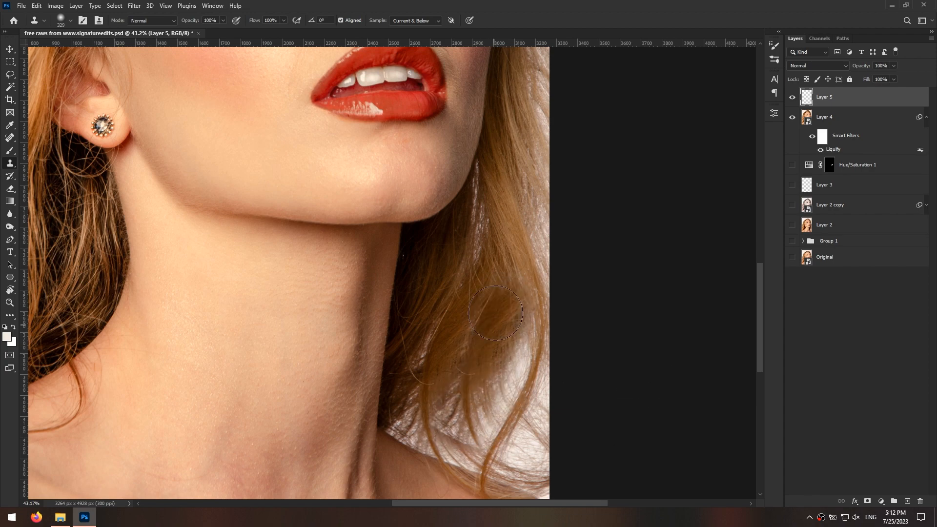